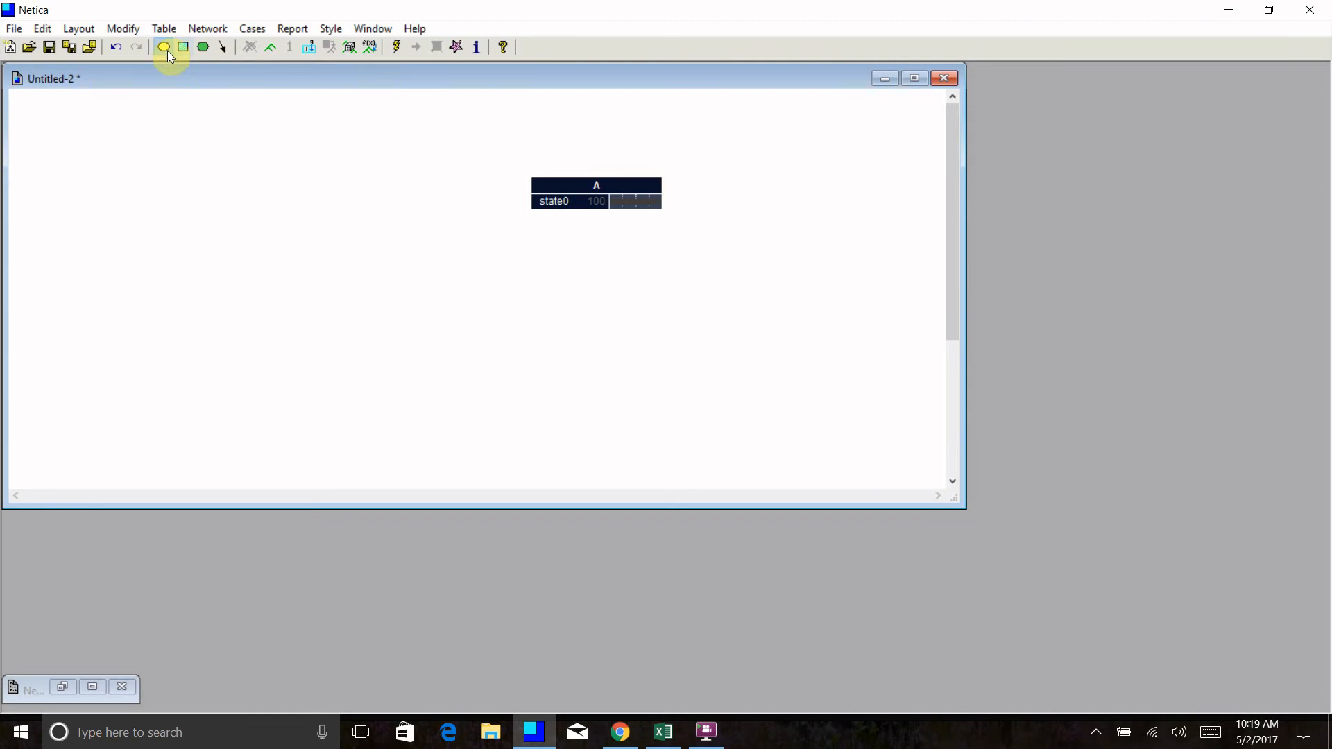
Add a decision node D and a utility node U beside nature node A
{"action": "left_click", "coordinate": [183, 47]}
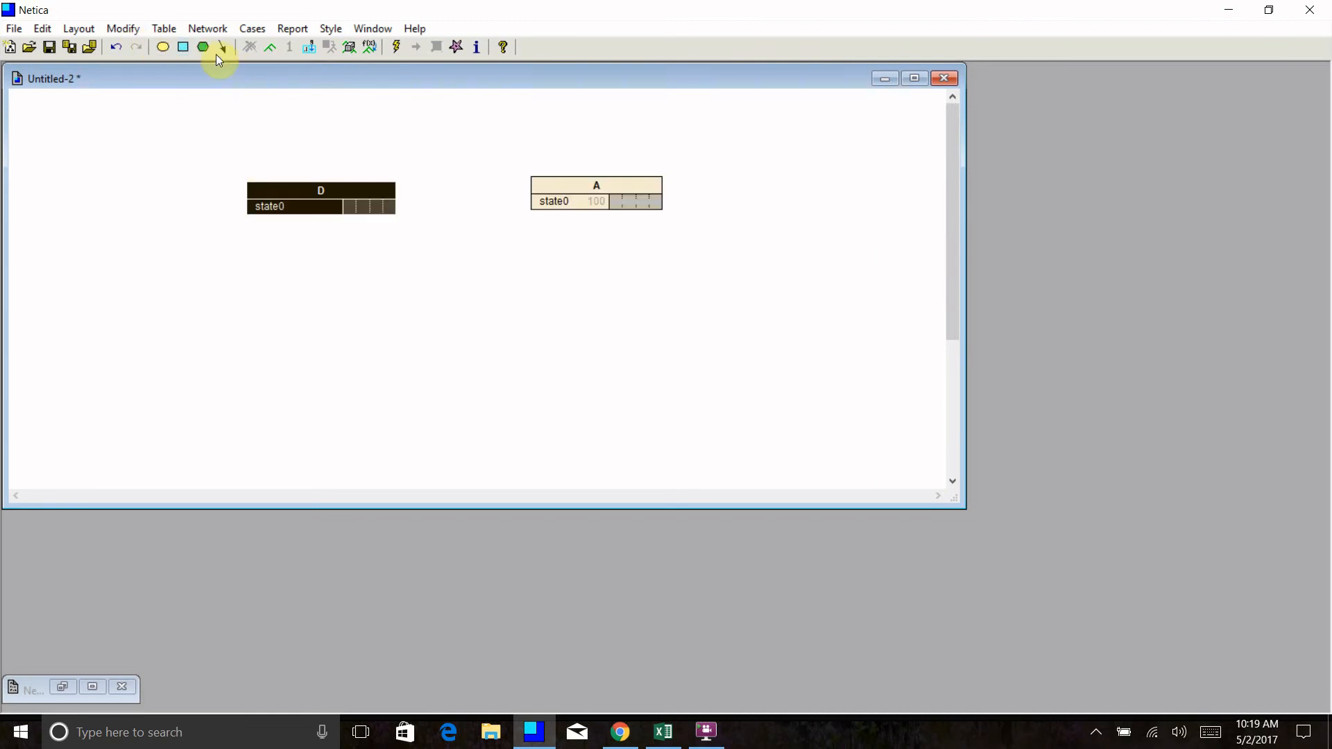
{"action": "left_click", "coordinate": [203, 48]}
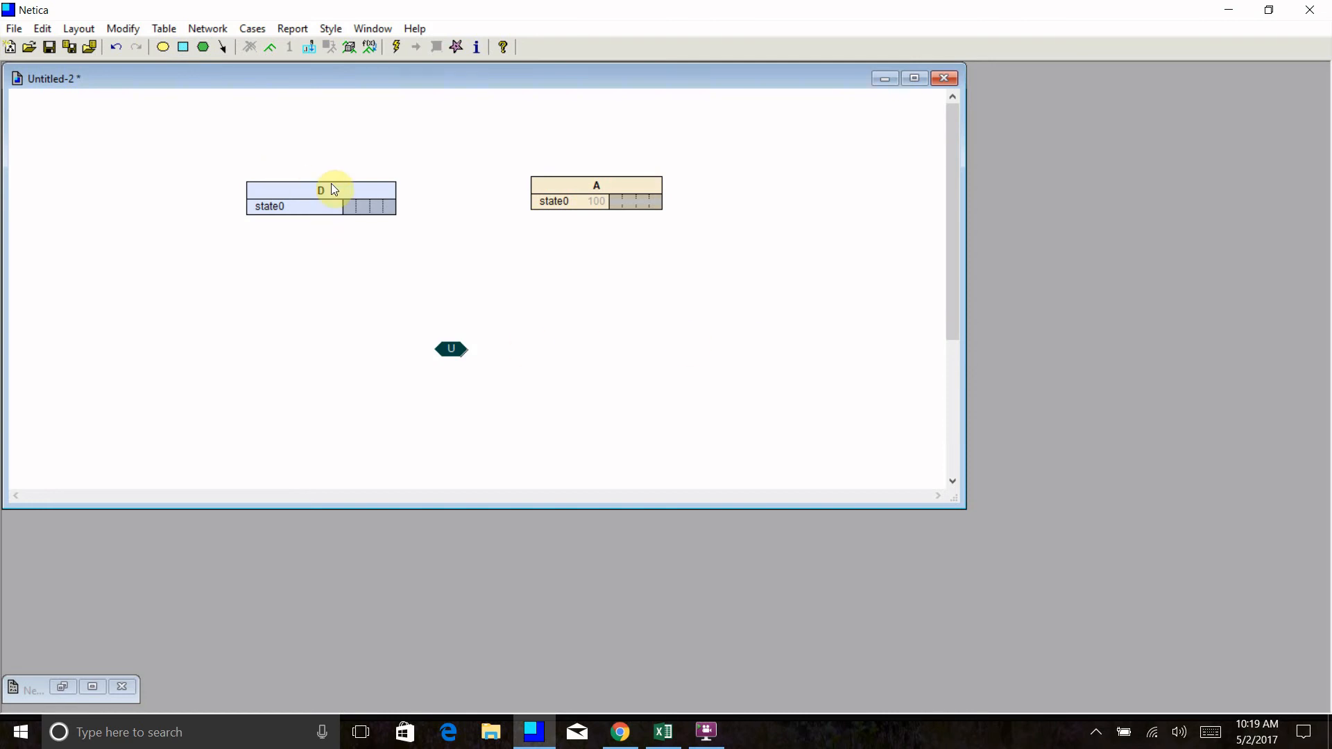
Name decision node D BeanieBaby with states Buy and DontBuy
{"action": "double_click", "coordinate": [321, 190]}
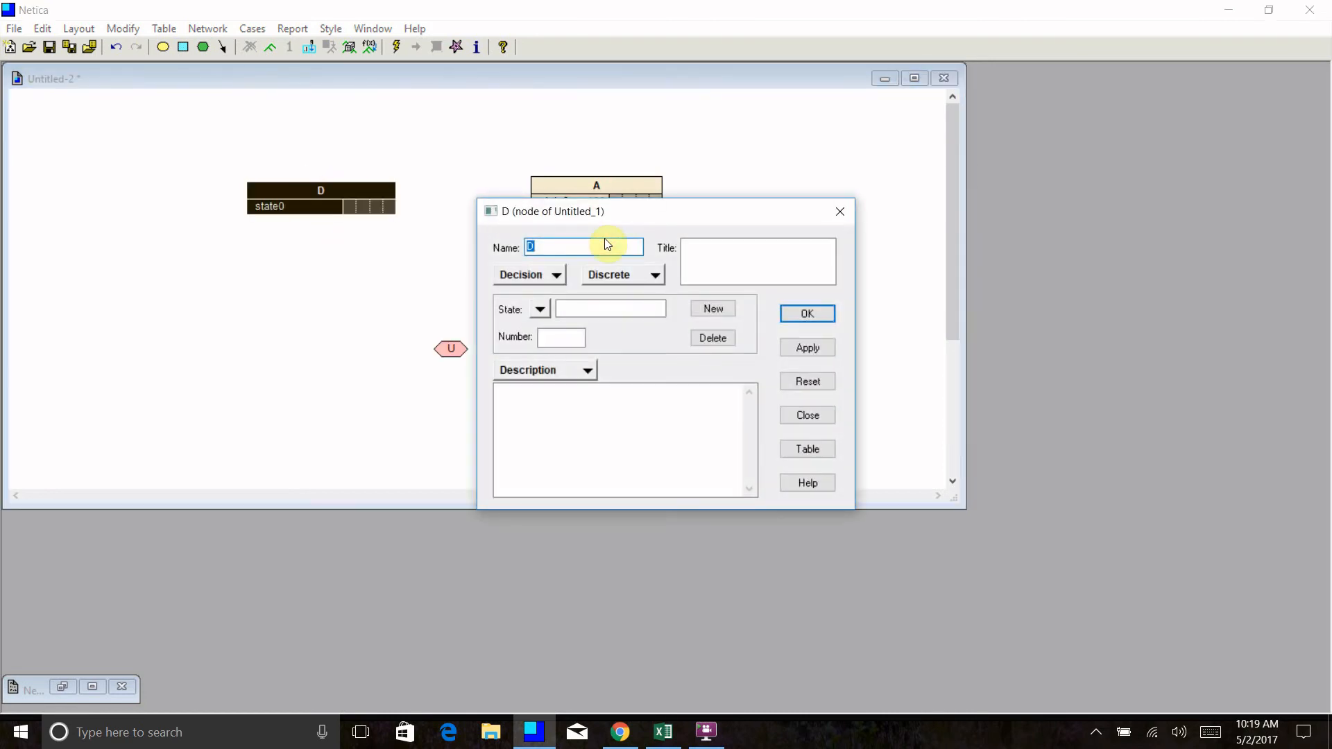
{"action": "type", "text": "BeanieBaby"}
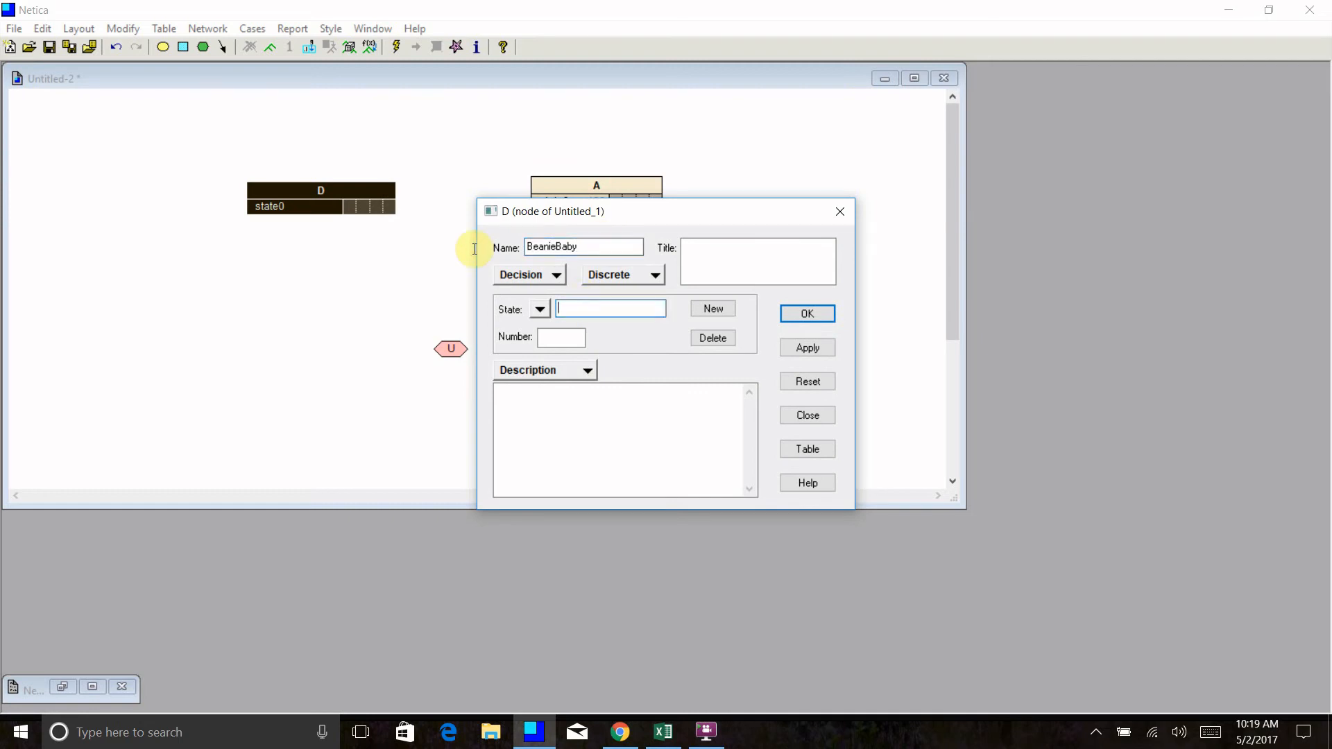
{"action": "type", "text": "Buy"}
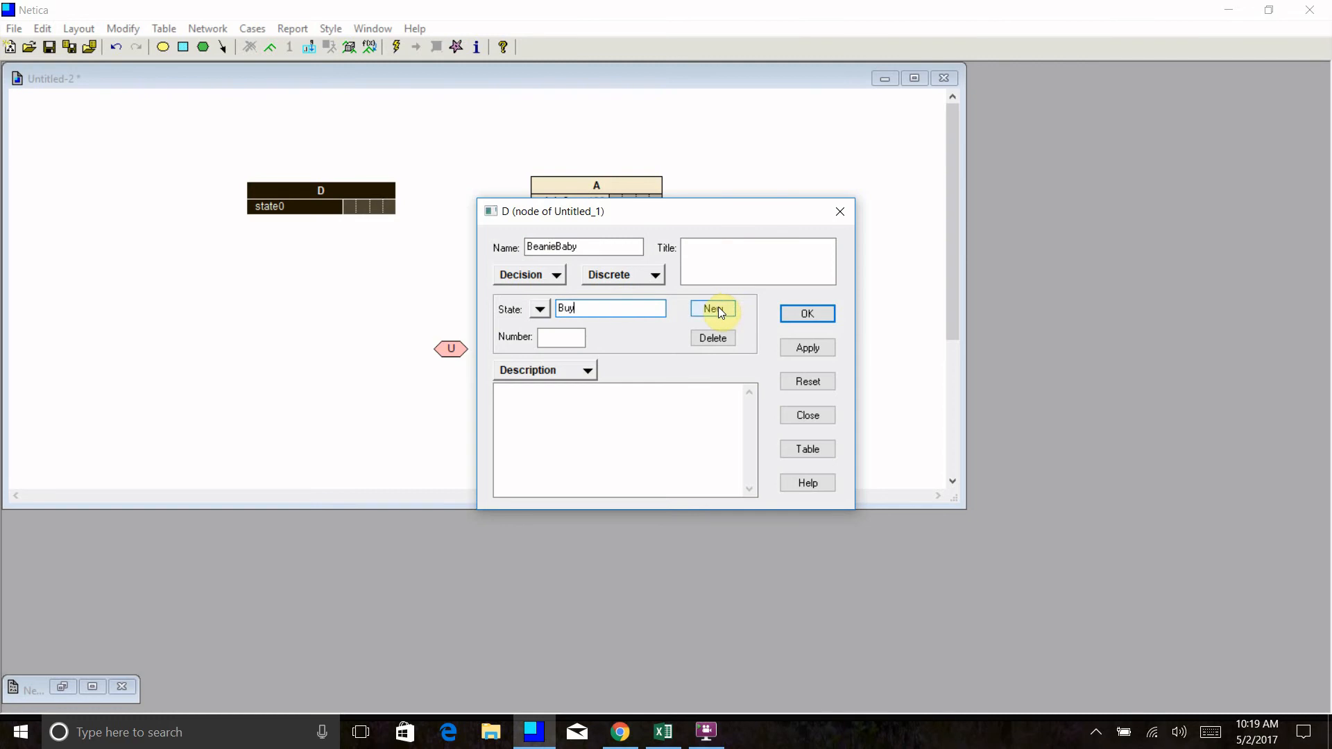
{"action": "type", "text": "Dont"}
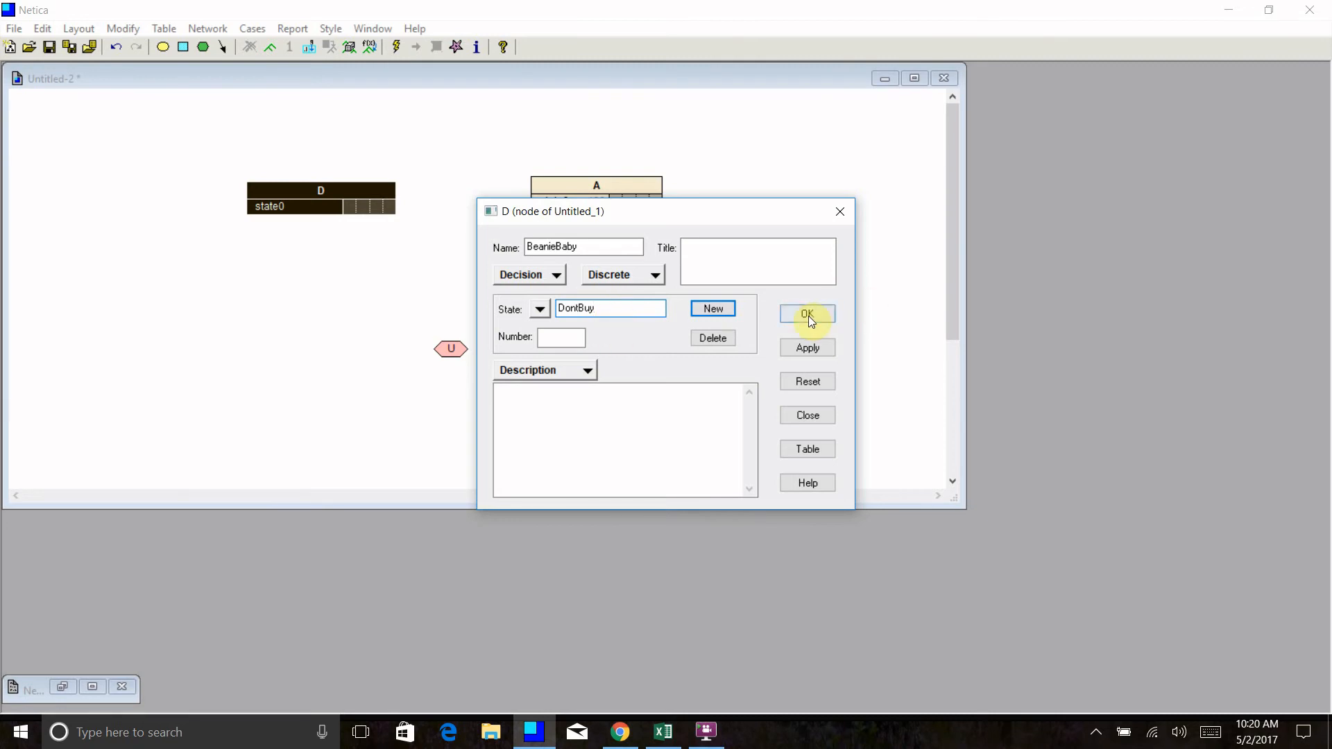
{"action": "left_click", "coordinate": [805, 315]}
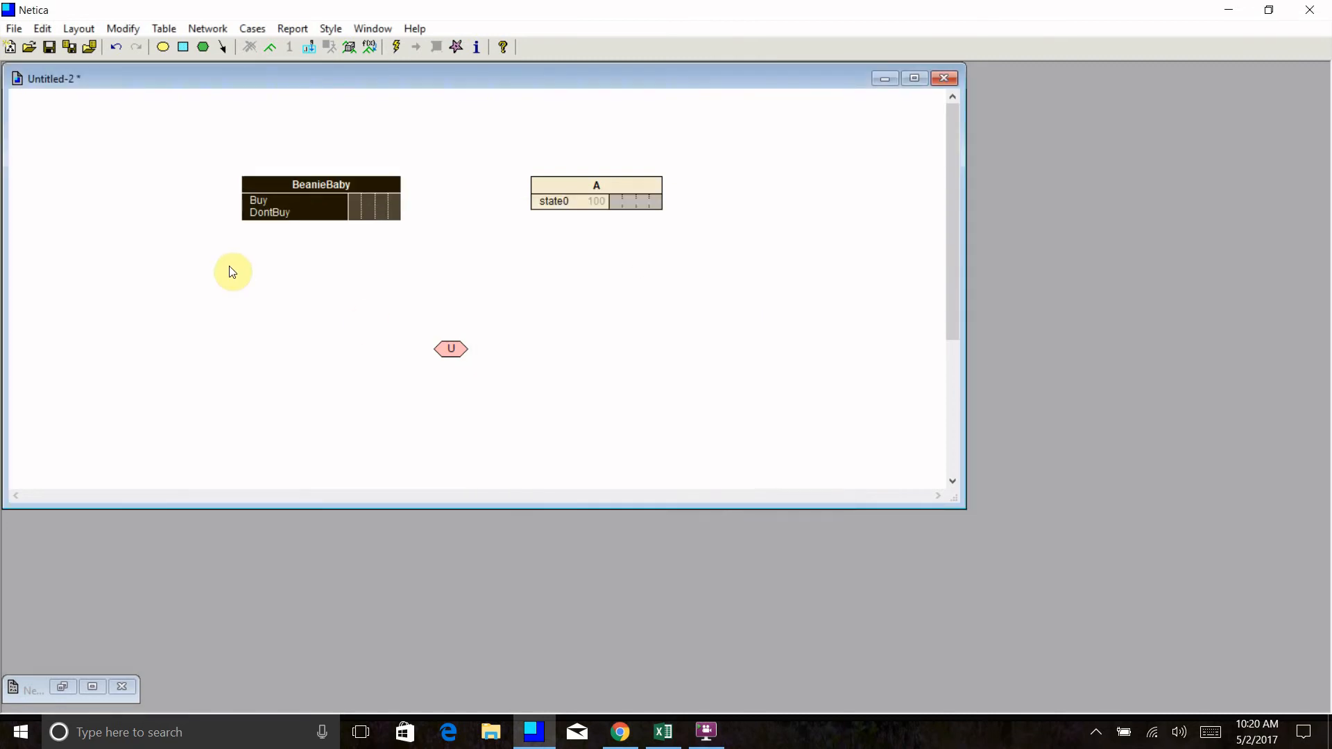
{"action": "mouse_move", "coordinate": [672, 176]}
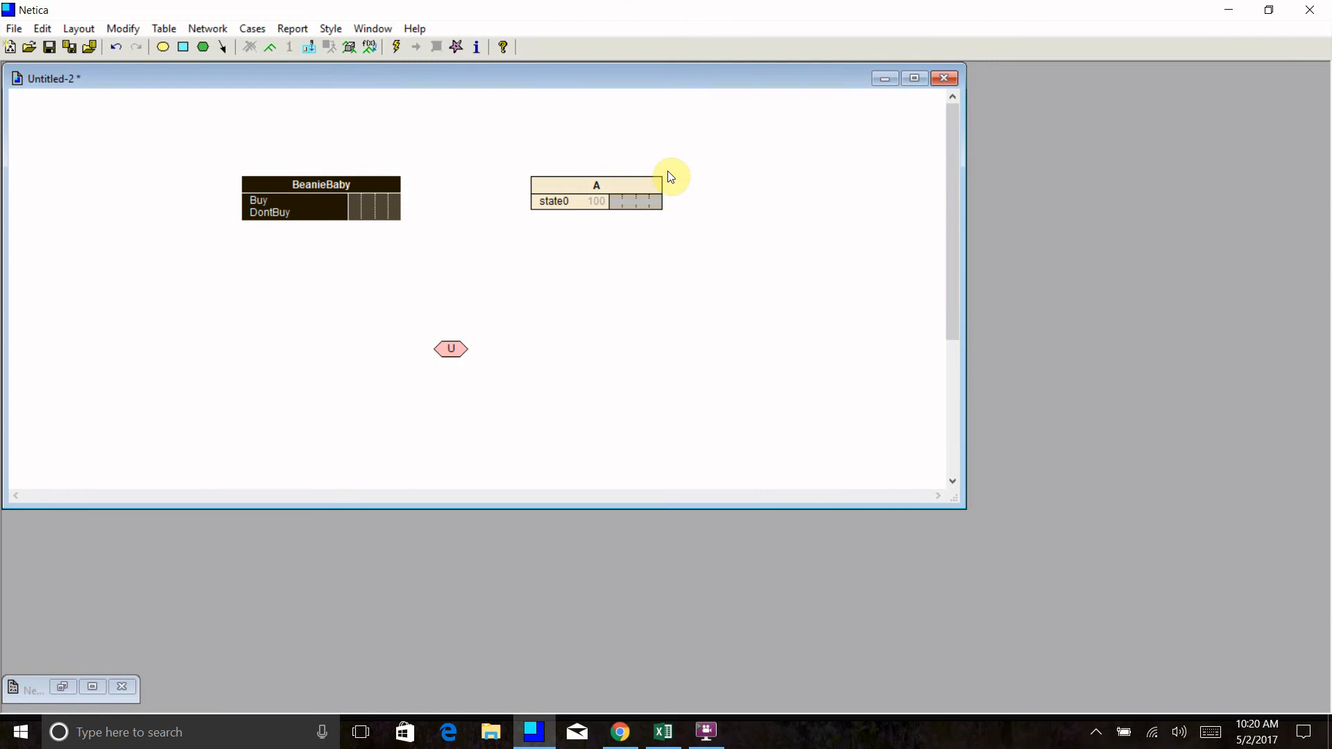
Name nature node A Value with states GoUp and GoDown
{"action": "double_click", "coordinate": [595, 193]}
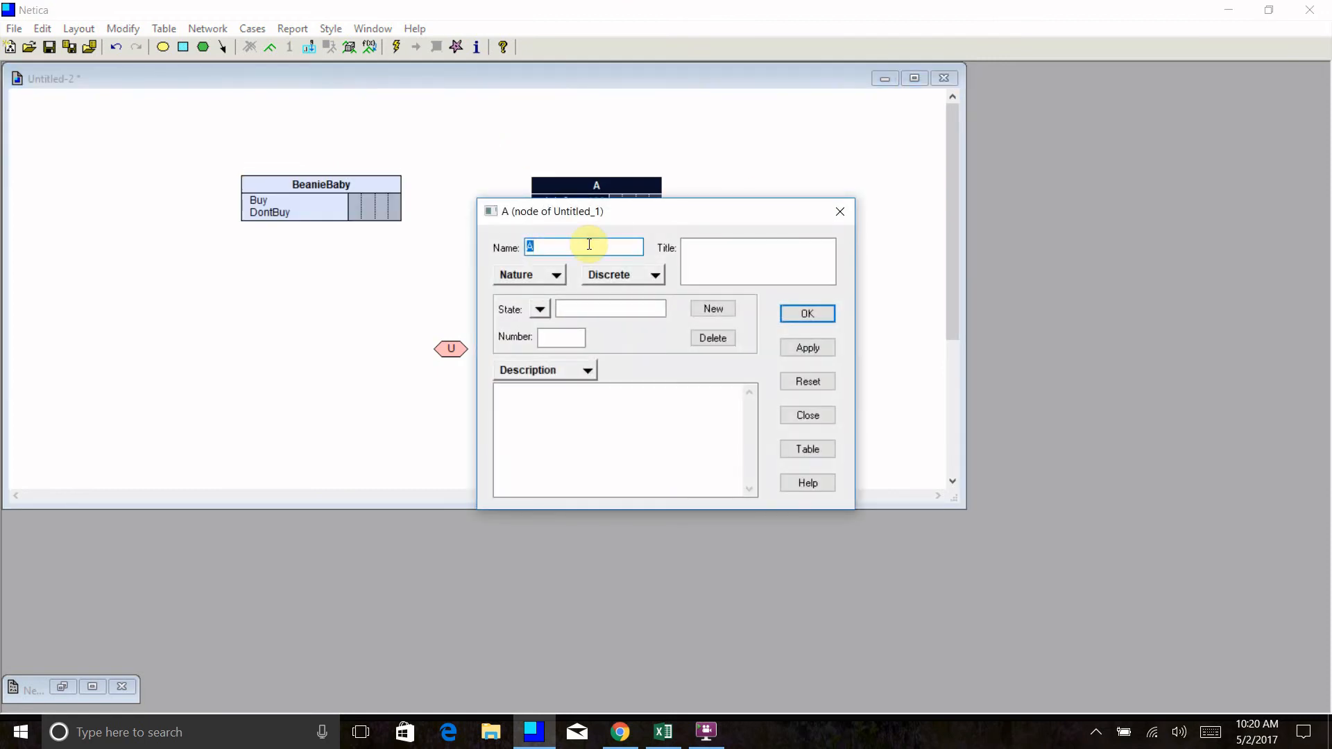
{"action": "type", "text": "Value"}
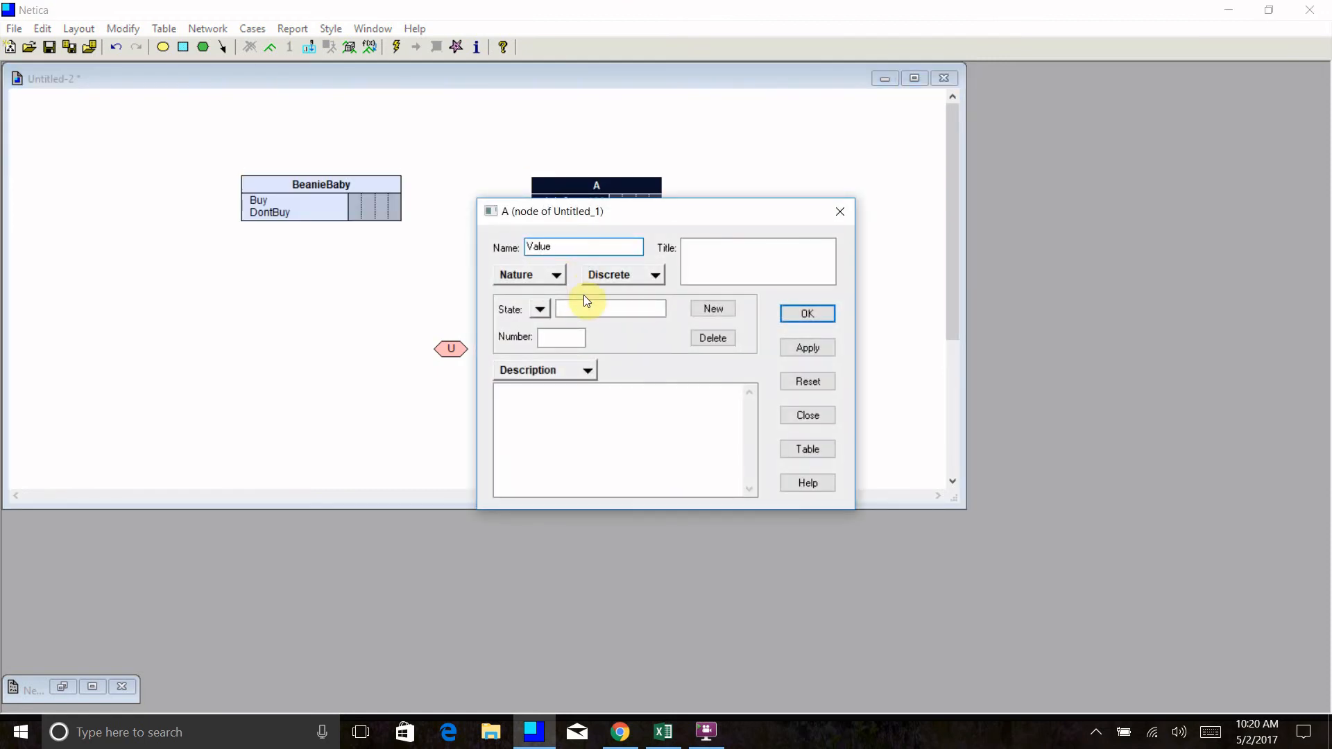
{"action": "type", "text": "Go"}
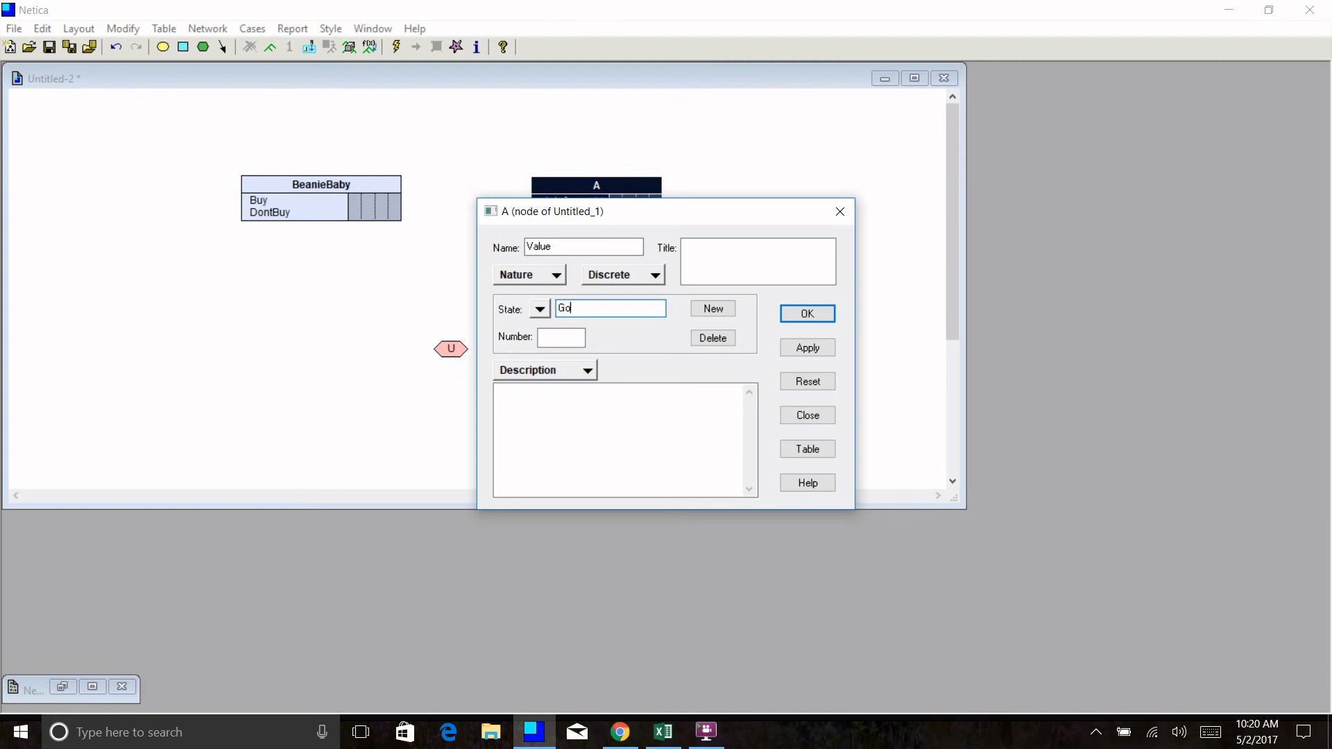
{"action": "type", "text": "Up"}
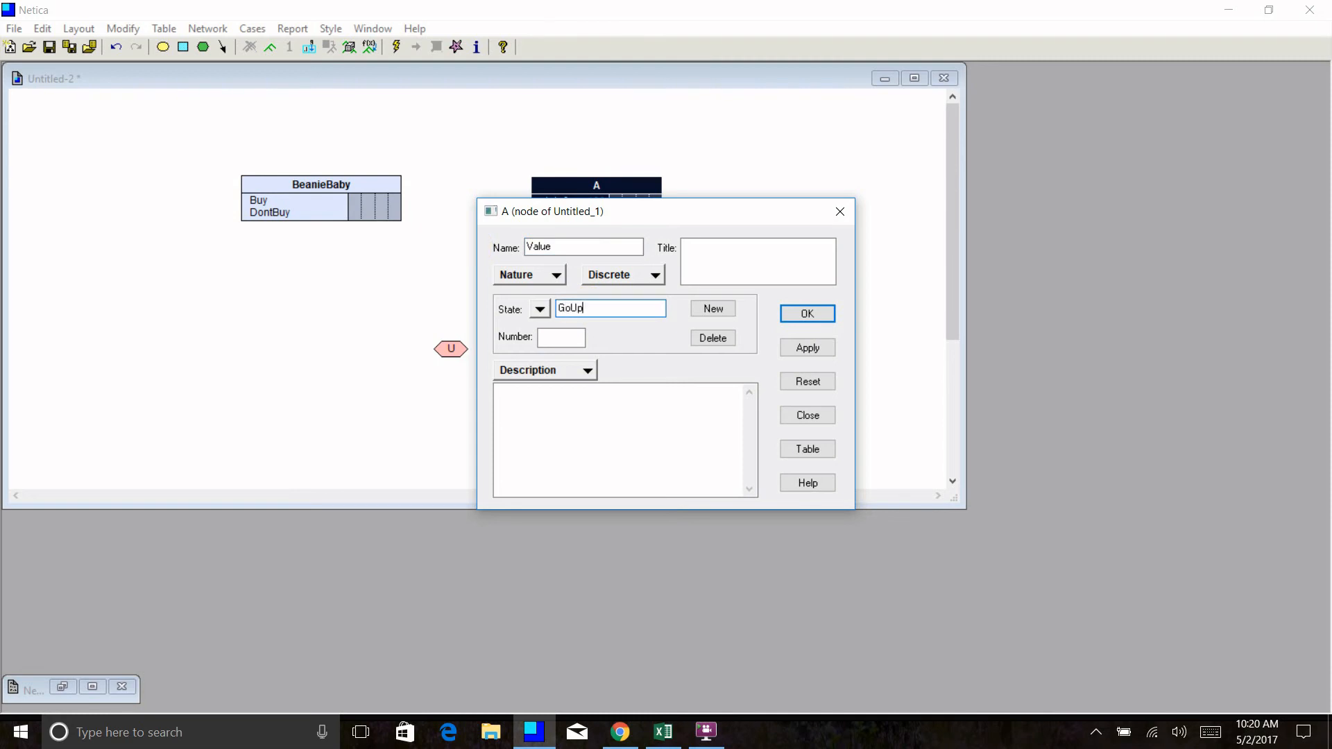
{"action": "left_click", "coordinate": [712, 308]}
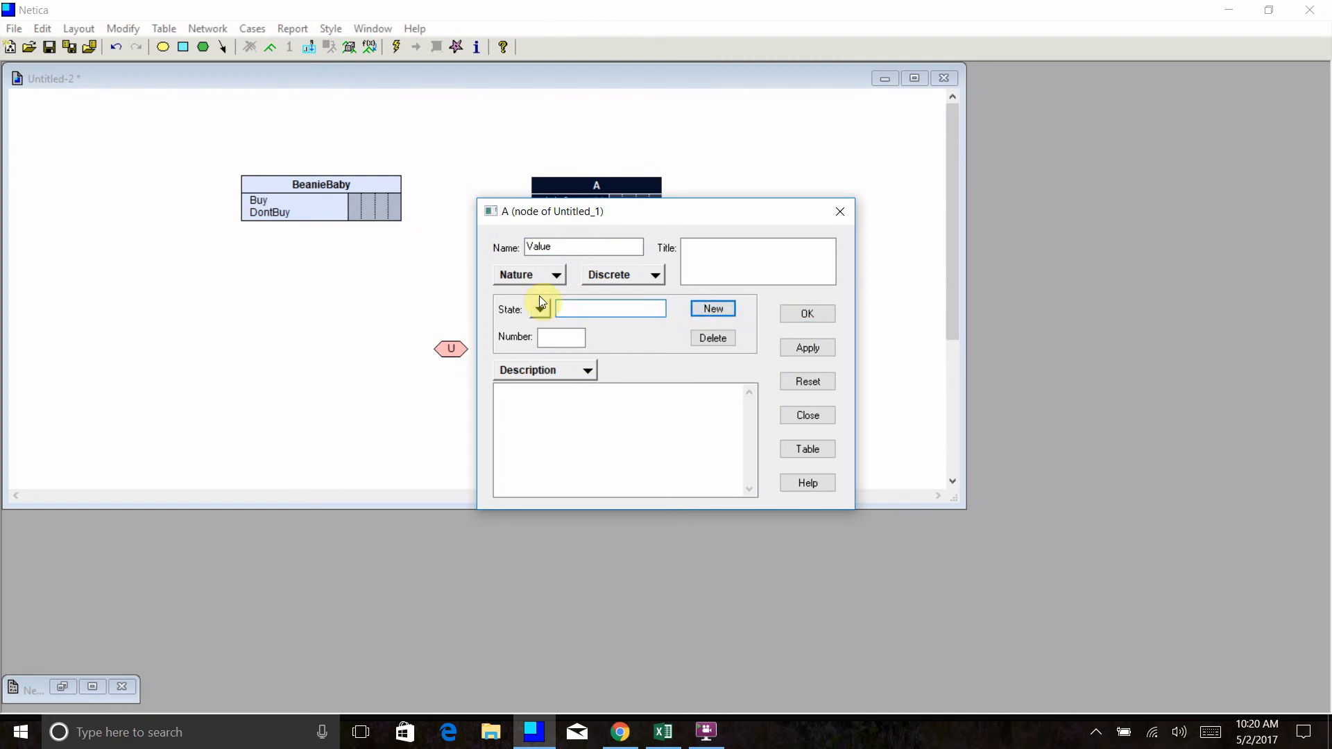
{"action": "type", "text": "GoDown"}
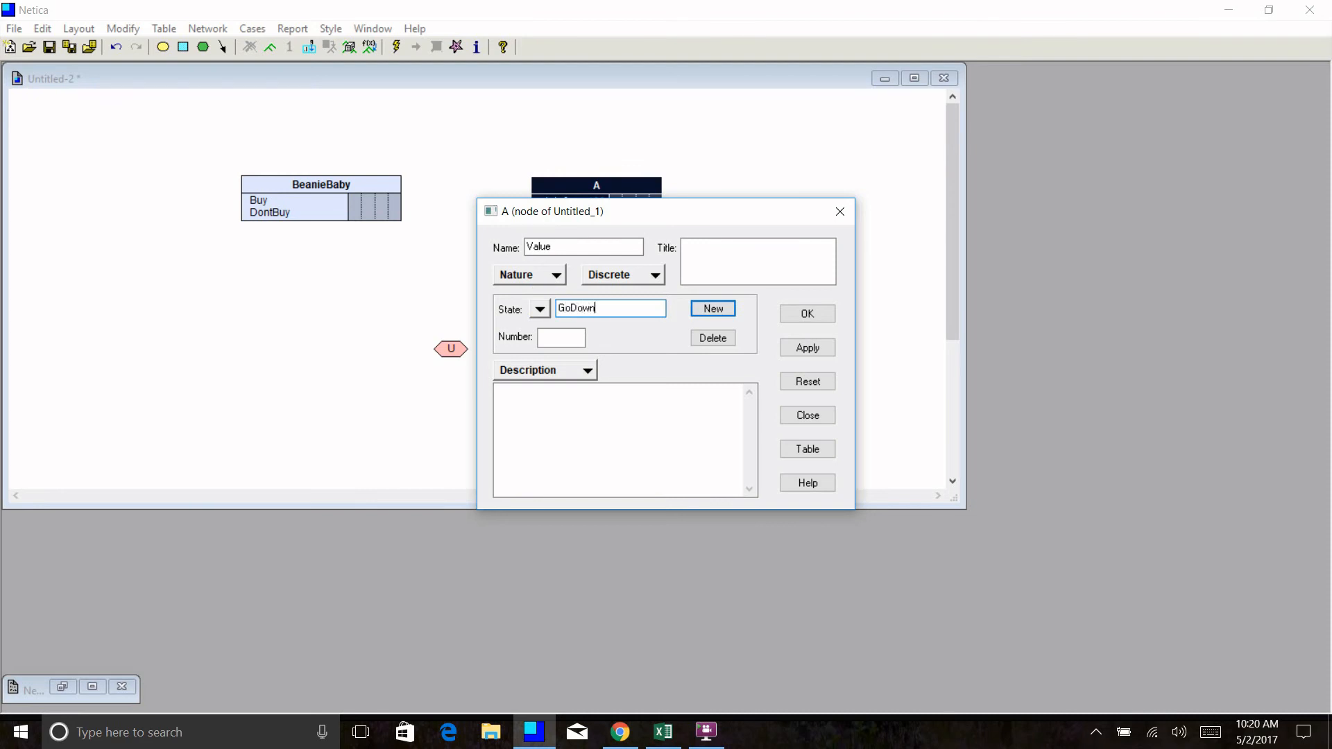
{"action": "mouse_move", "coordinate": [632, 366]}
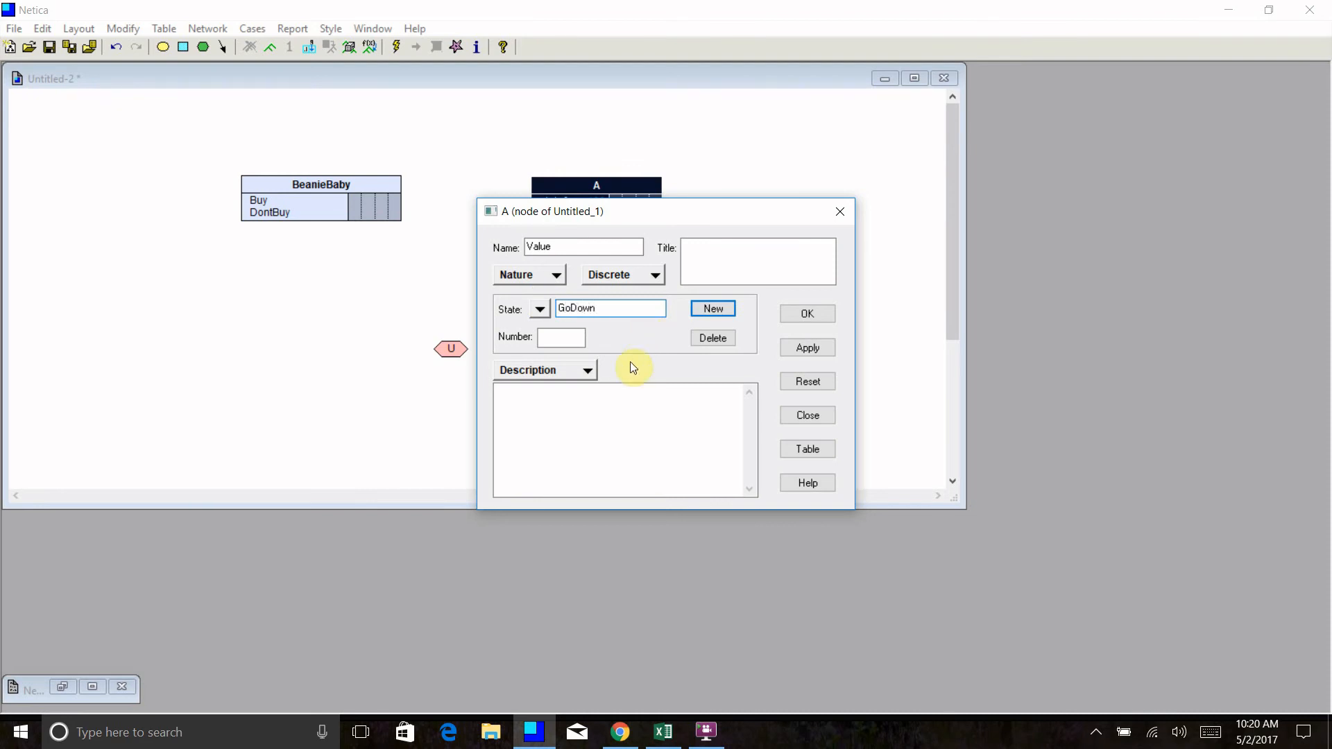
{"action": "left_click", "coordinate": [805, 314]}
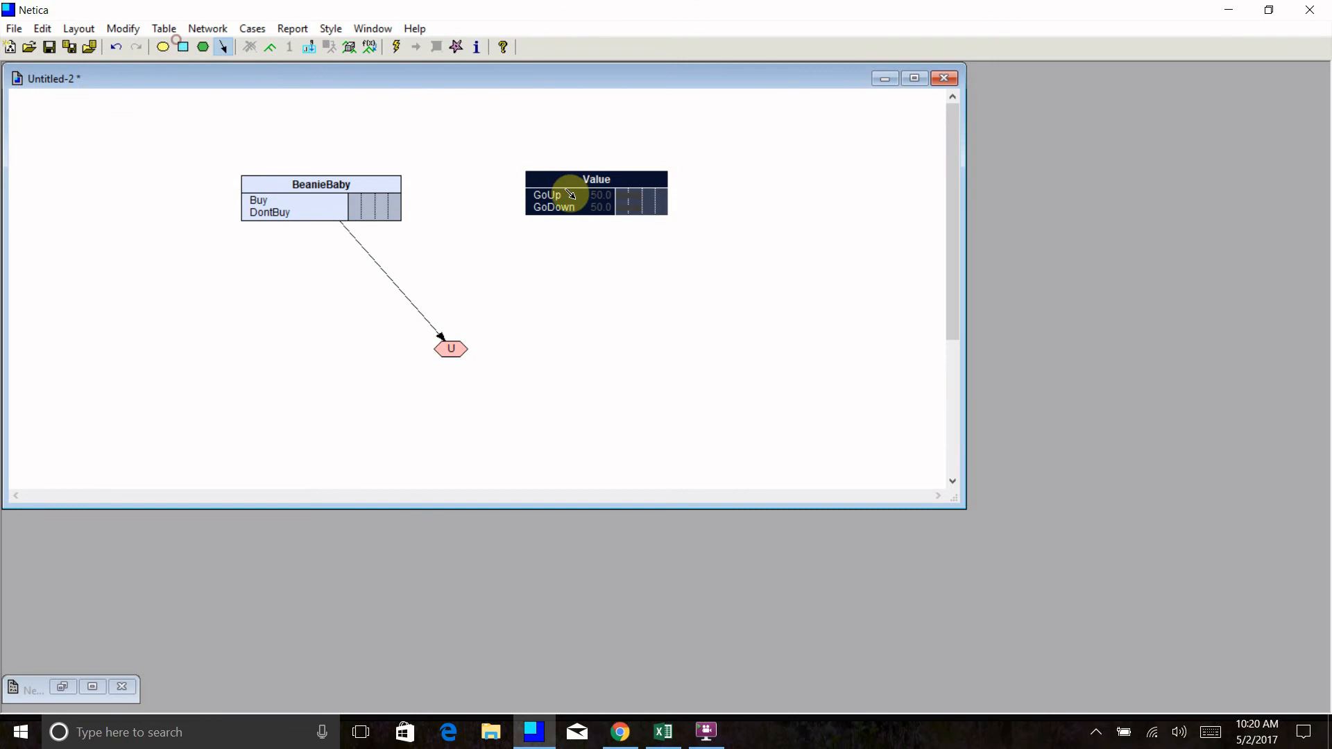
Link Value into utility node U and rename U to Happy
{"action": "left_click_drag", "start_coordinate": [569, 195], "coordinate": [450, 348]}
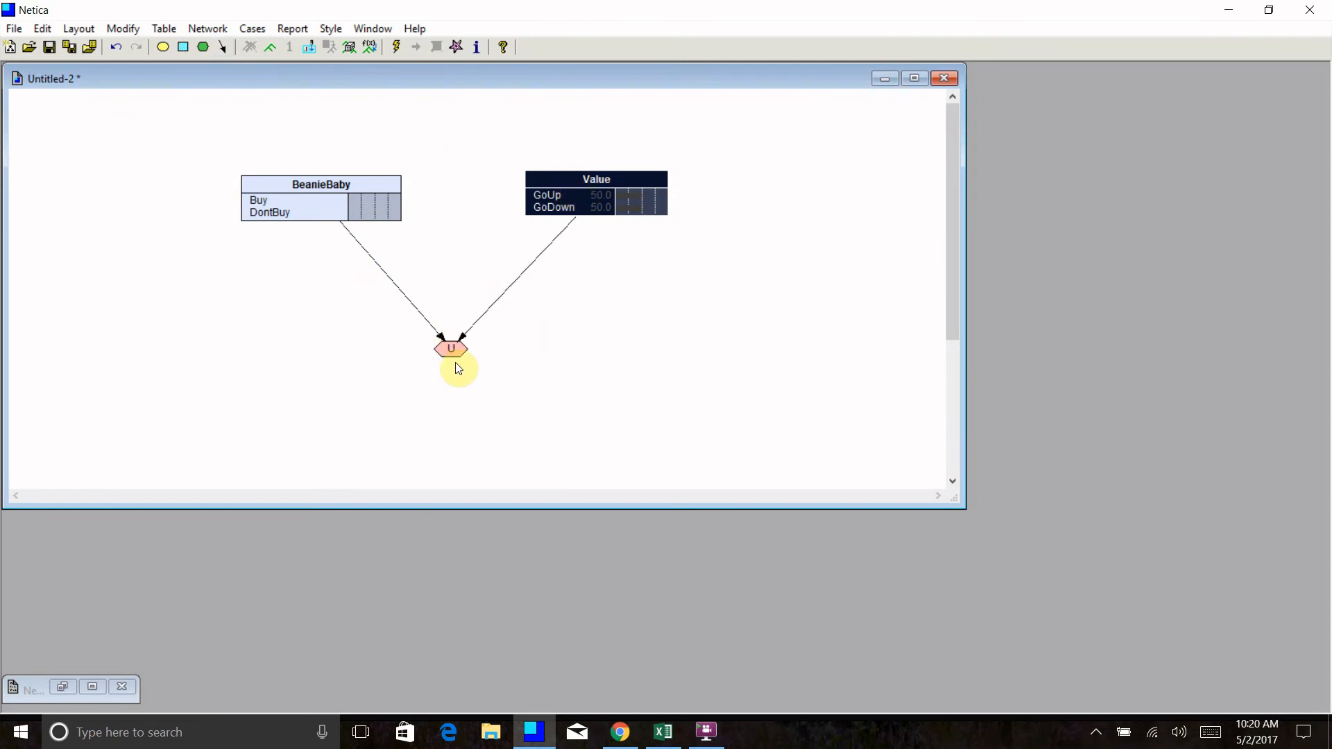
{"action": "double_click", "coordinate": [449, 348]}
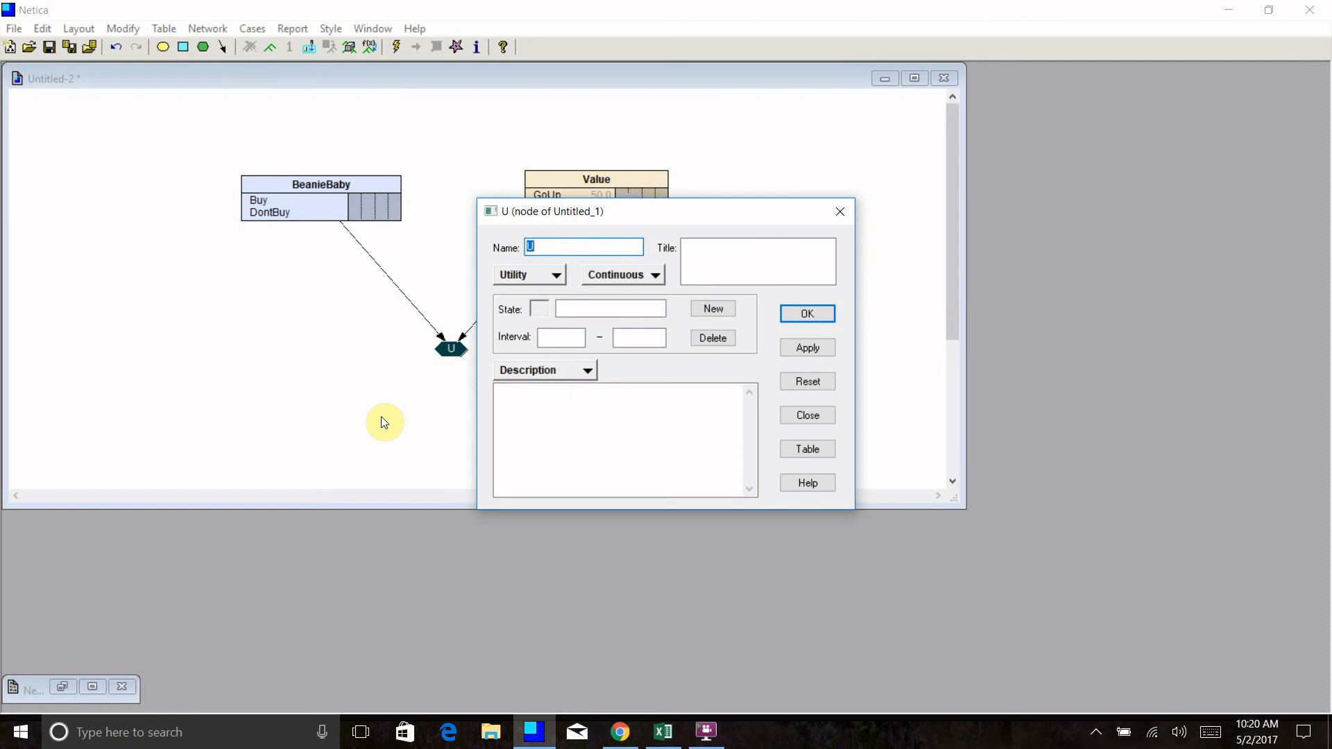
{"action": "mouse_move", "coordinate": [317, 399]}
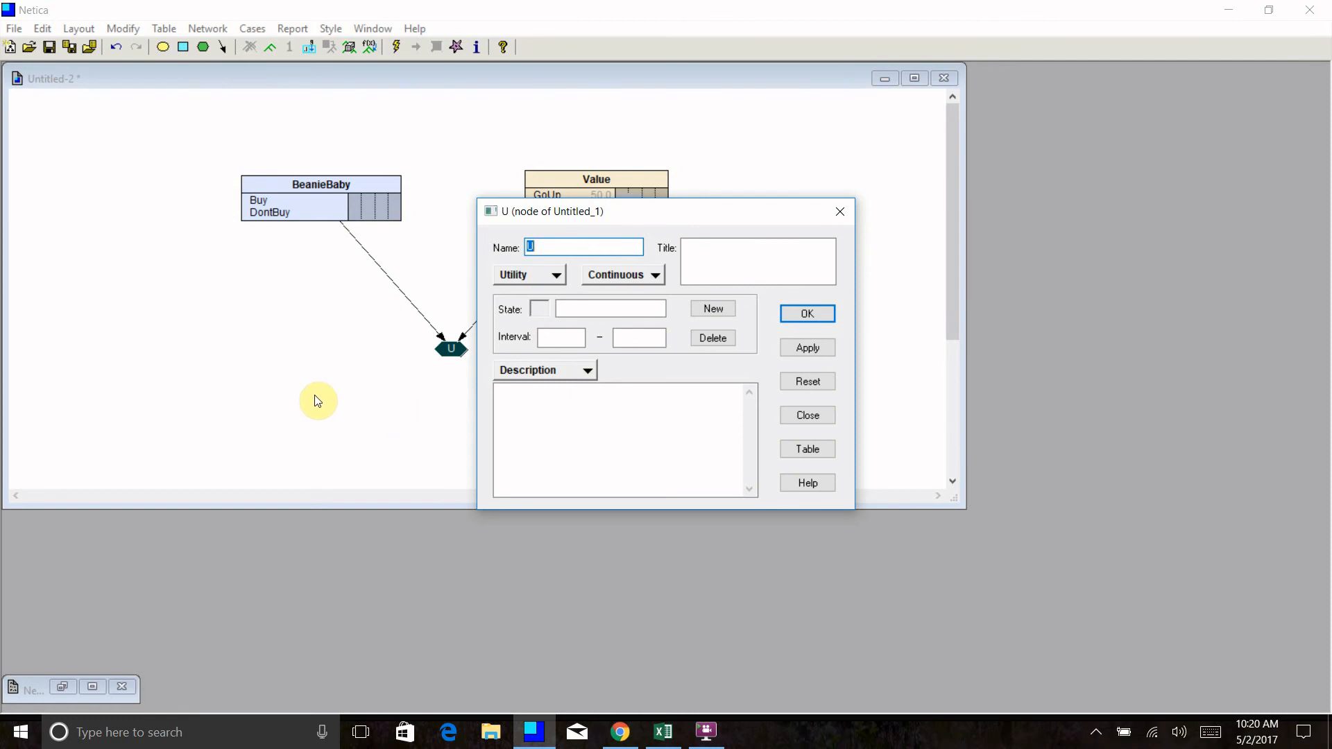
{"action": "type", "text": "H"}
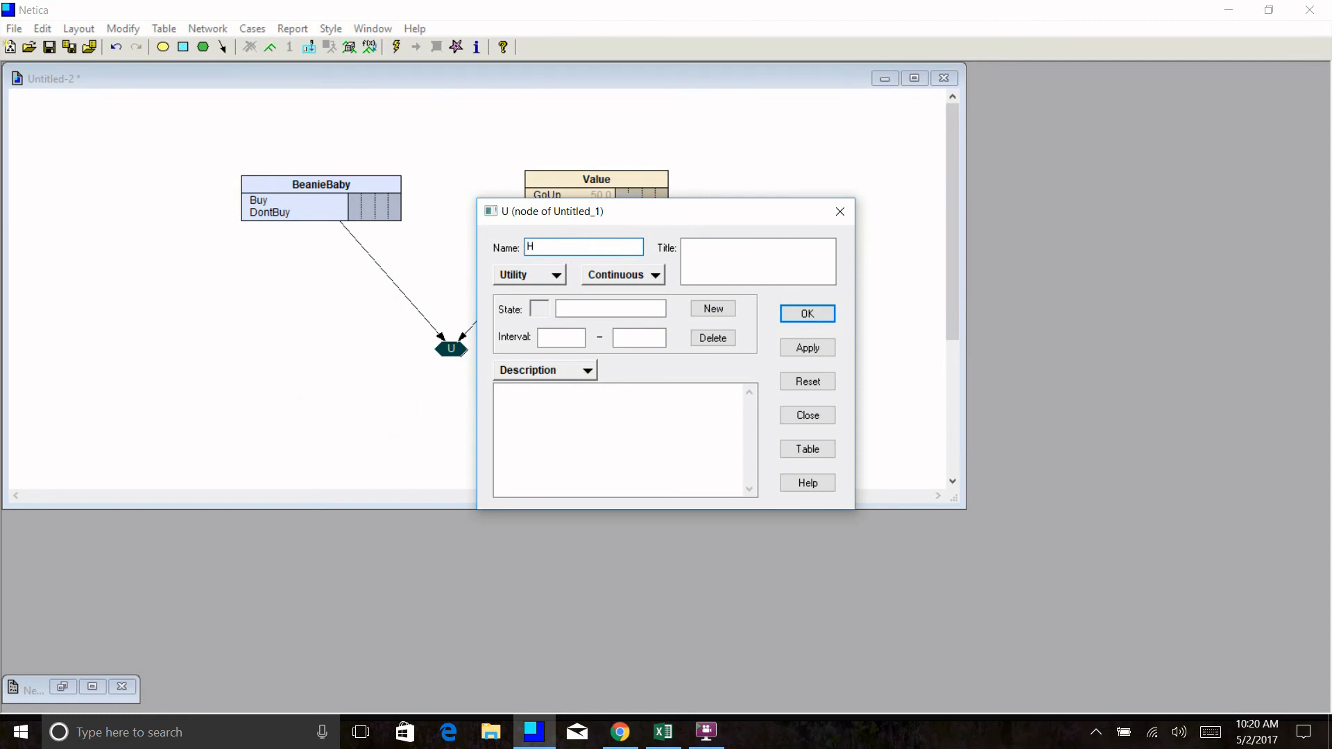
{"action": "type", "text": "appy"}
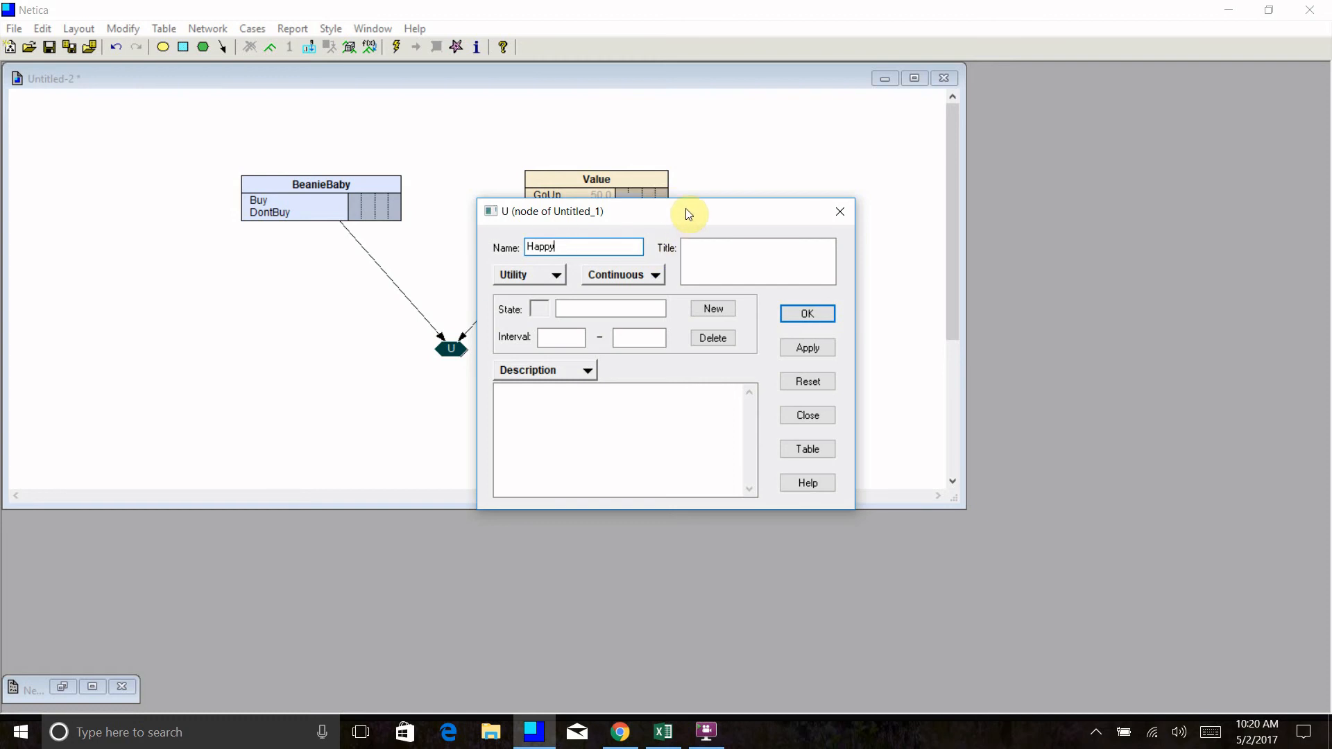
{"action": "mouse_move", "coordinate": [910, 331]}
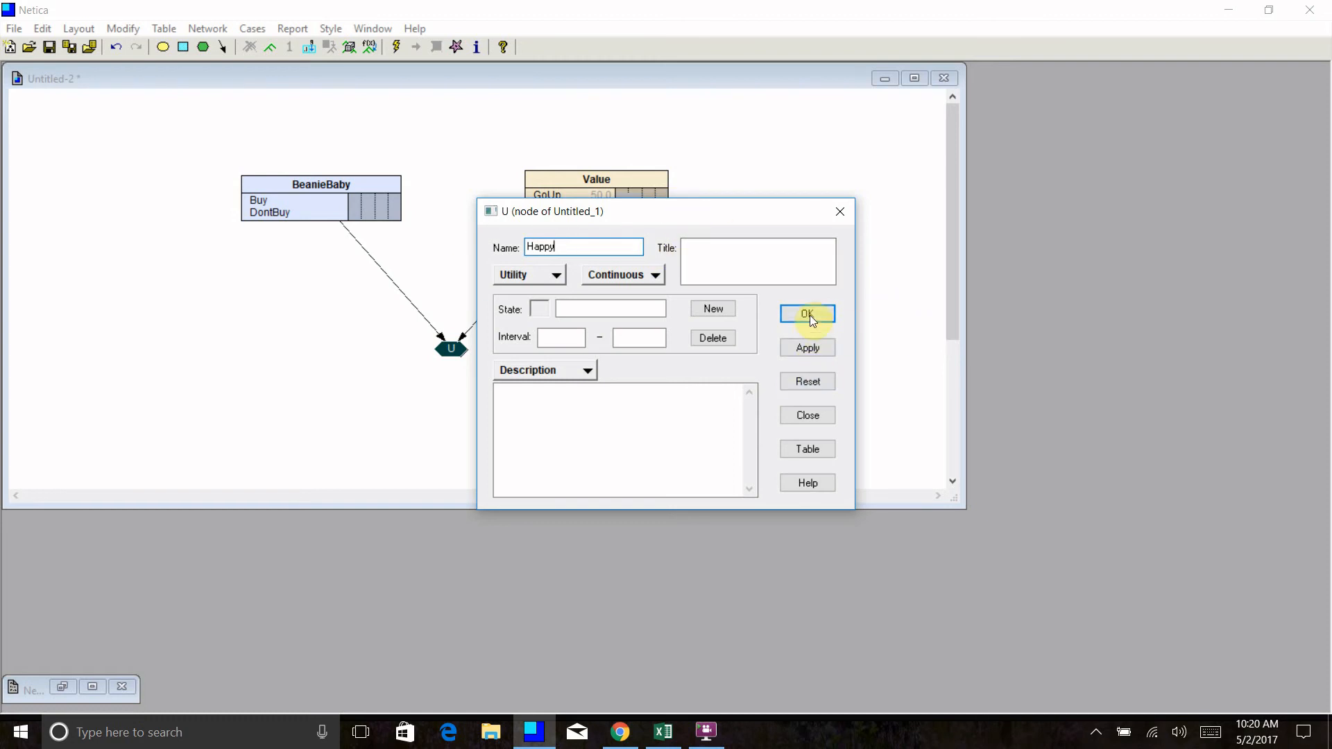
{"action": "left_click", "coordinate": [804, 313]}
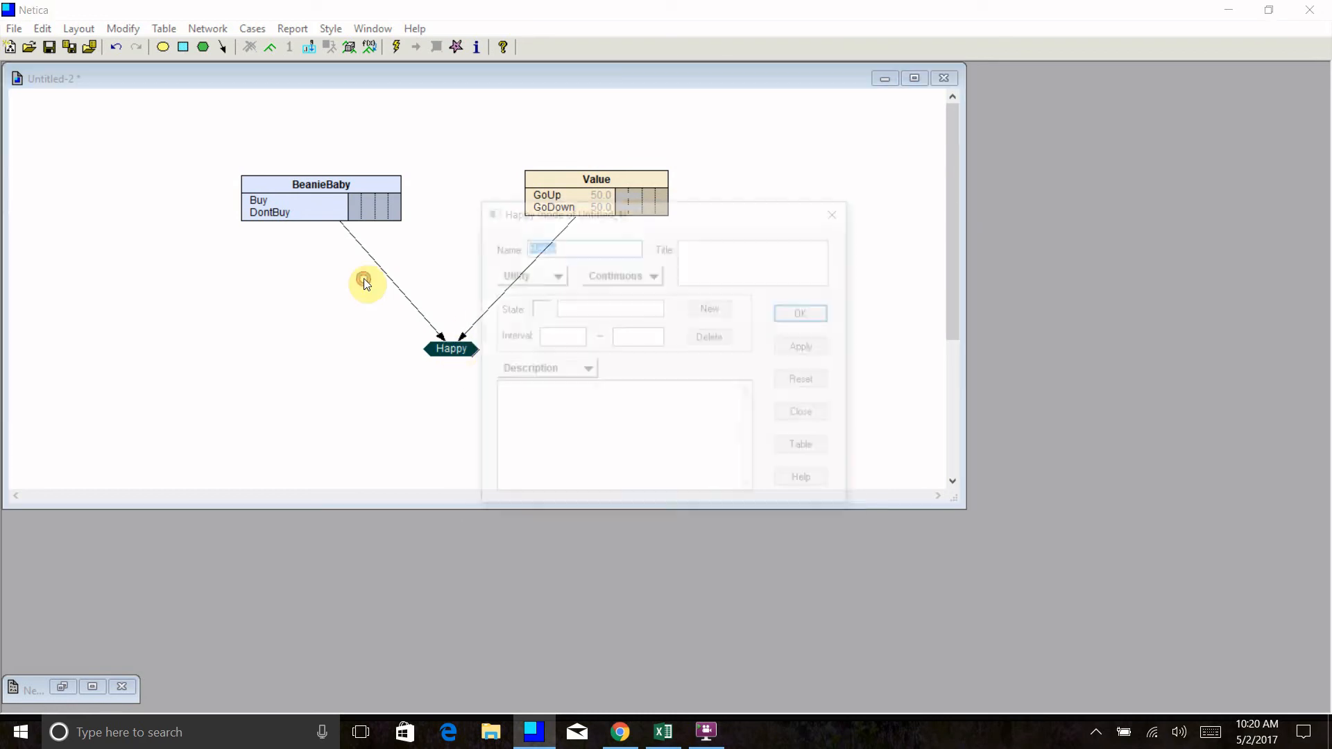
Fill Happy's utility table with 1, 0.2, 0.5 and 0.7 for the four combinations
{"action": "left_click", "coordinate": [804, 448]}
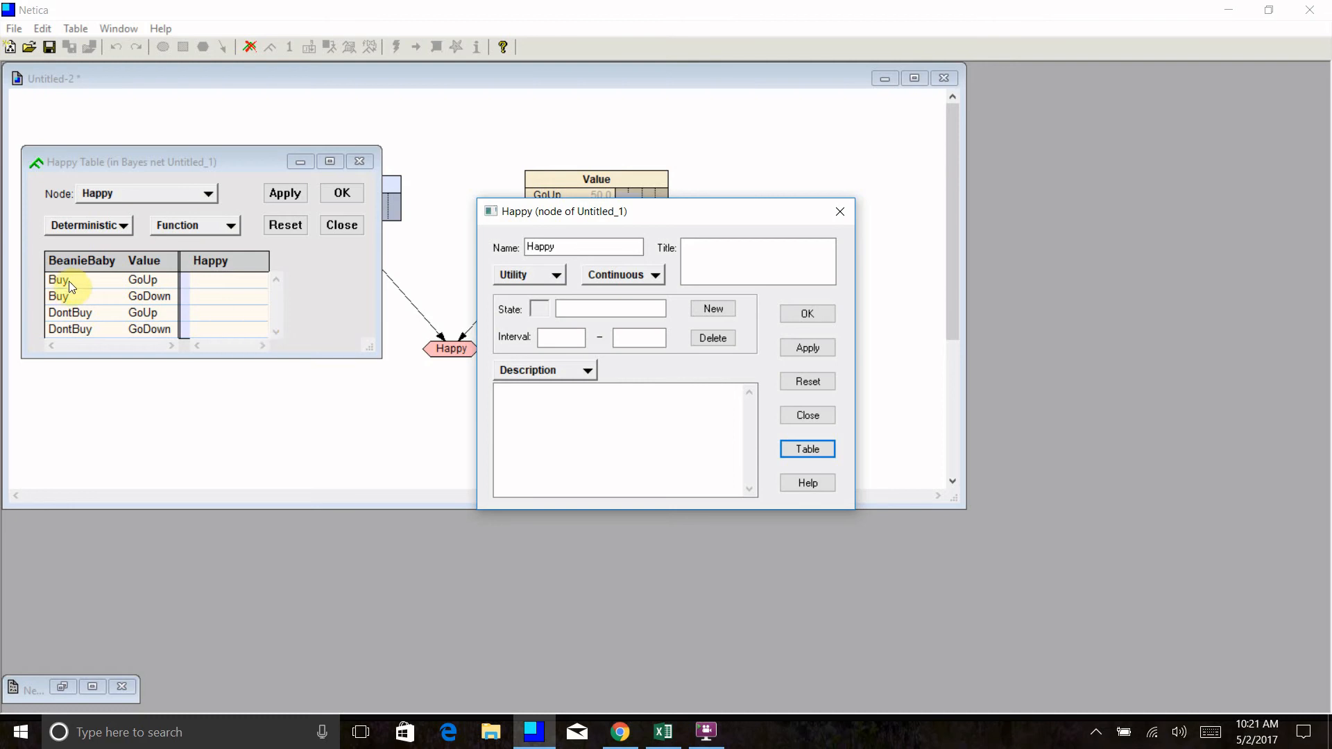
{"action": "mouse_move", "coordinate": [81, 316]}
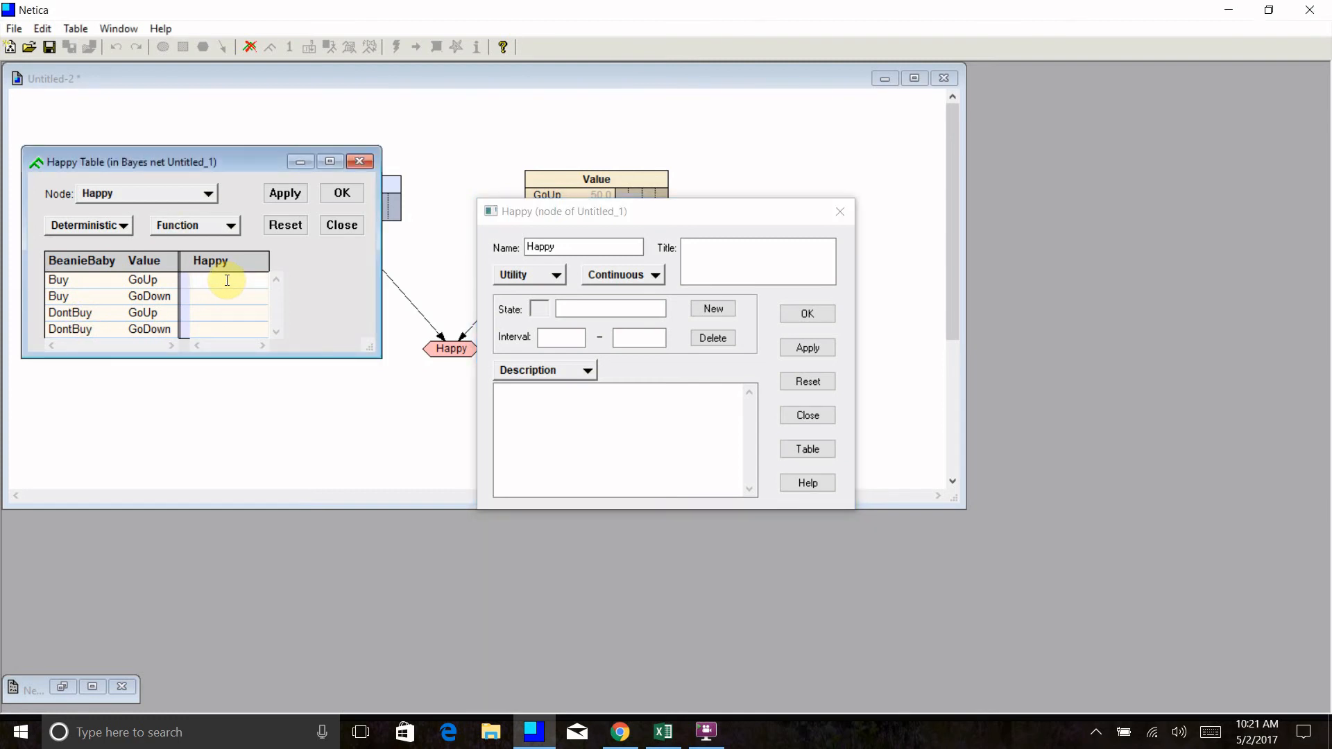
{"action": "type", "text": "1"}
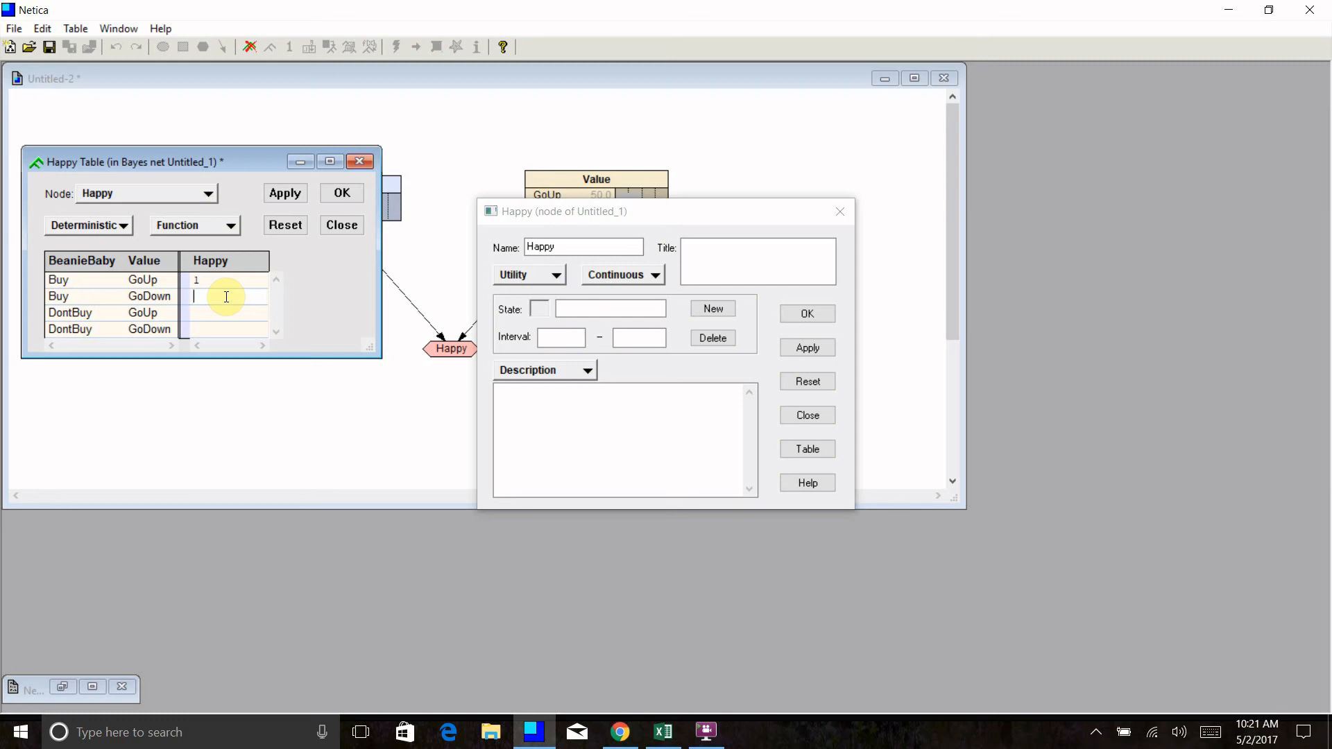
{"action": "type", "text": "0.2"}
{"action": "left_click", "coordinate": [229, 312]}
{"action": "type", "text": "0.5"}
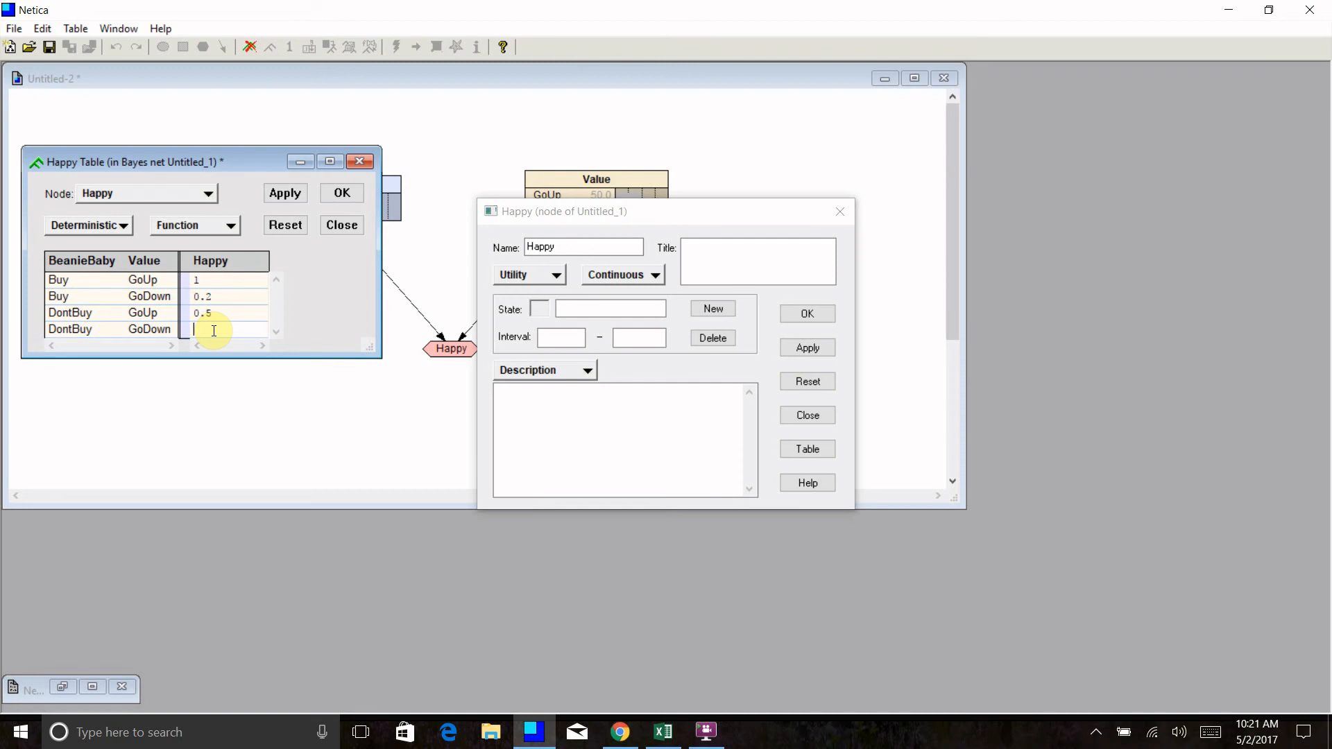
{"action": "type", "text": ".7"}
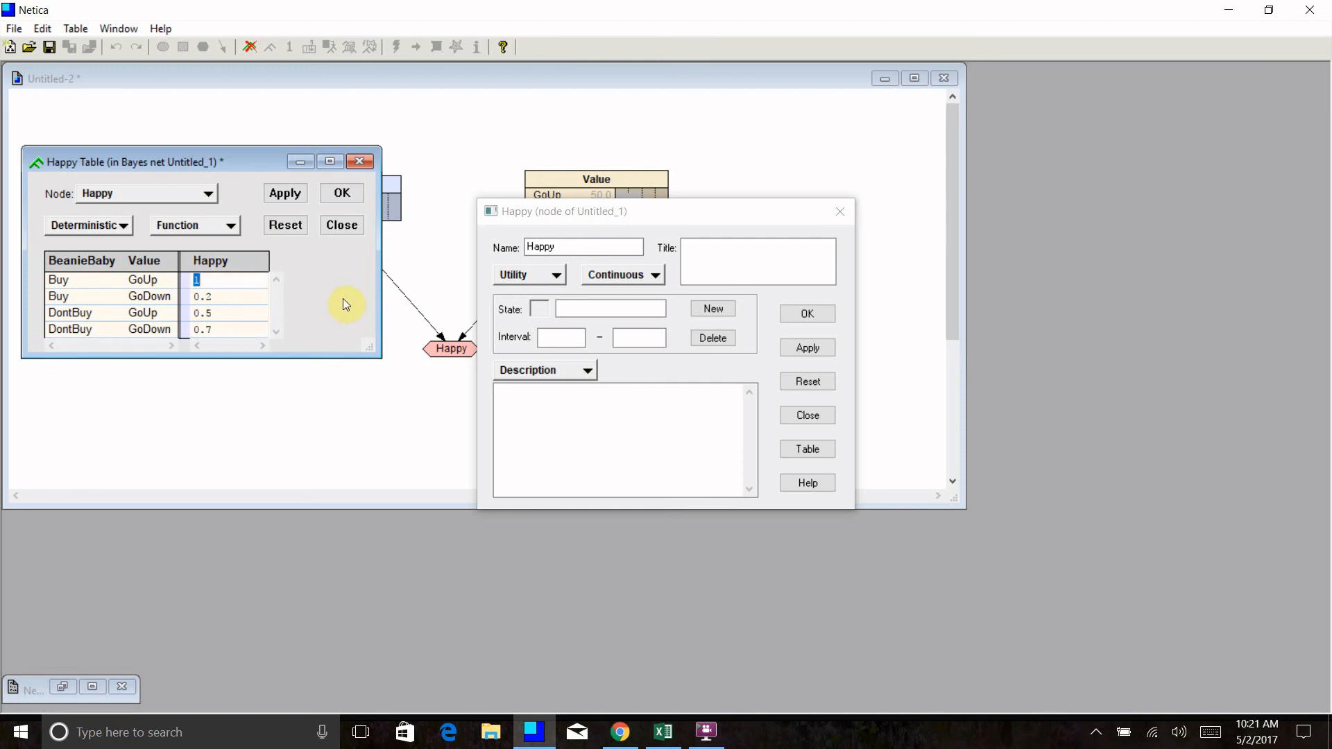
{"action": "left_click", "coordinate": [341, 225]}
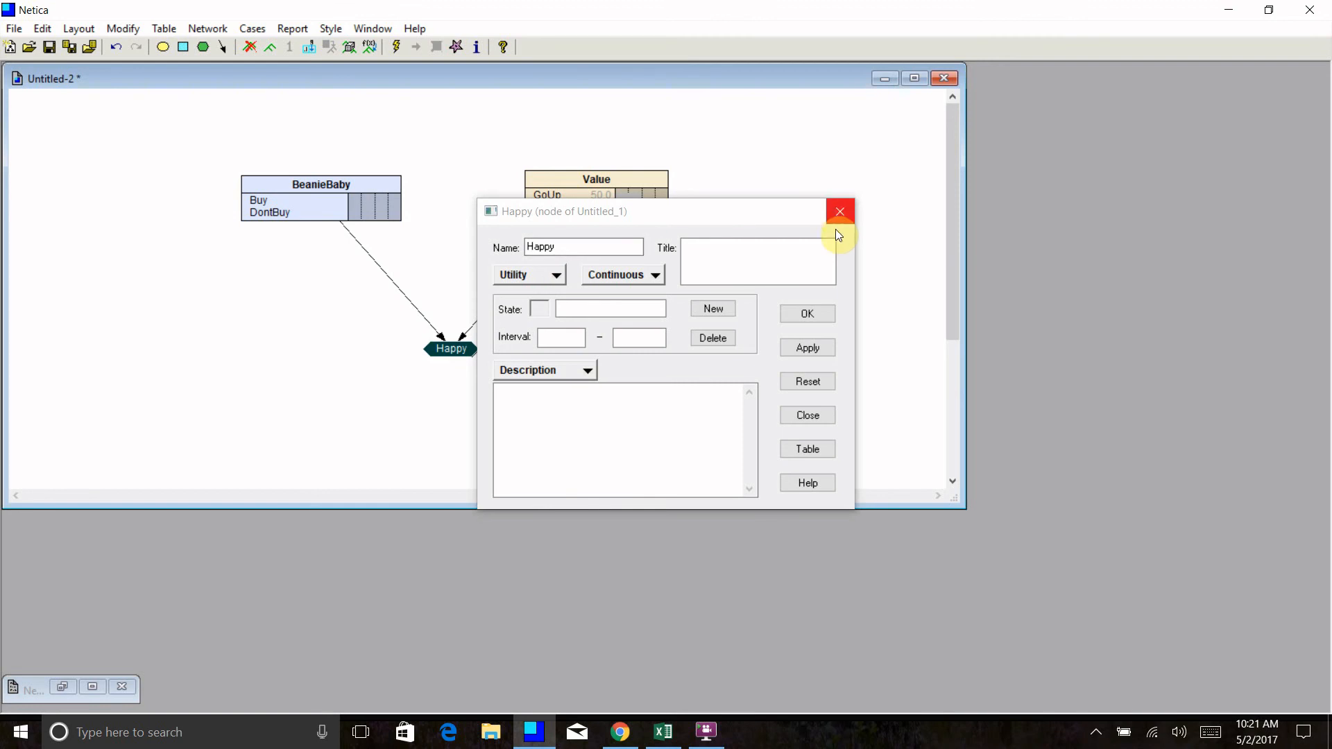
{"action": "left_click", "coordinate": [839, 211]}
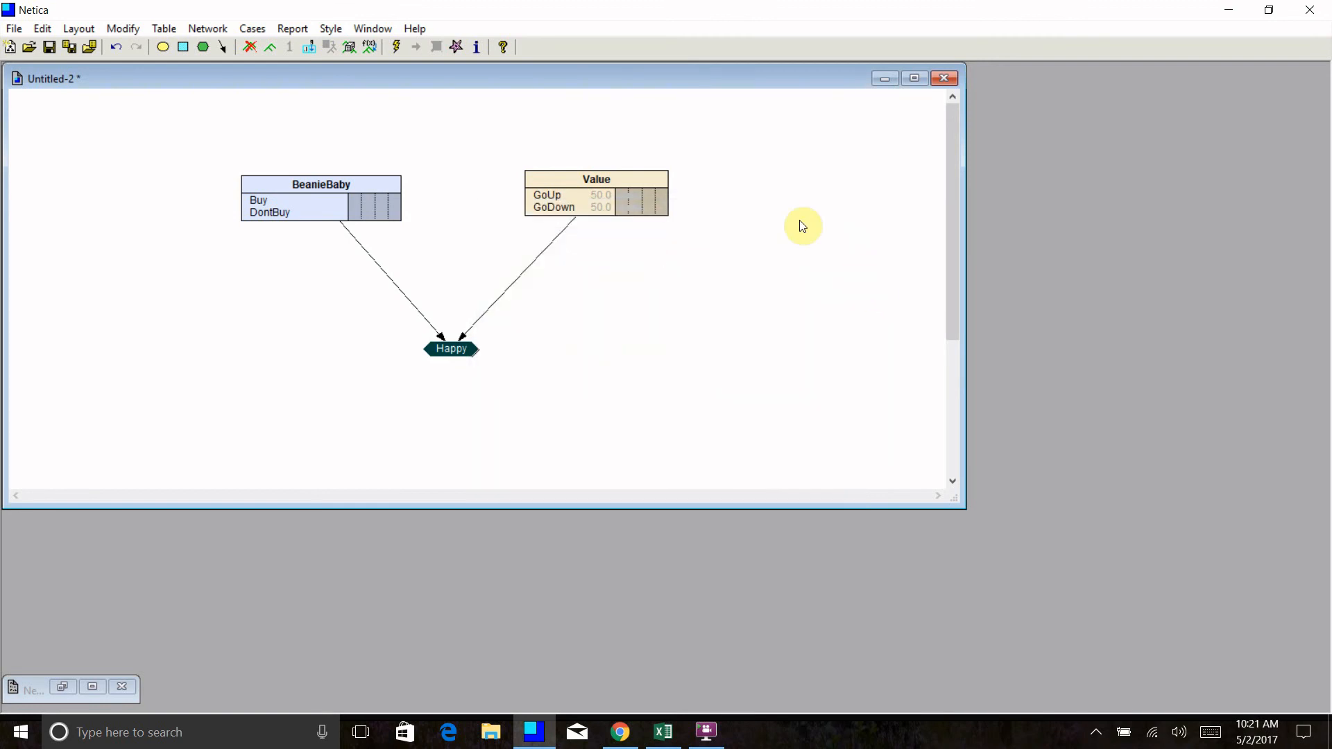
{"action": "mouse_move", "coordinate": [665, 169]}
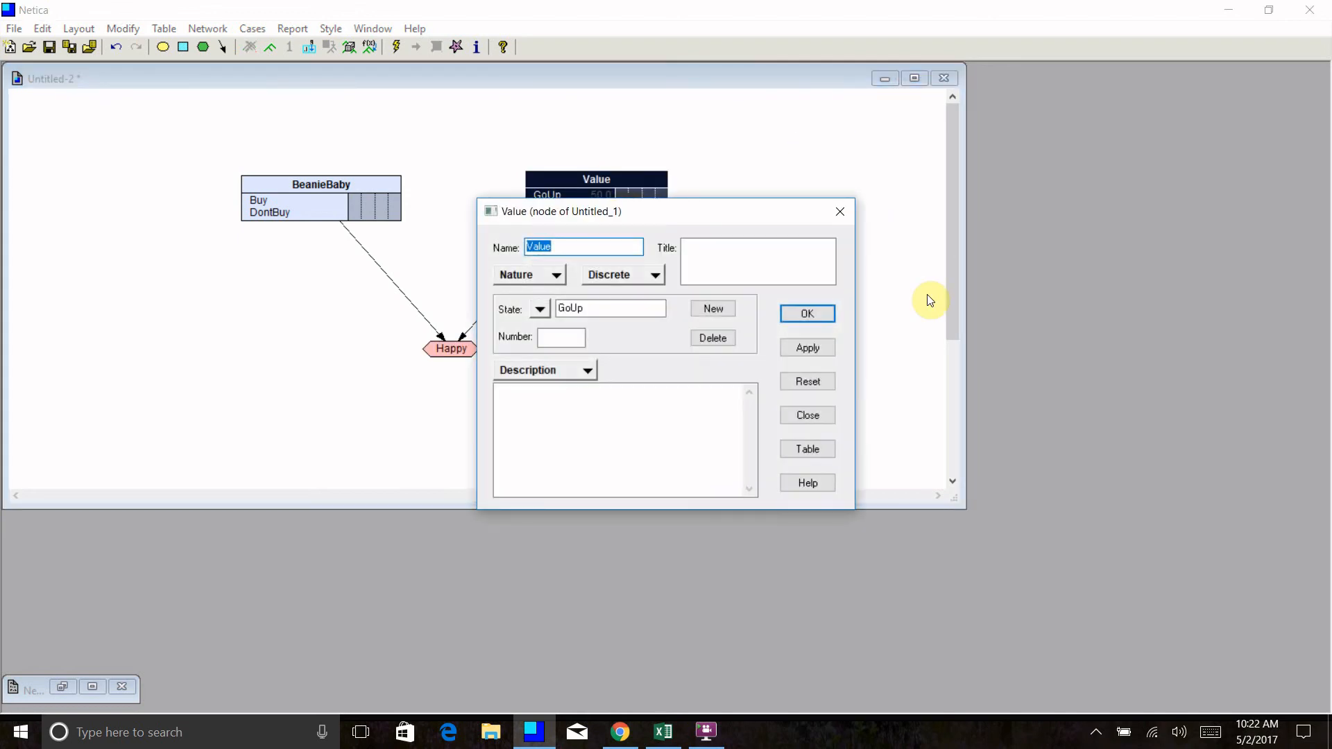
{"action": "mouse_move", "coordinate": [905, 427]}
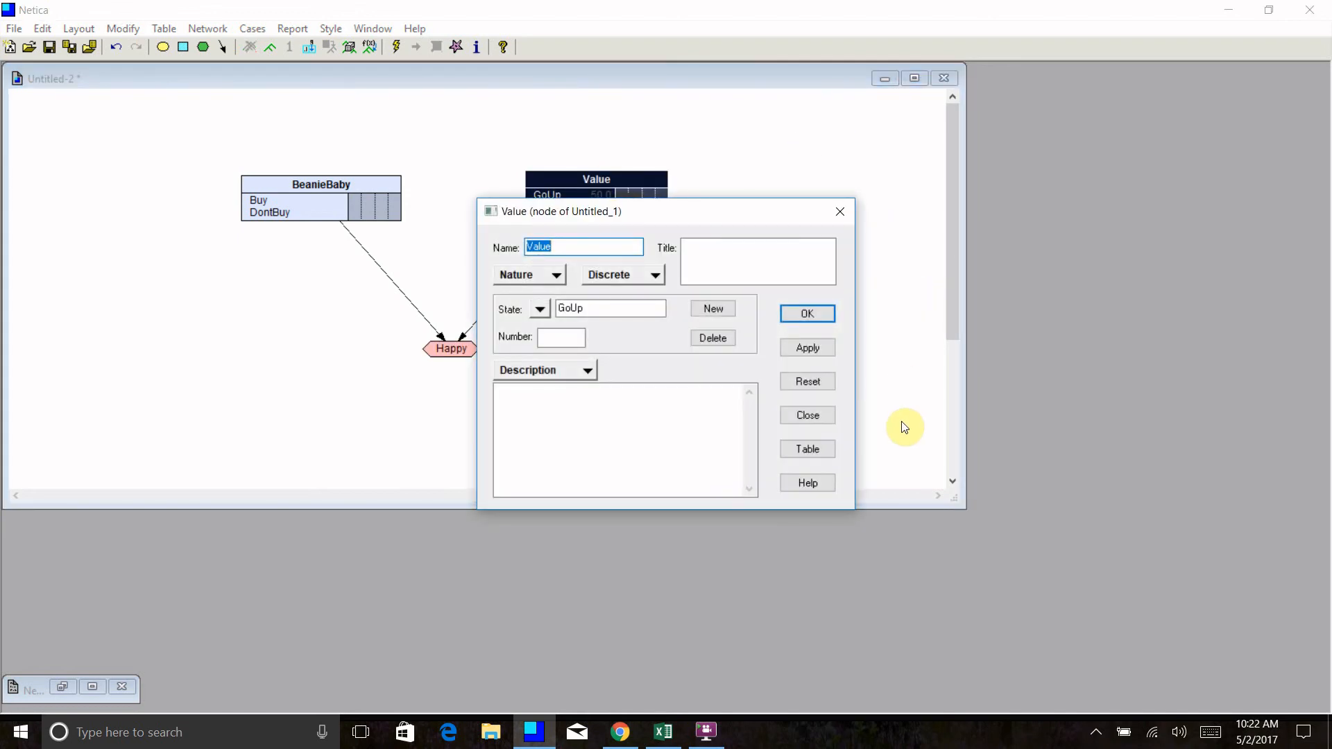
Set Value's prior probabilities to 60 for GoUp and 40 for GoDown
{"action": "left_click", "coordinate": [806, 448]}
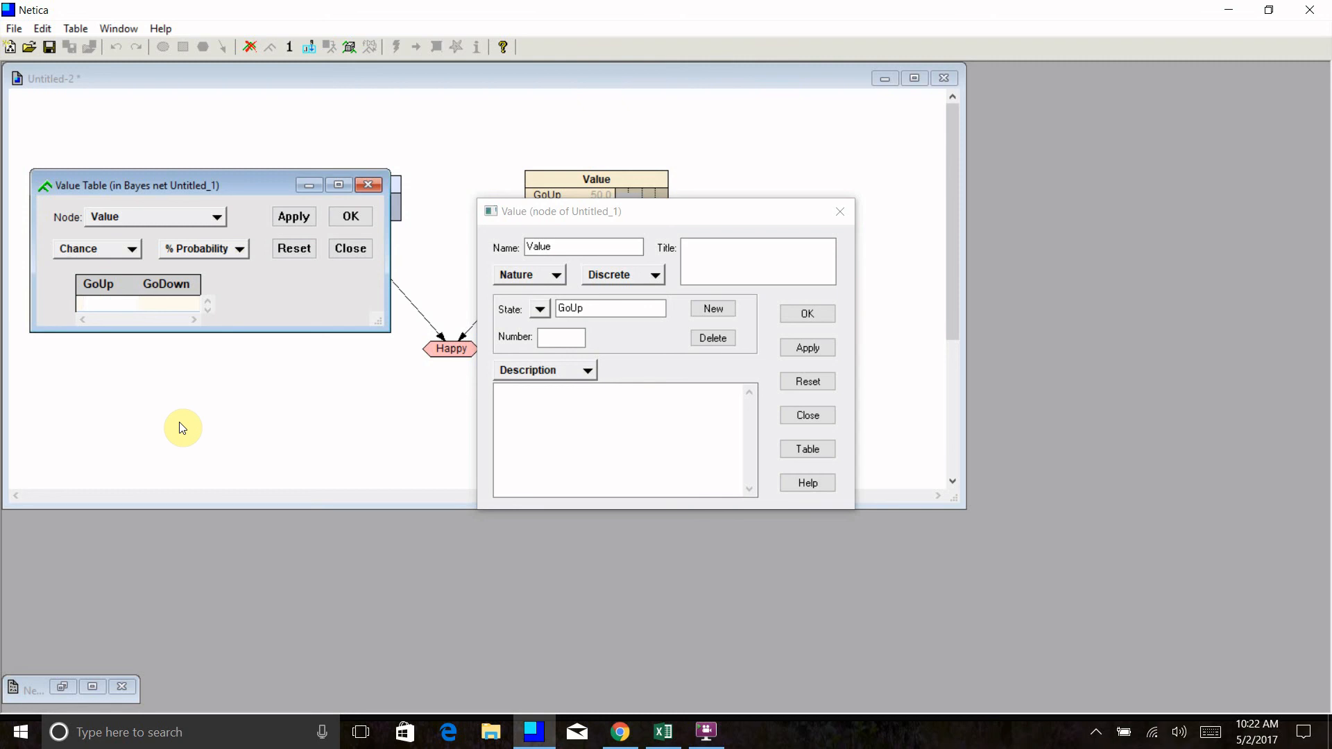
{"action": "type", "text": ".6"}
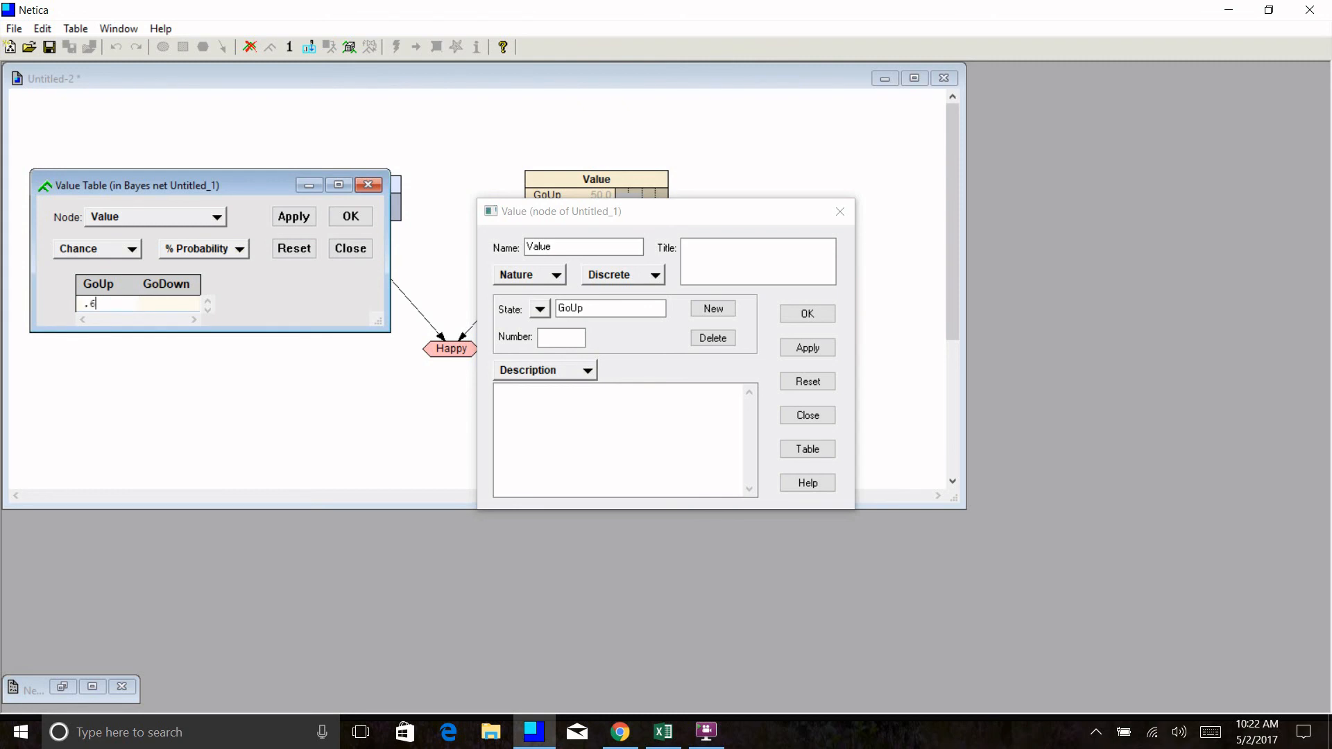
{"action": "type", "text": "0"}
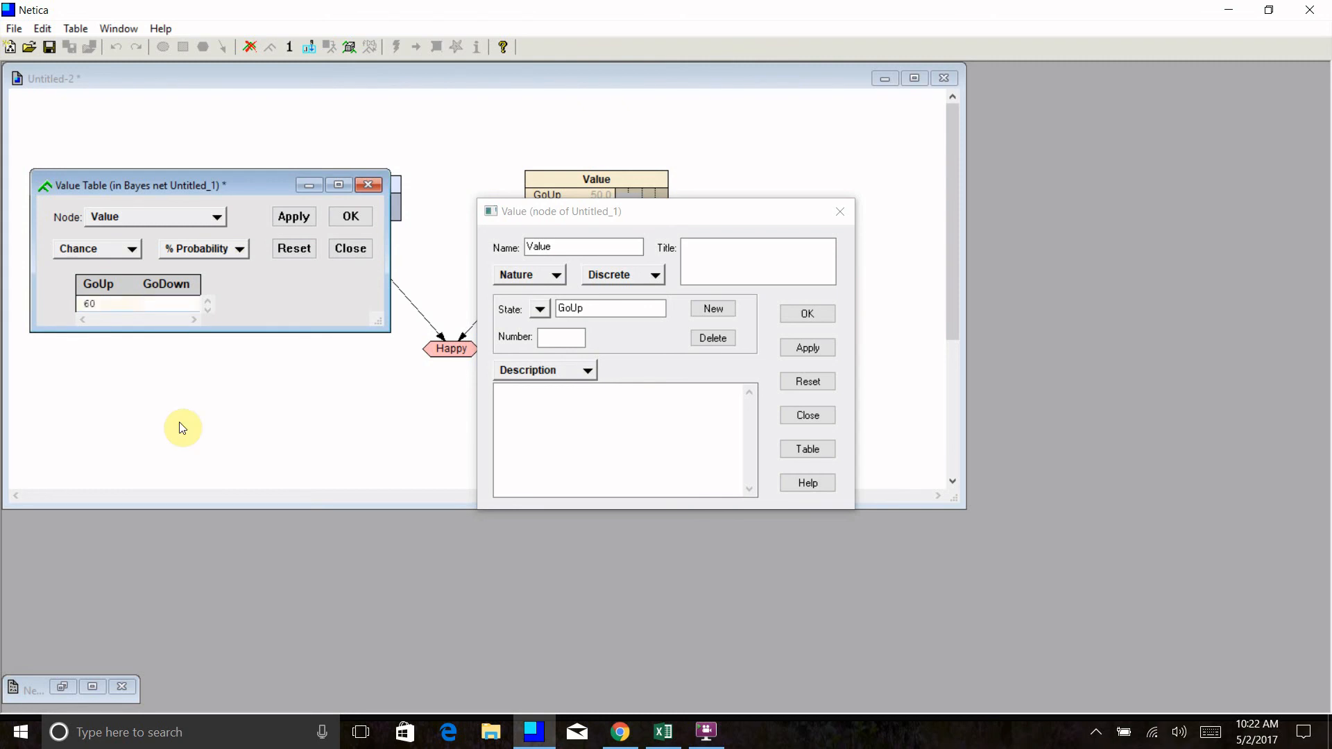
{"action": "type", "text": "40"}
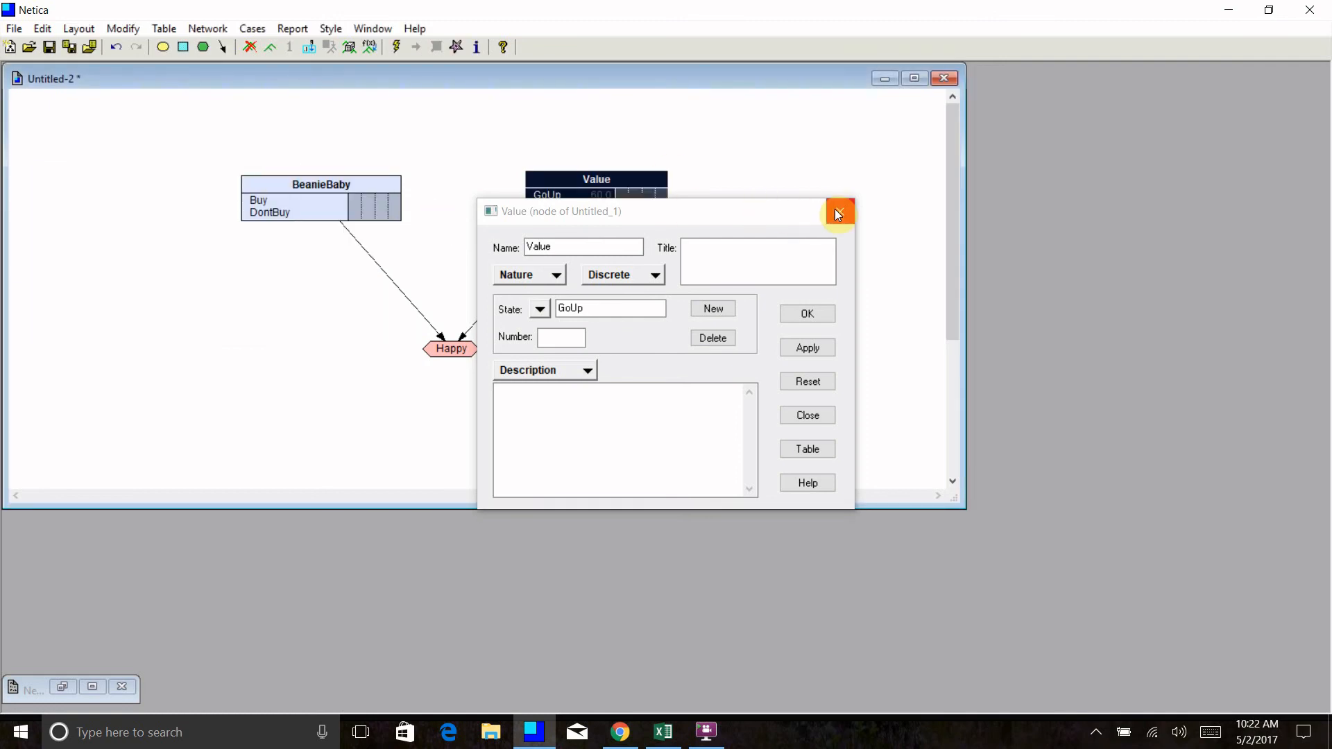
{"action": "left_click", "coordinate": [838, 212]}
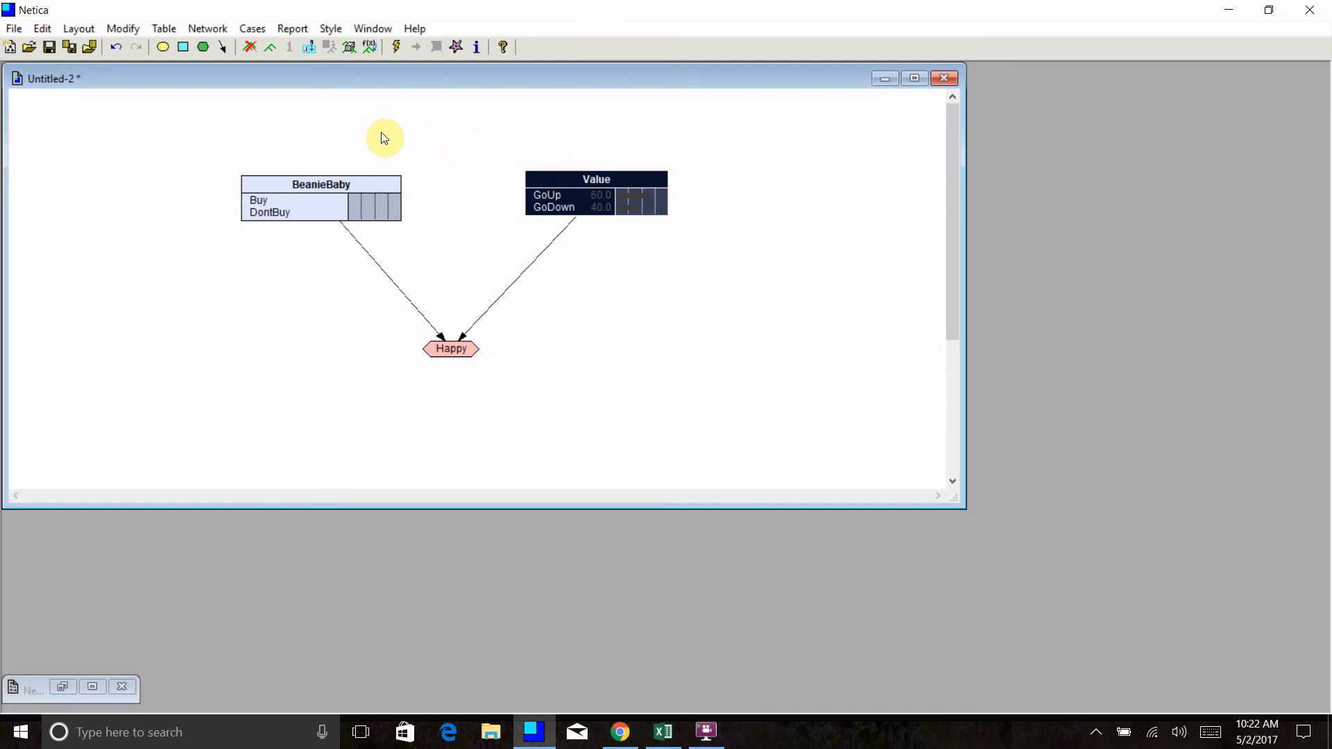
{"action": "mouse_move", "coordinate": [395, 47]}
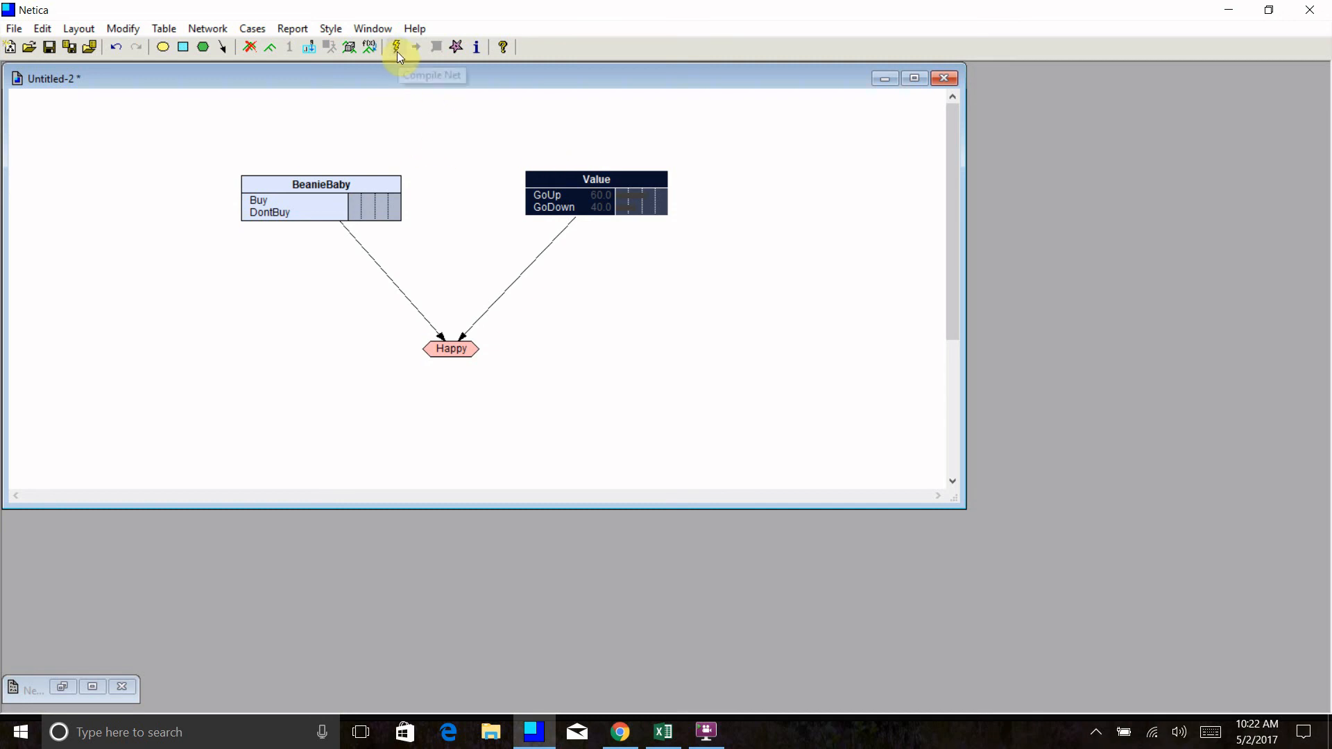
Compile the network, giving BeanieBaby expected utilities 0.68 Buy and 0.58 DontBuy
{"action": "left_click", "coordinate": [395, 47]}
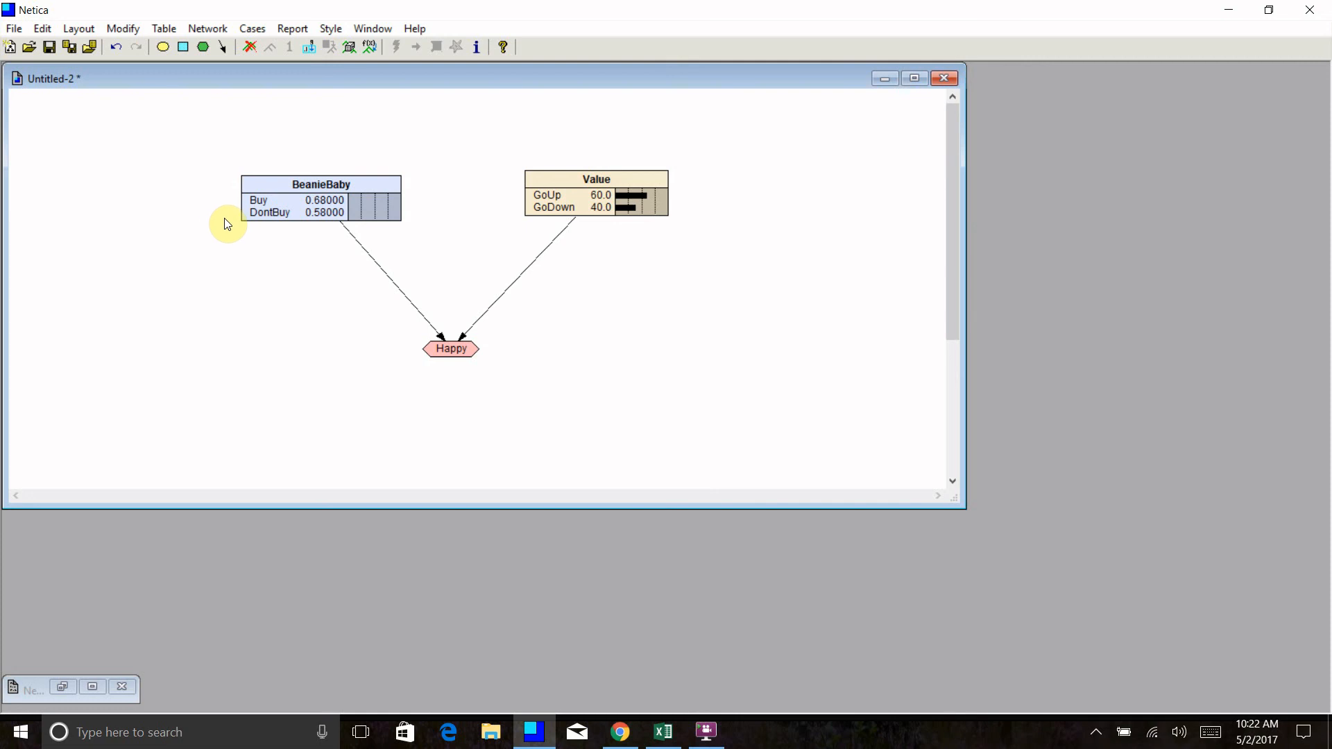
{"action": "mouse_move", "coordinate": [202, 196]}
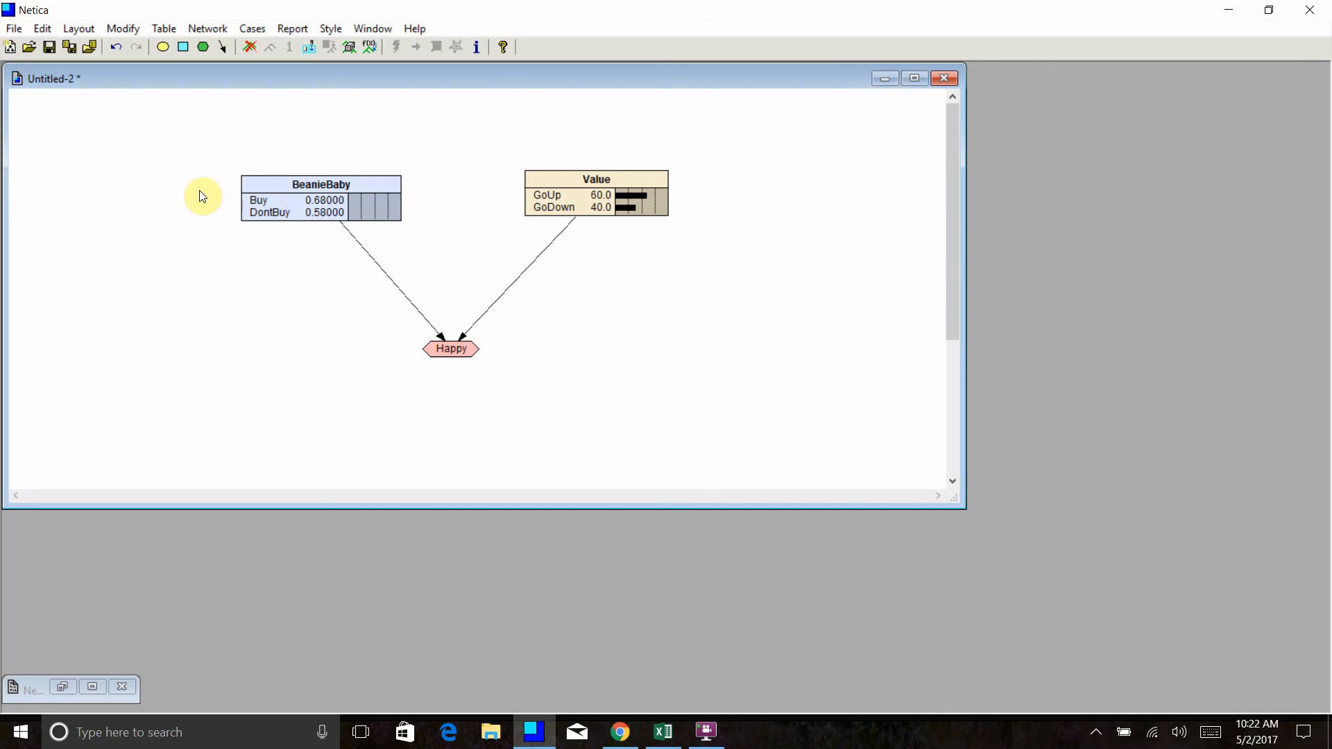
{"action": "mouse_move", "coordinate": [191, 196]}
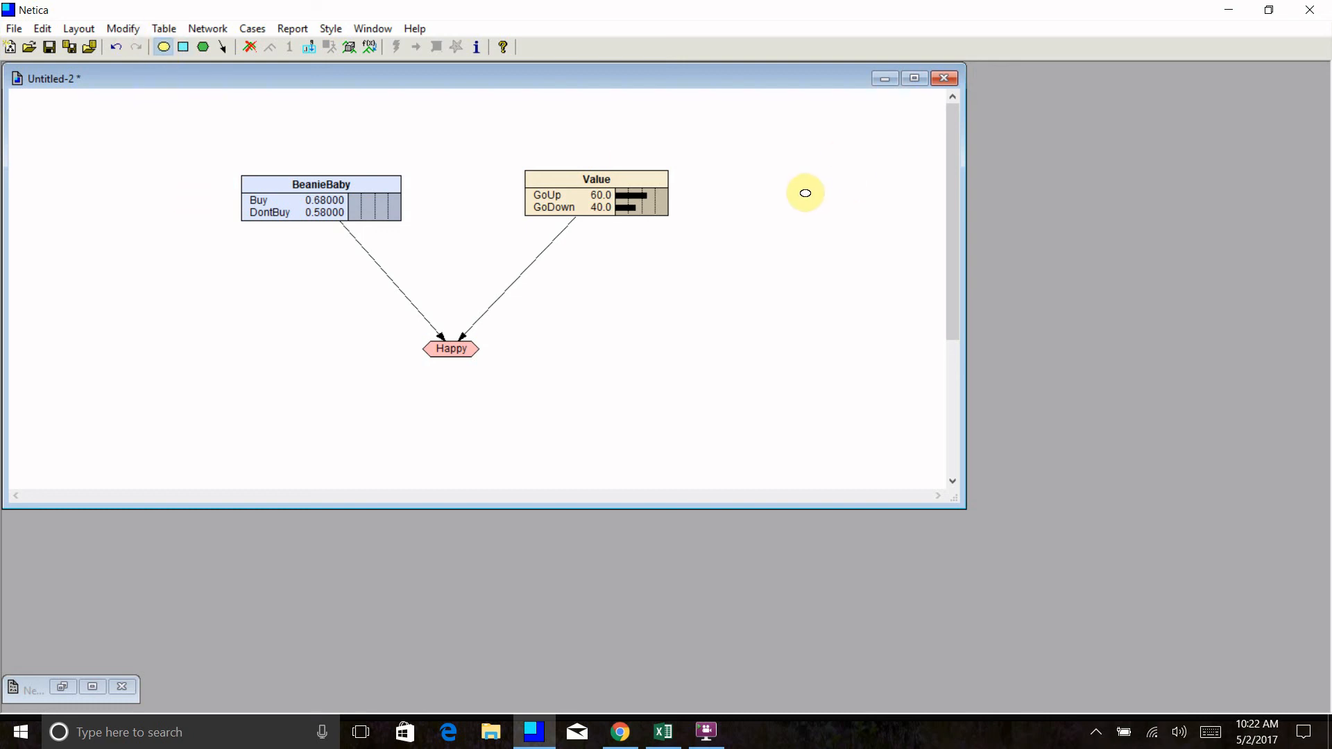
Place a new nature node right of Value and name it CrystalBall
{"action": "left_click", "coordinate": [804, 193]}
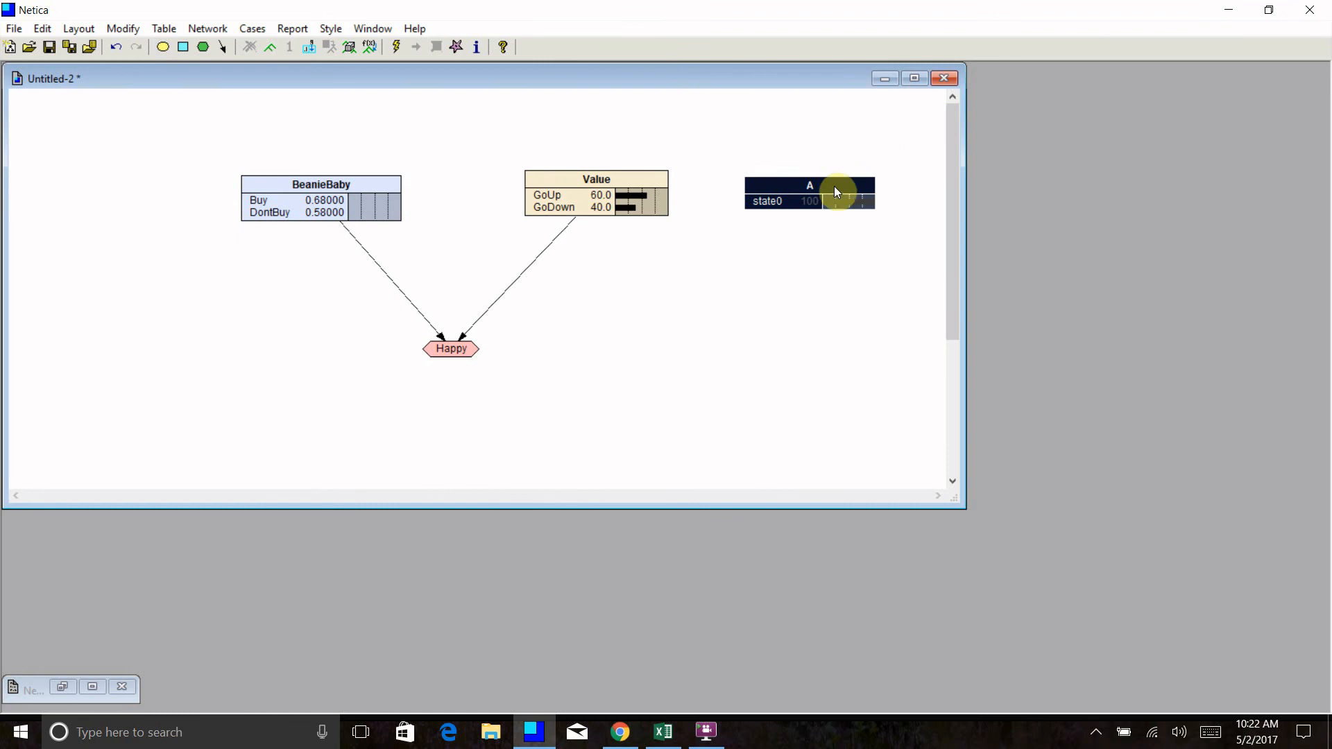
{"action": "double_click", "coordinate": [809, 192]}
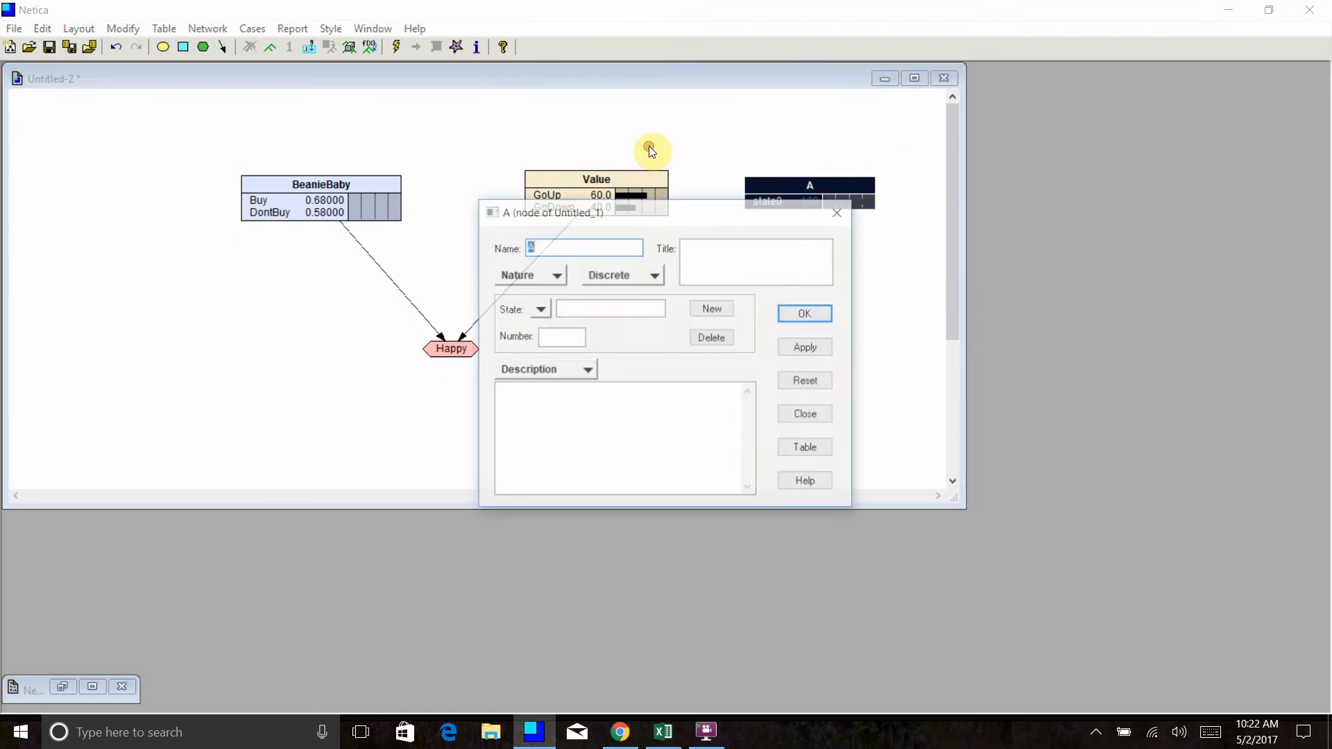
{"action": "type", "text": "CrystalBall"}
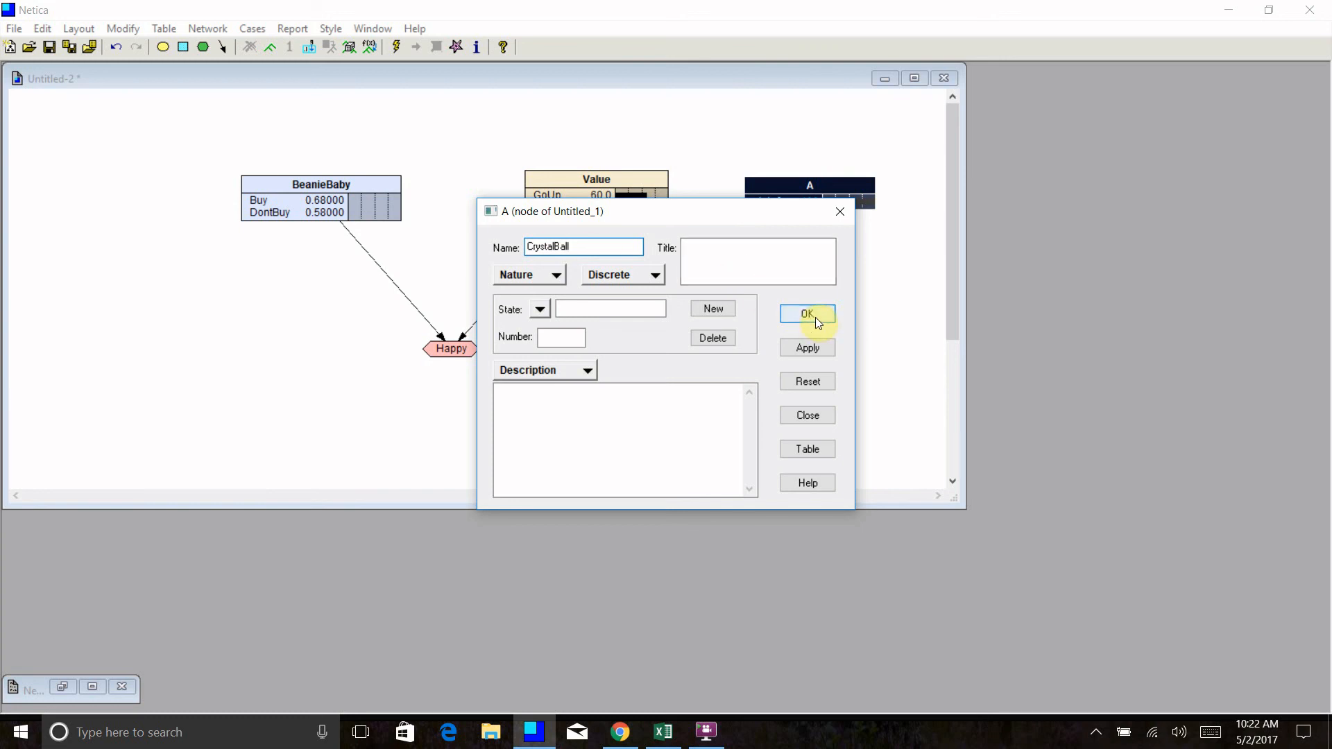
{"action": "left_click", "coordinate": [806, 315]}
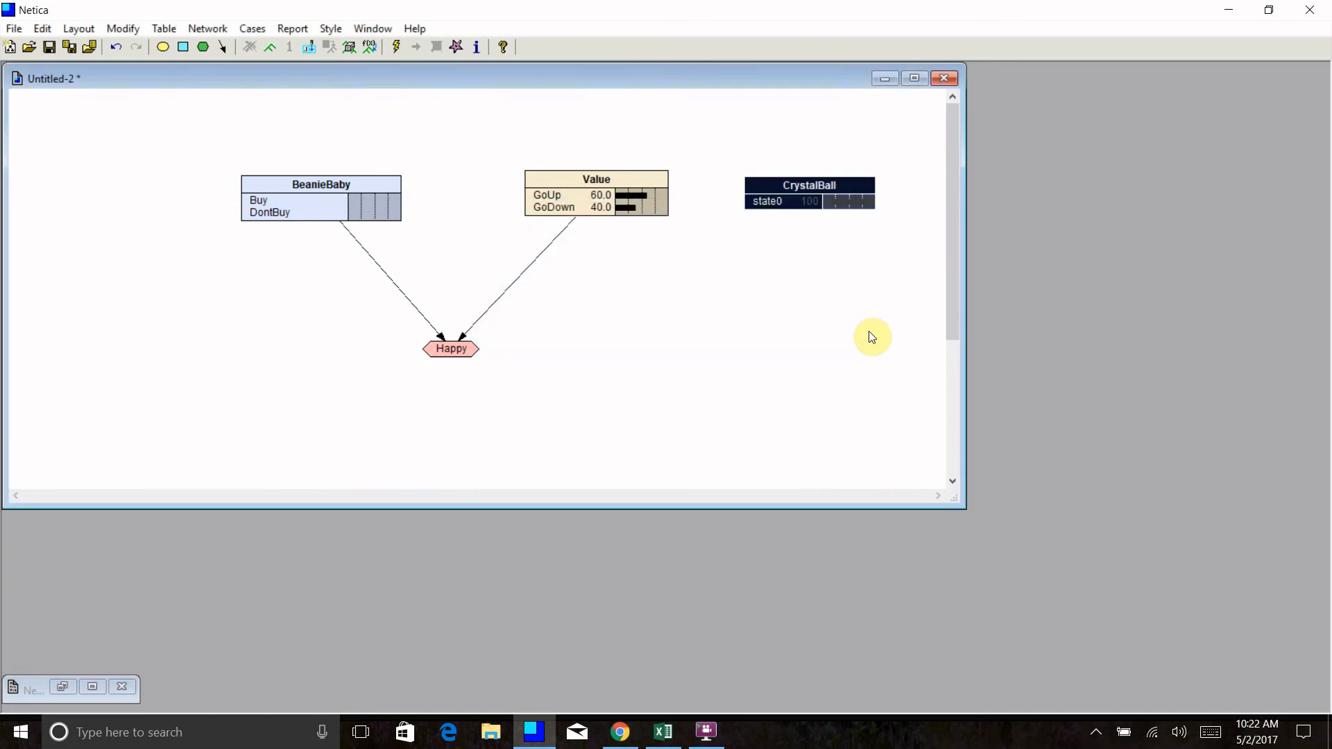
{"action": "mouse_move", "coordinate": [197, 7]}
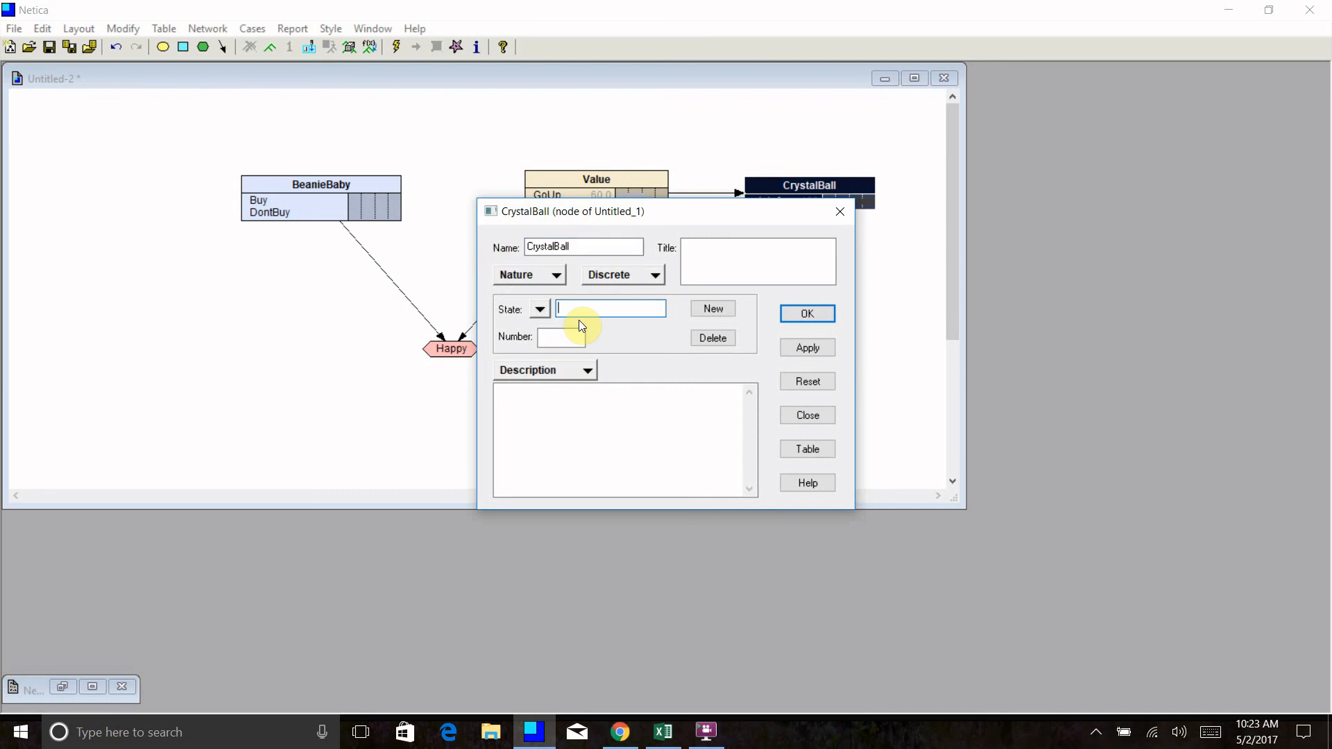
Define CrystalBall's two states PredictUp and PredictDown and apply them
{"action": "type", "text": "Predict"}
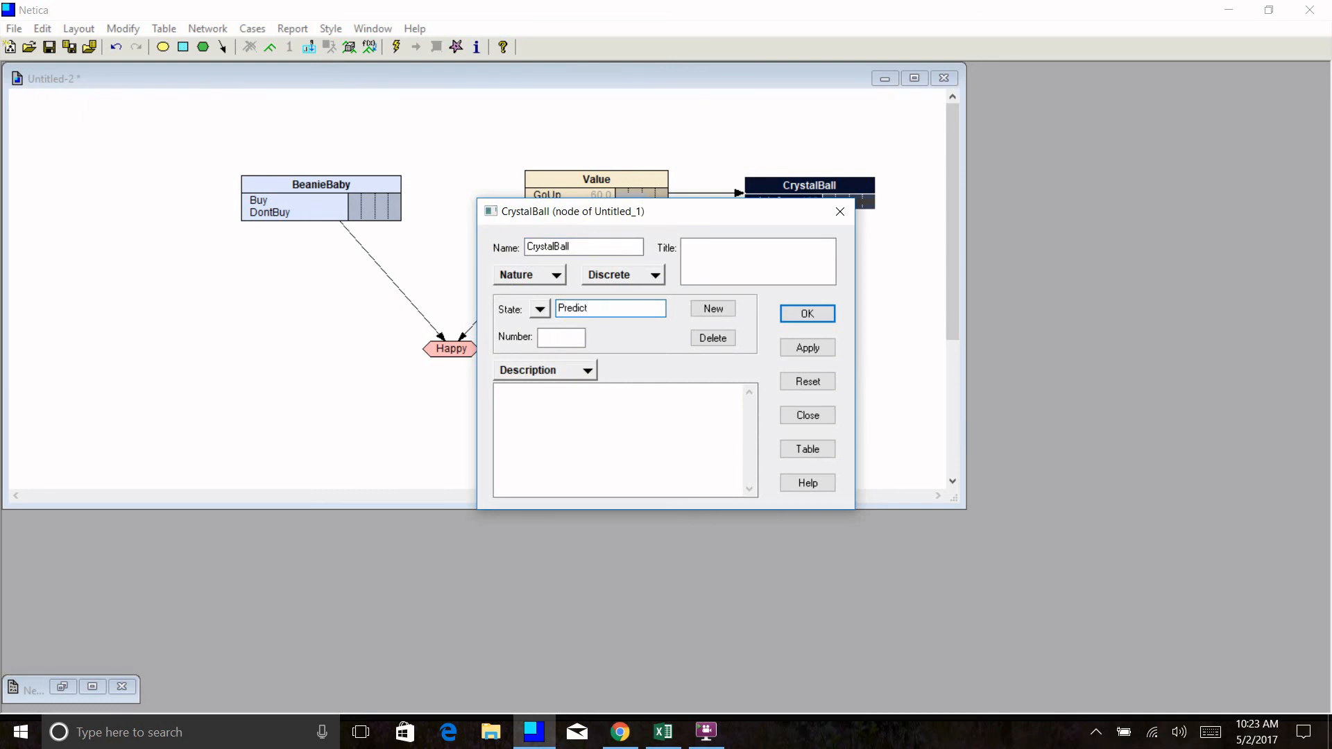
{"action": "left_click", "coordinate": [712, 308]}
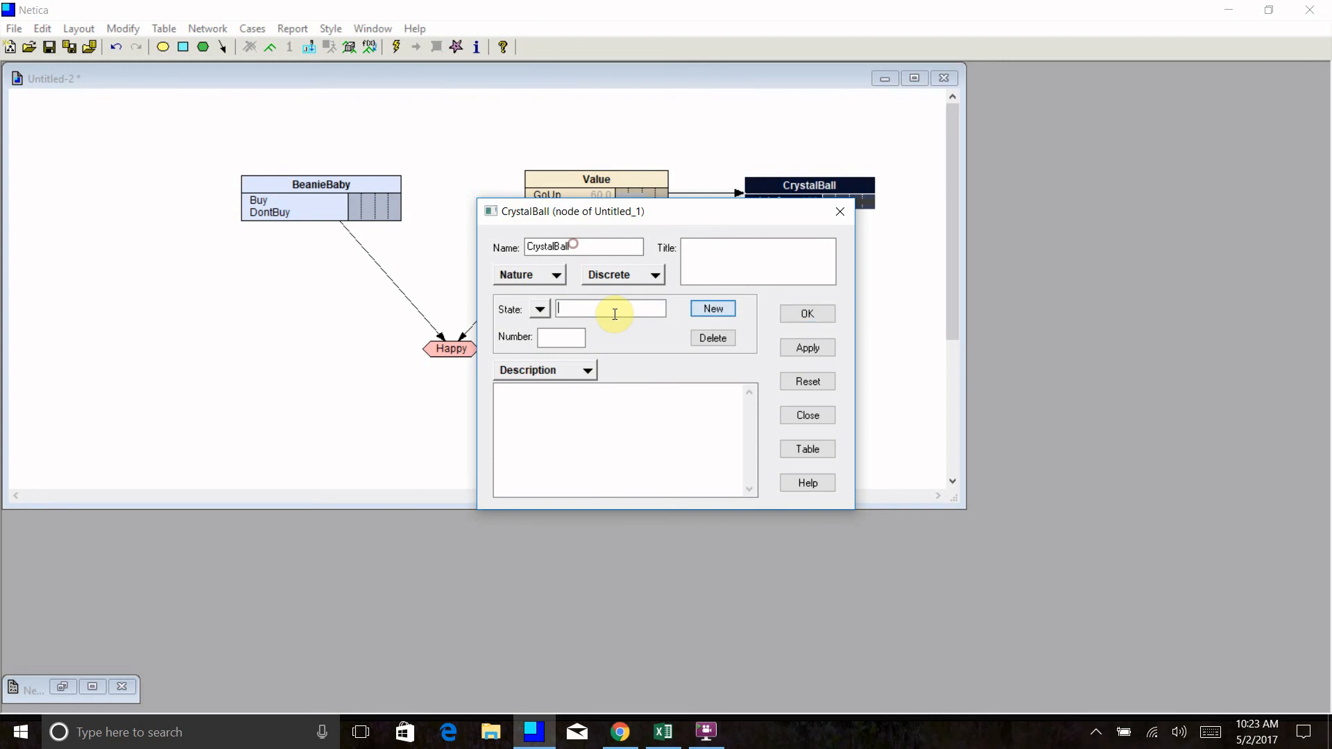
{"action": "type", "text": "Predict"}
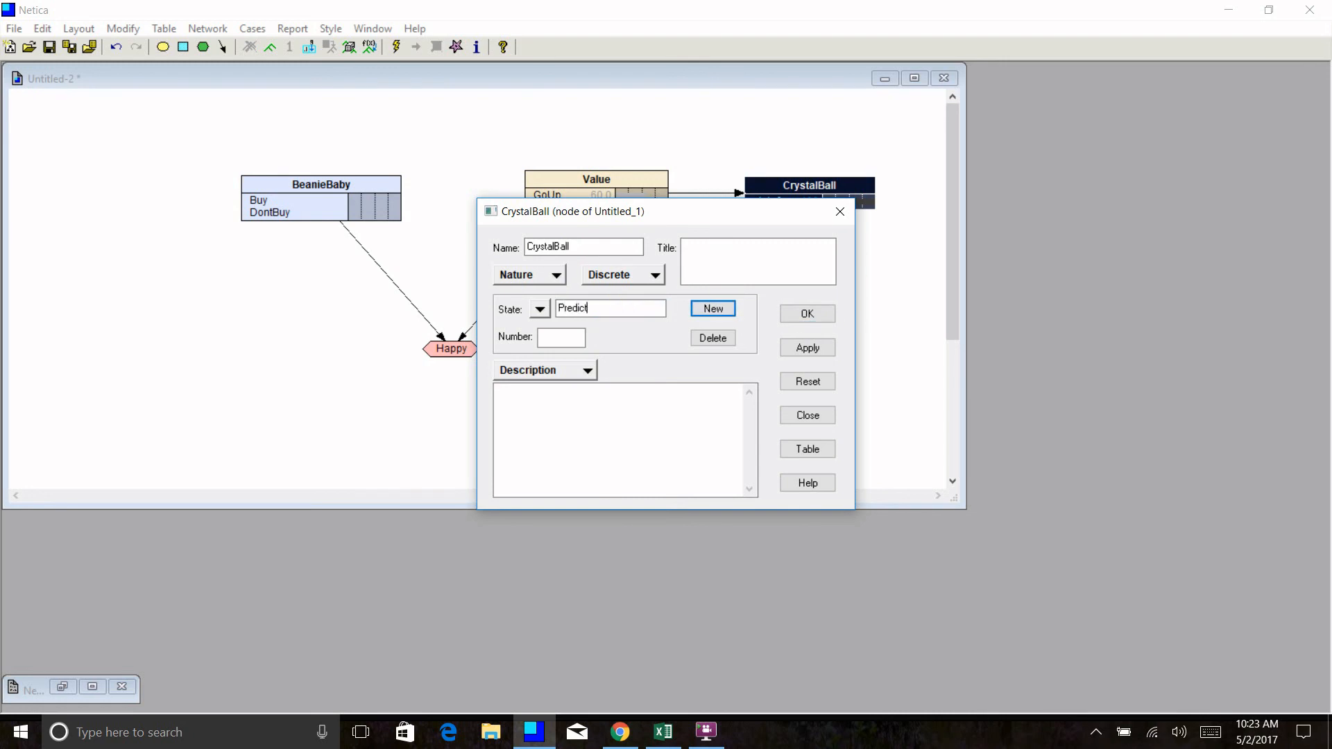
{"action": "type", "text": "Down"}
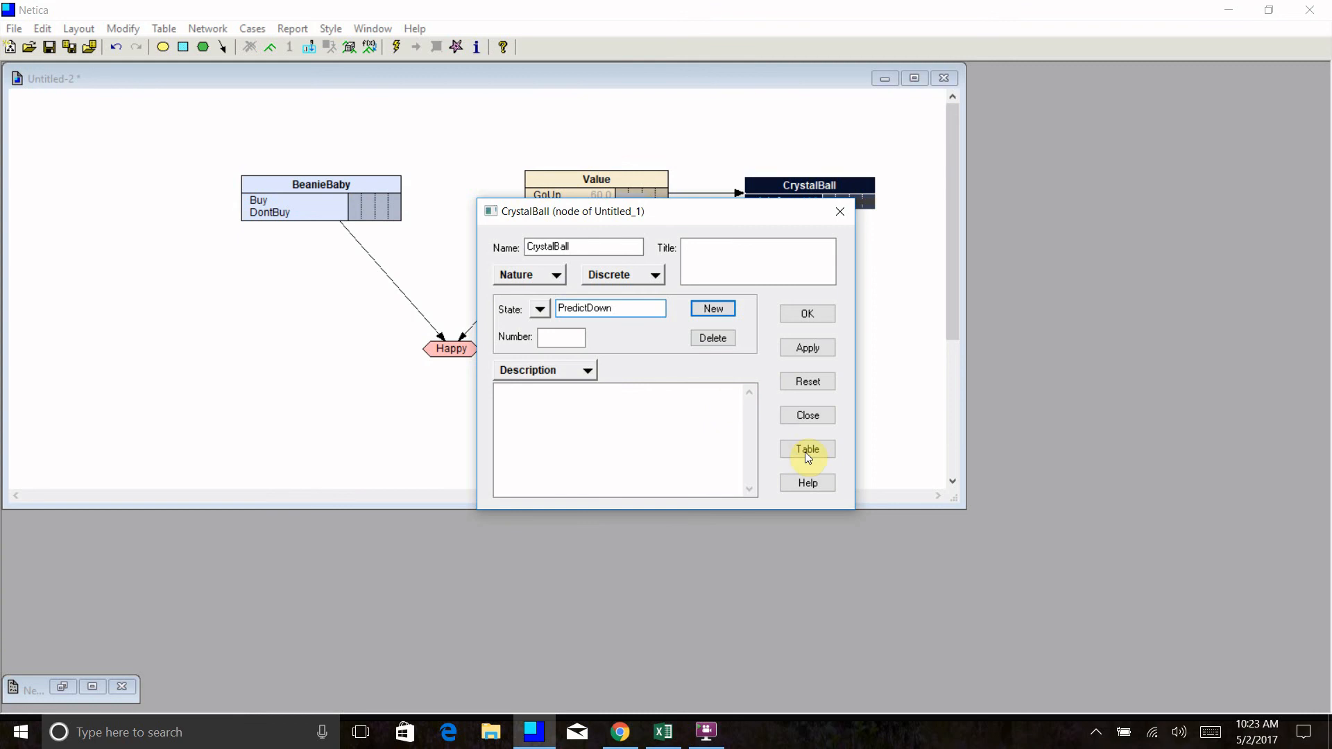
{"action": "left_click", "coordinate": [806, 448]}
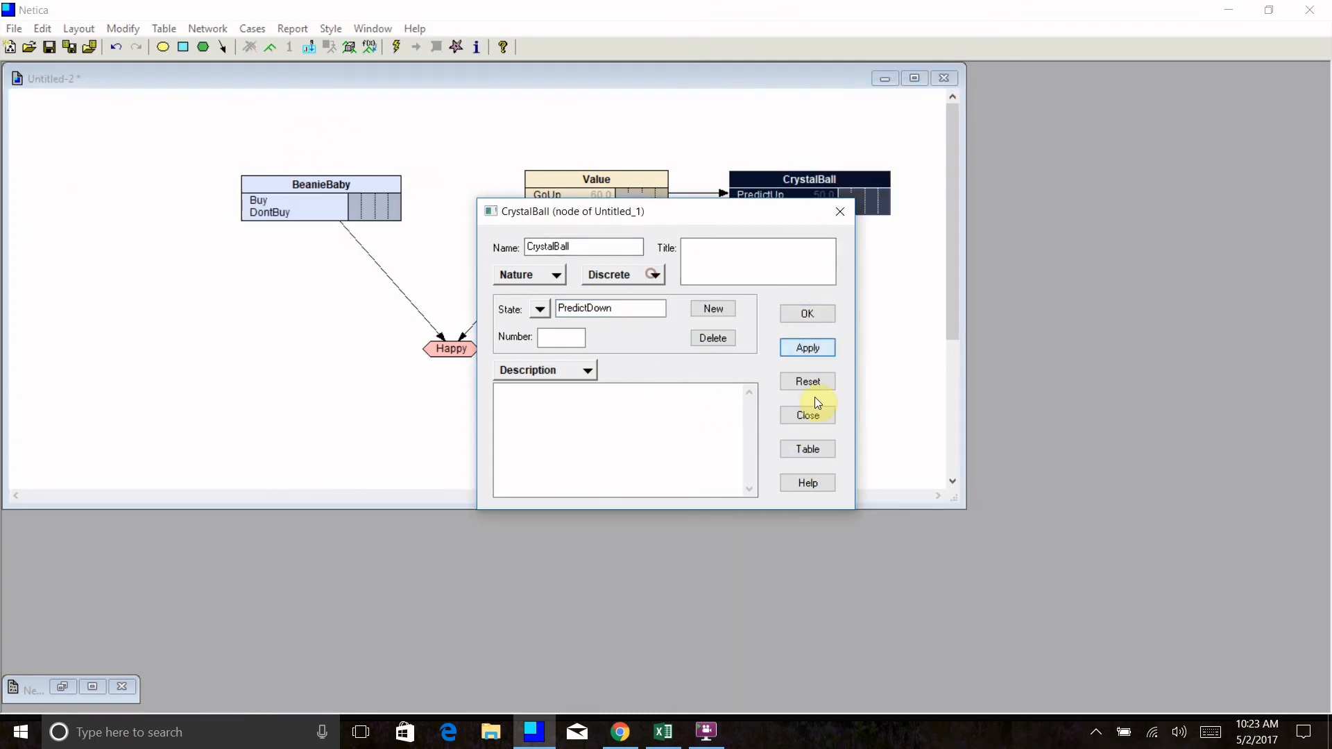
Fill CrystalBall's table with 75/25 given GoUp and 25/75 given GoDown
{"action": "left_click", "coordinate": [806, 448]}
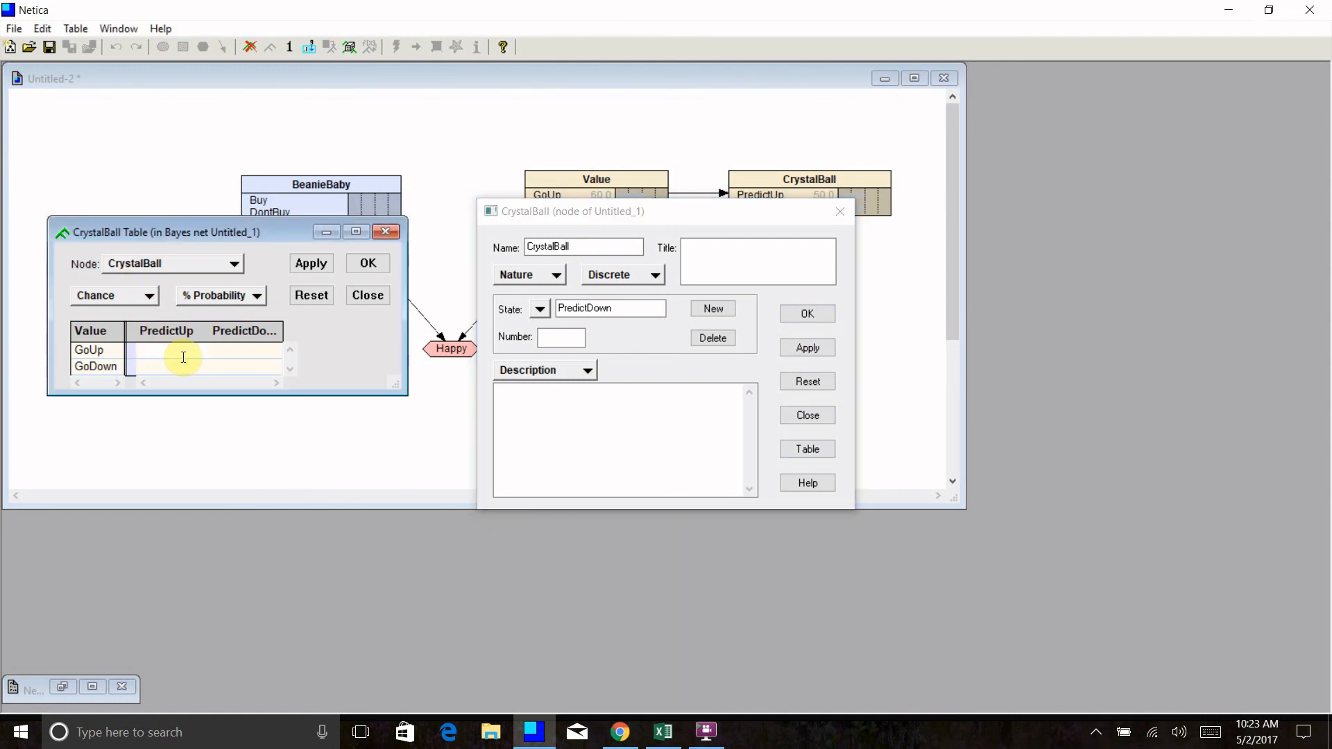
{"action": "type", "text": "75"}
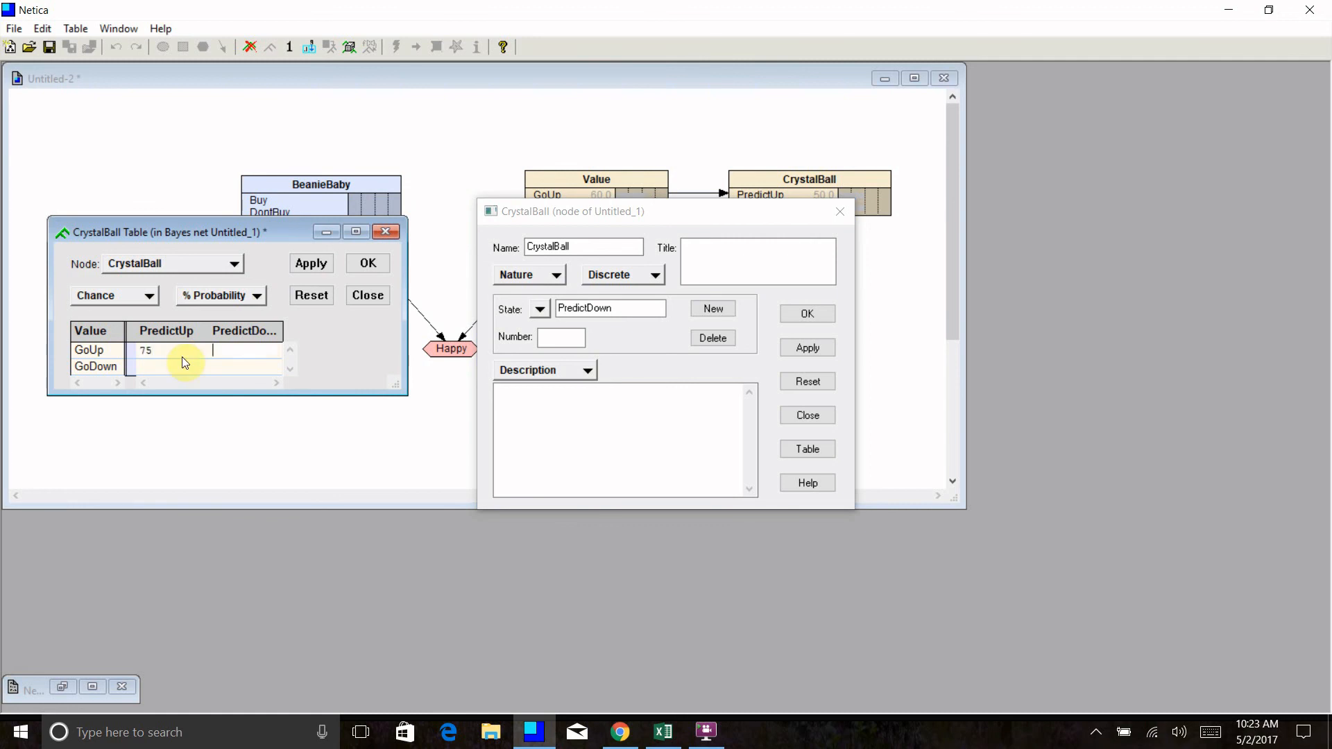
{"action": "type", "text": "25"}
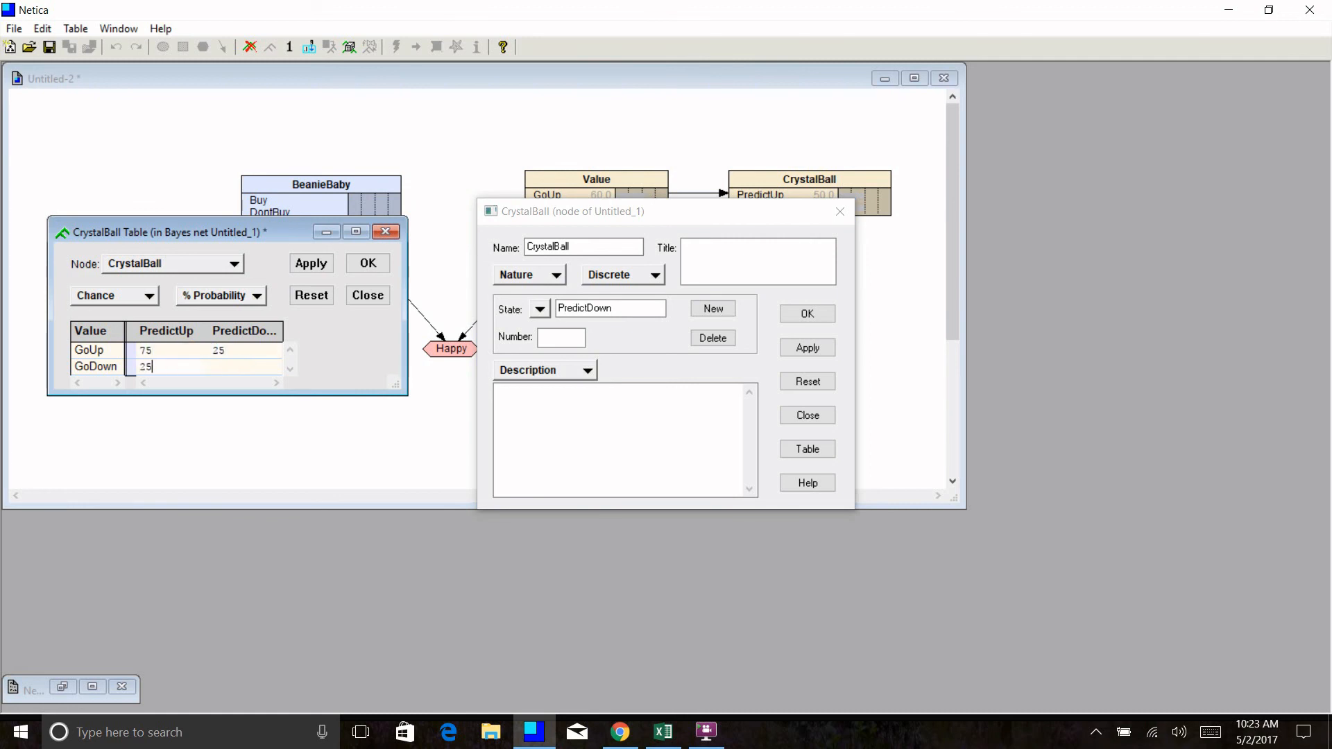
{"action": "type", "text": "75"}
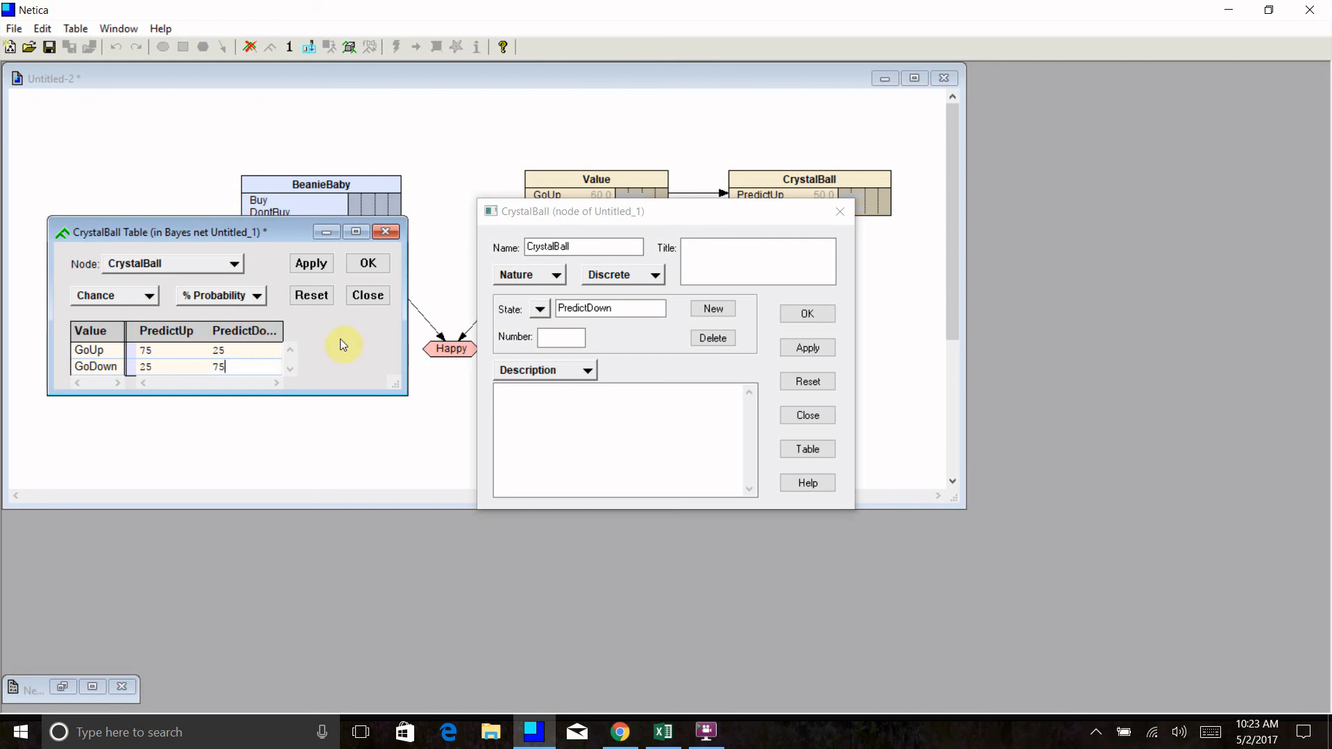
{"action": "mouse_move", "coordinate": [358, 369]}
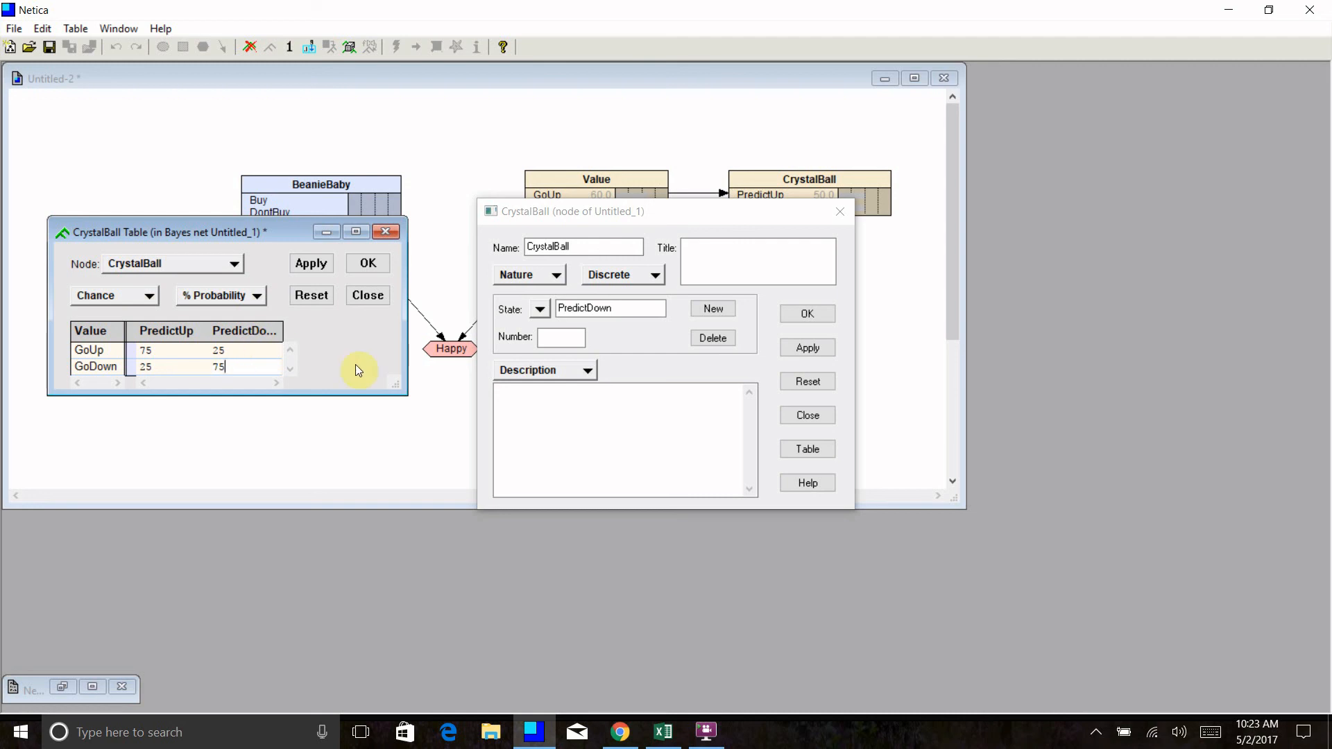
{"action": "mouse_move", "coordinate": [268, 330]}
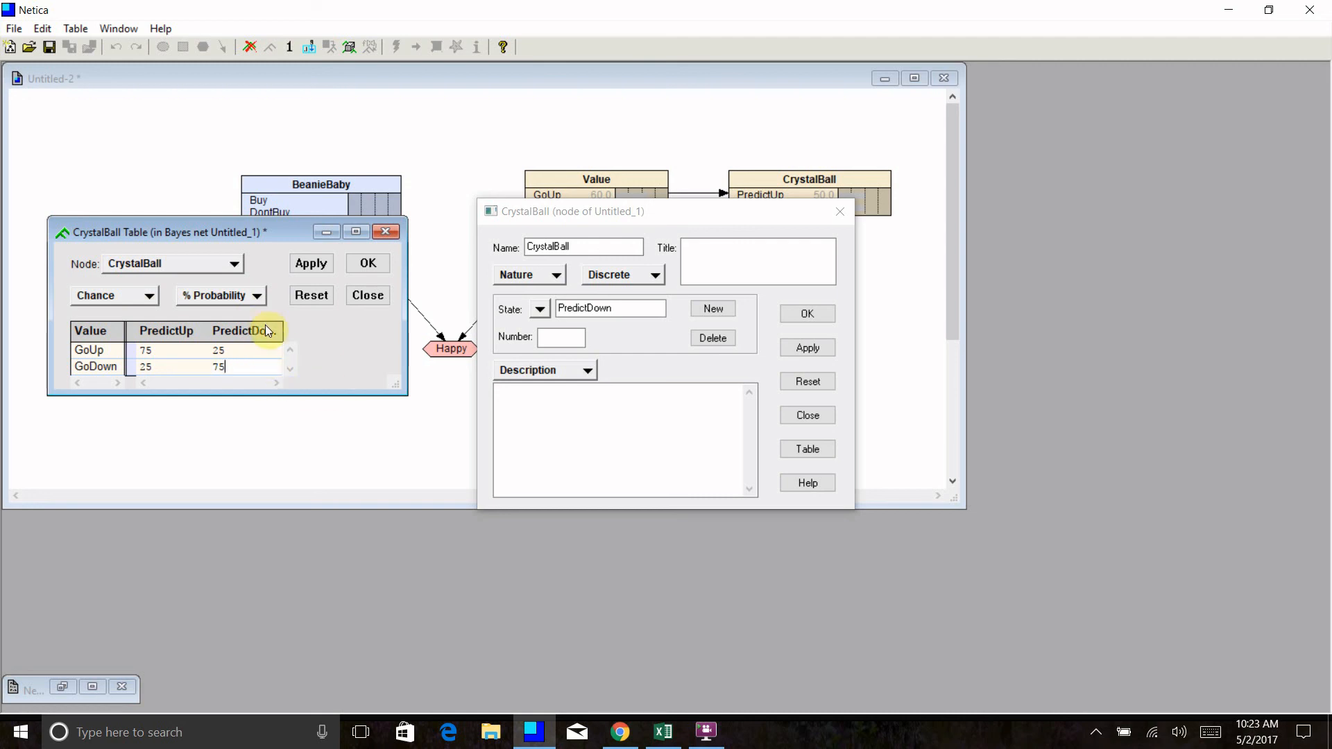
{"action": "mouse_move", "coordinate": [345, 372]}
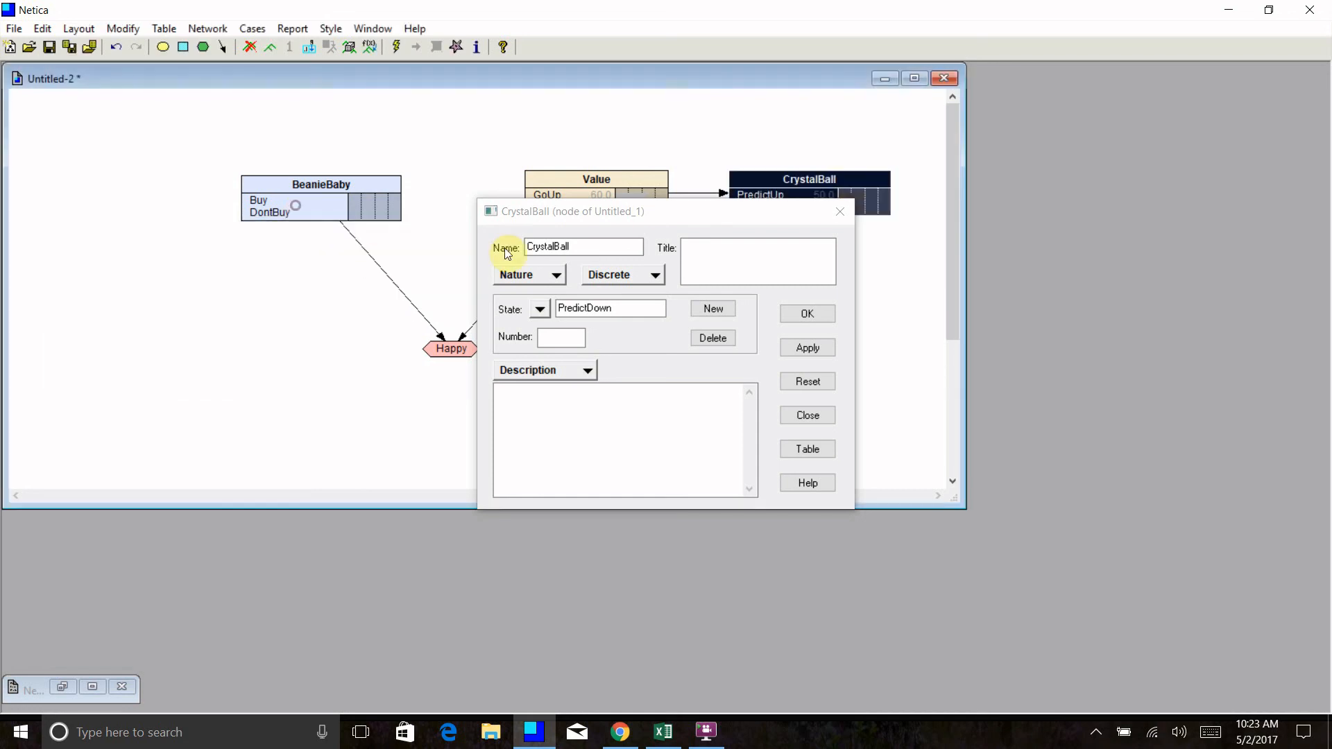
Compile the network, giving BeanieBaby utilities Buy 0.68, DontBuy 0.58 and CrystalBall 55/45
{"action": "left_click", "coordinate": [805, 414]}
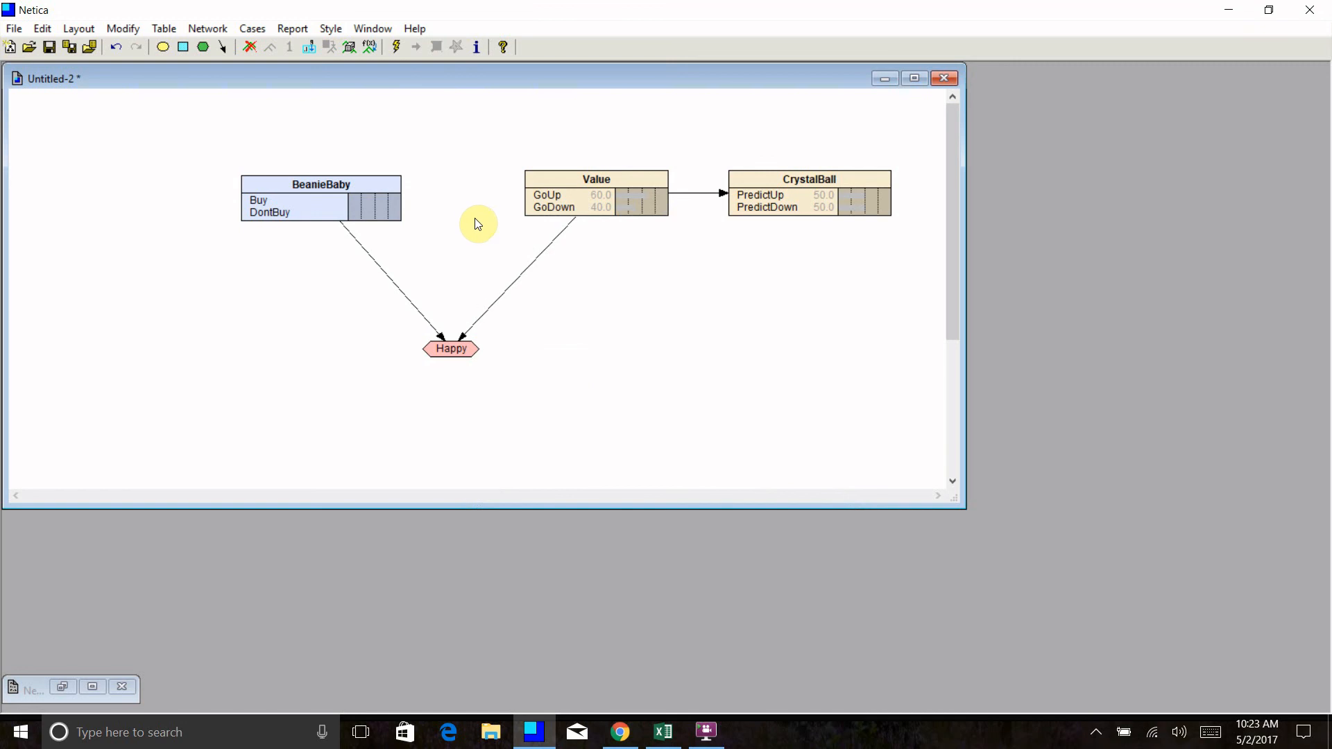
{"action": "mouse_move", "coordinate": [395, 47]}
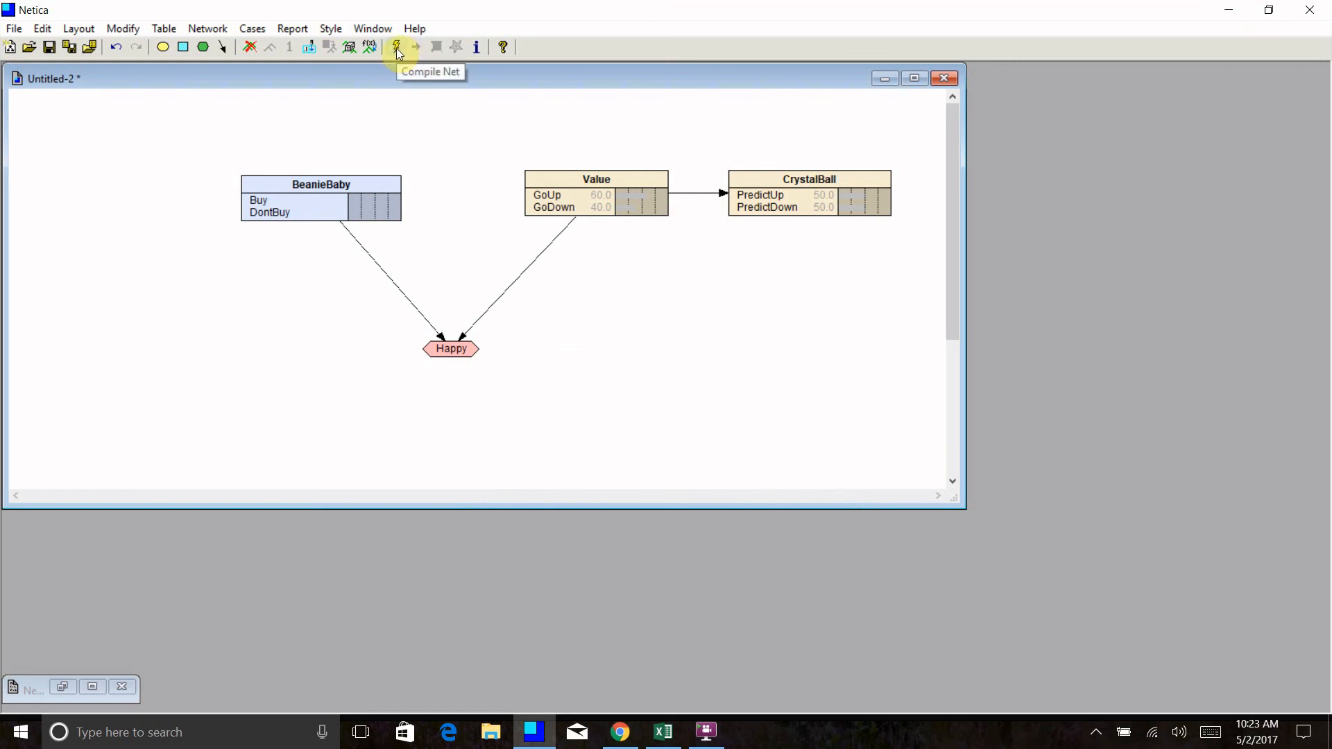
{"action": "left_click", "coordinate": [395, 47]}
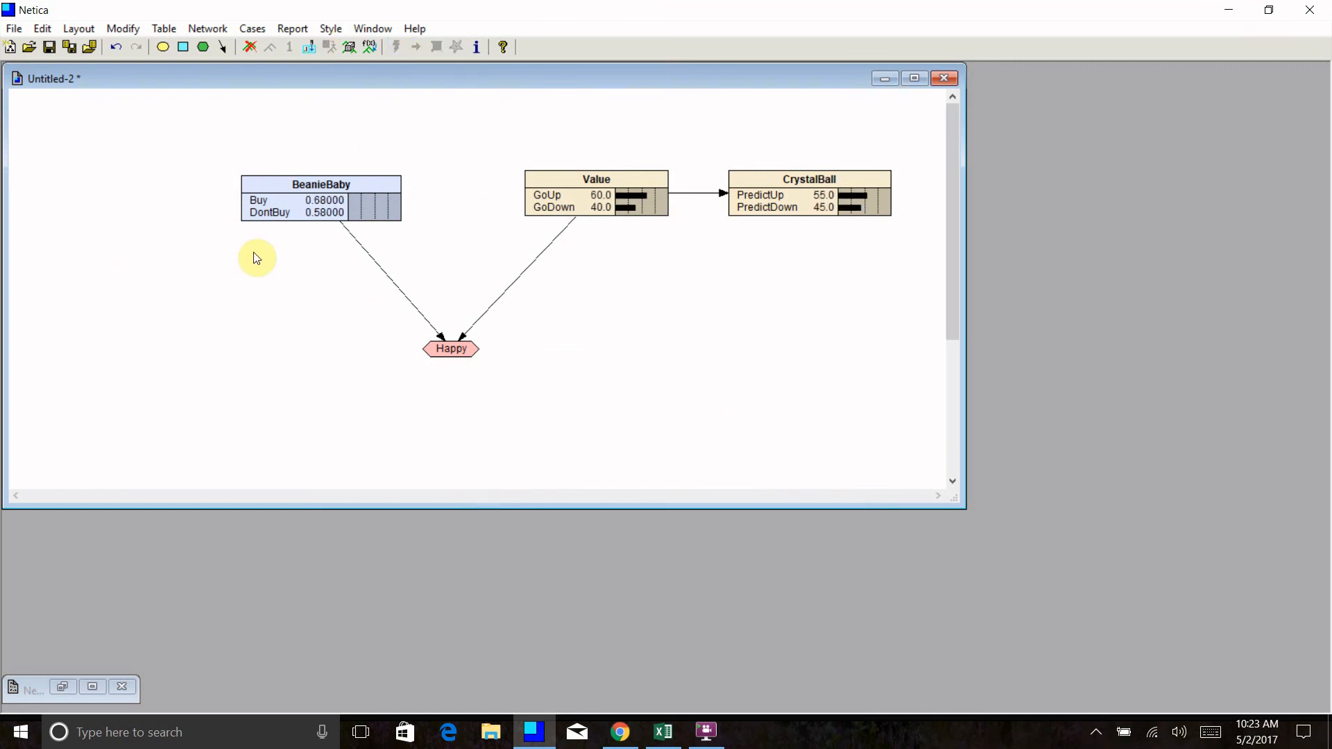
{"action": "mouse_move", "coordinate": [252, 244]}
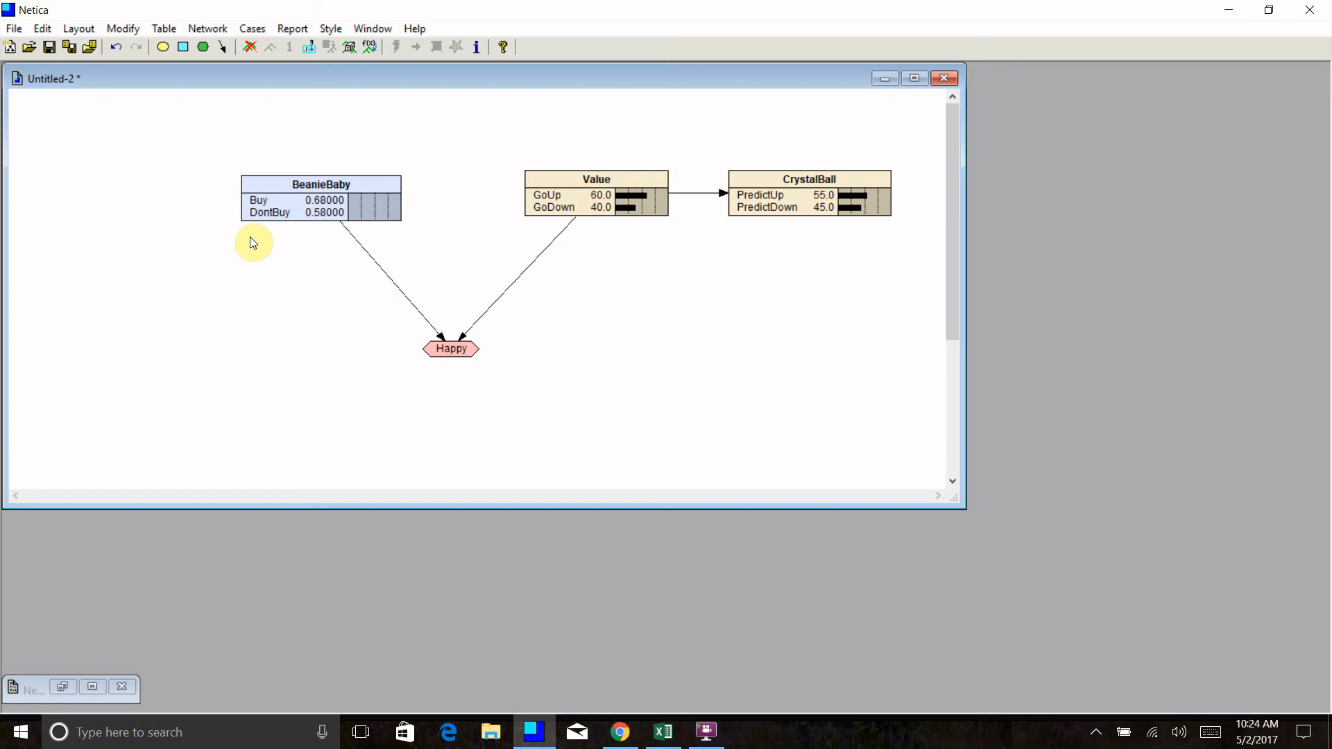
{"action": "mouse_move", "coordinate": [329, 157]}
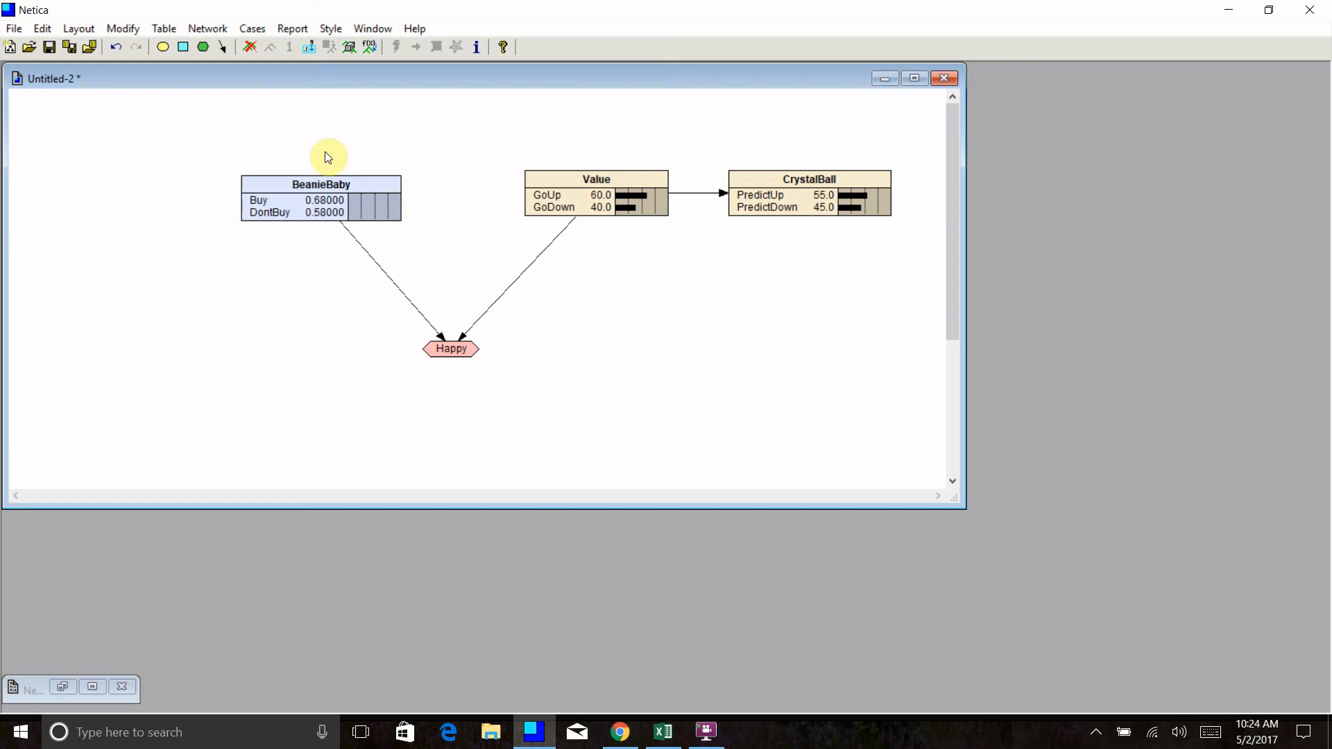
{"action": "mouse_move", "coordinate": [302, 243]}
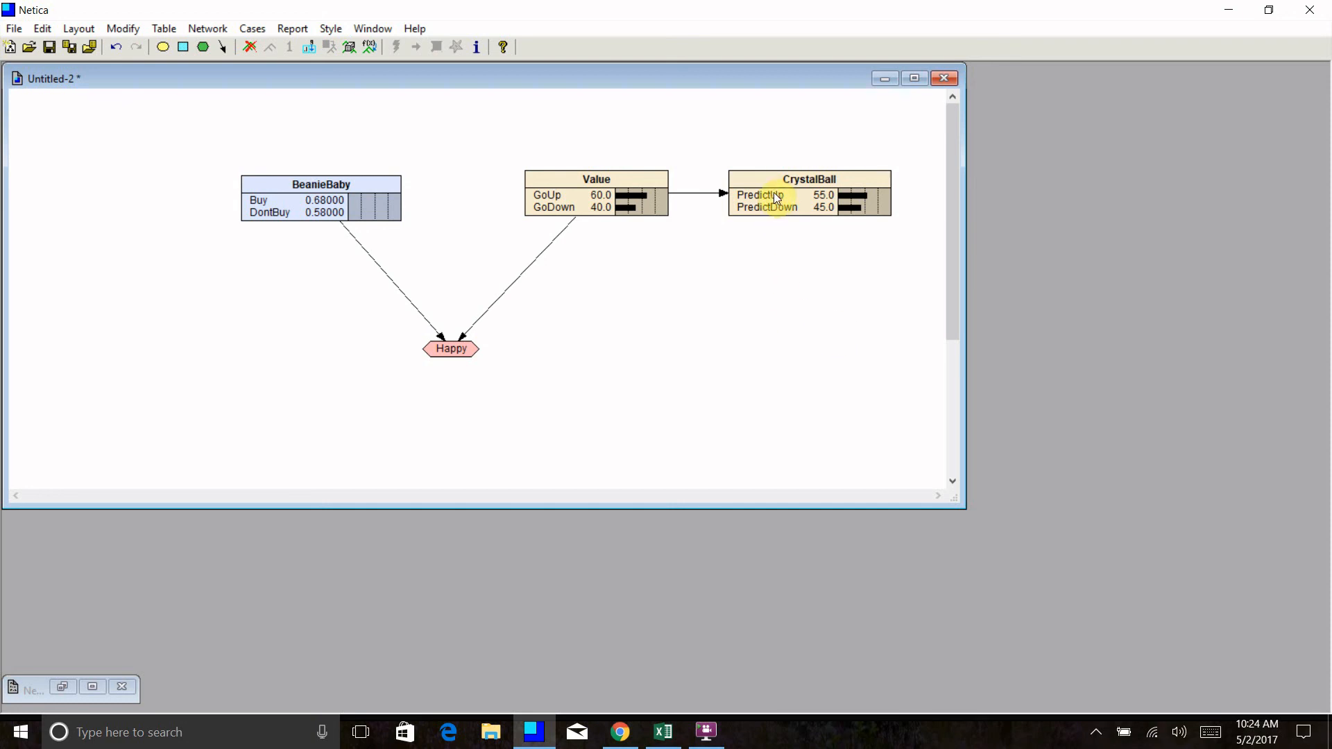
{"action": "mouse_move", "coordinate": [786, 294]}
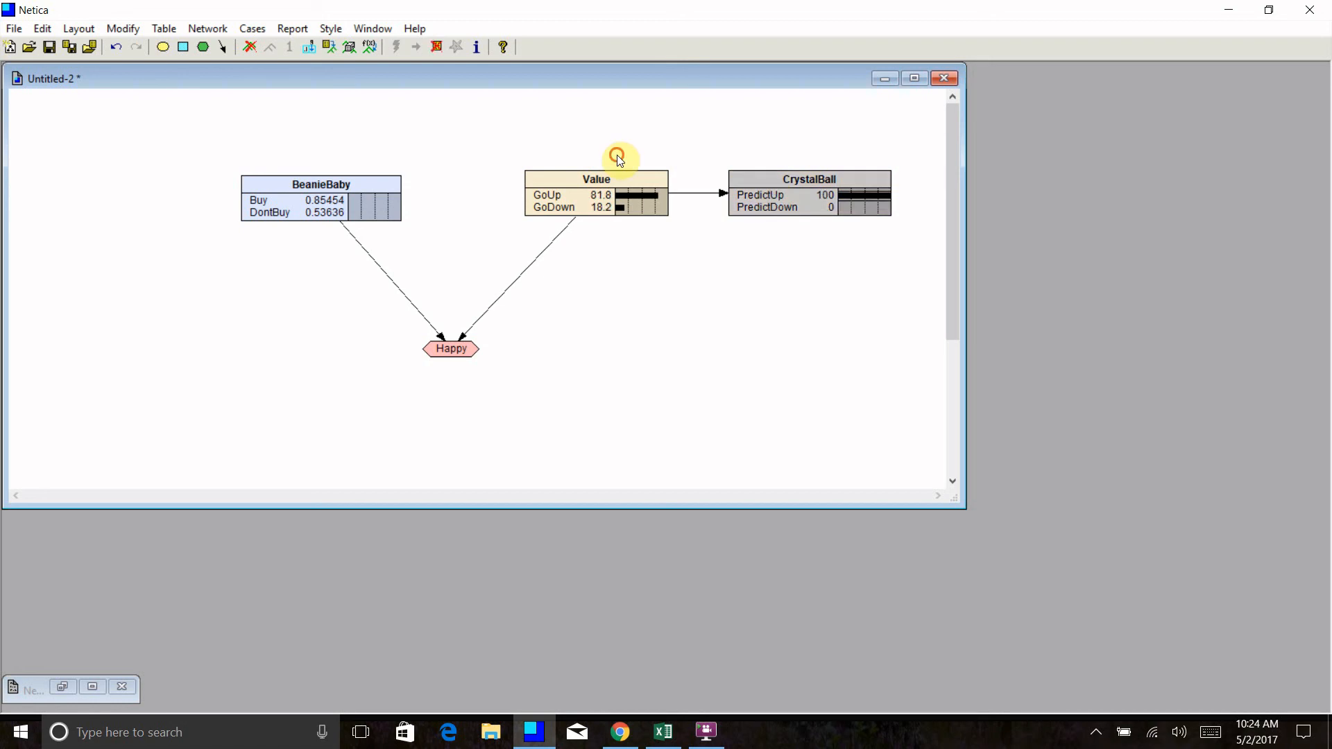
{"action": "mouse_move", "coordinate": [774, 319]}
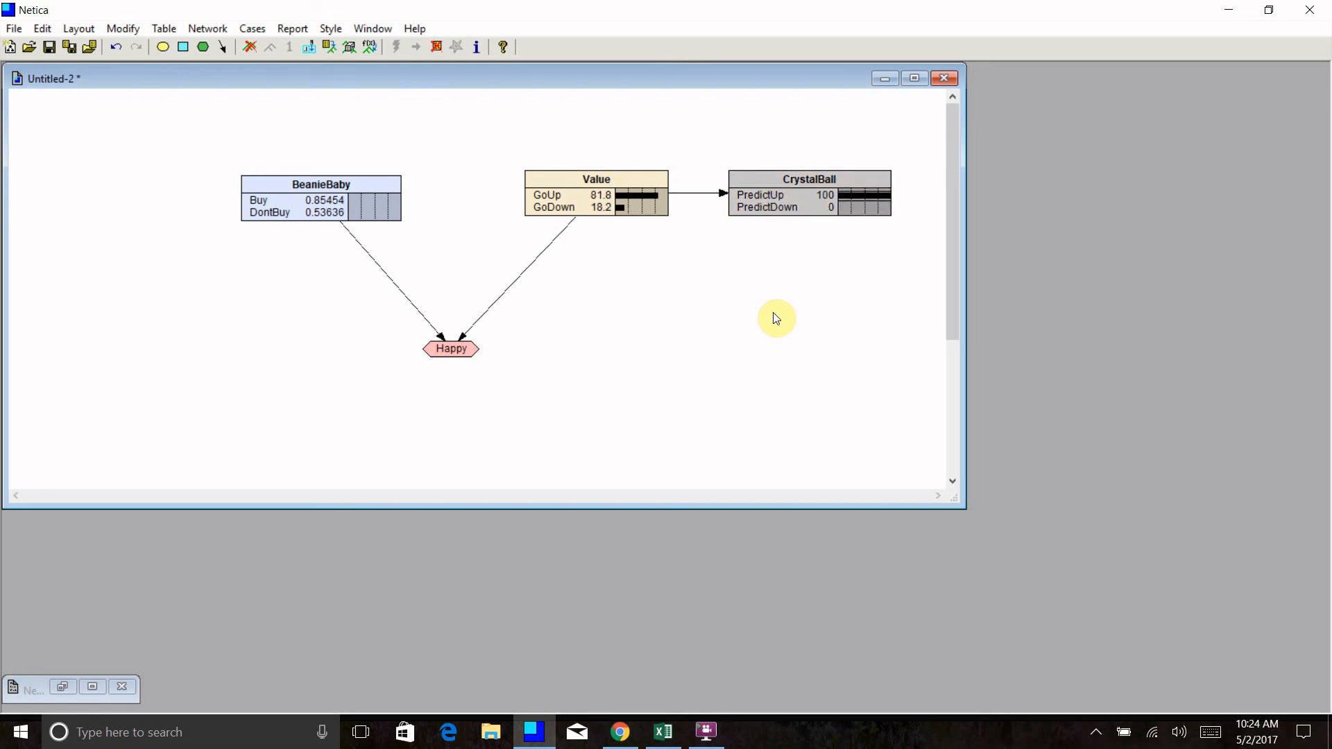
{"action": "mouse_move", "coordinate": [316, 241]}
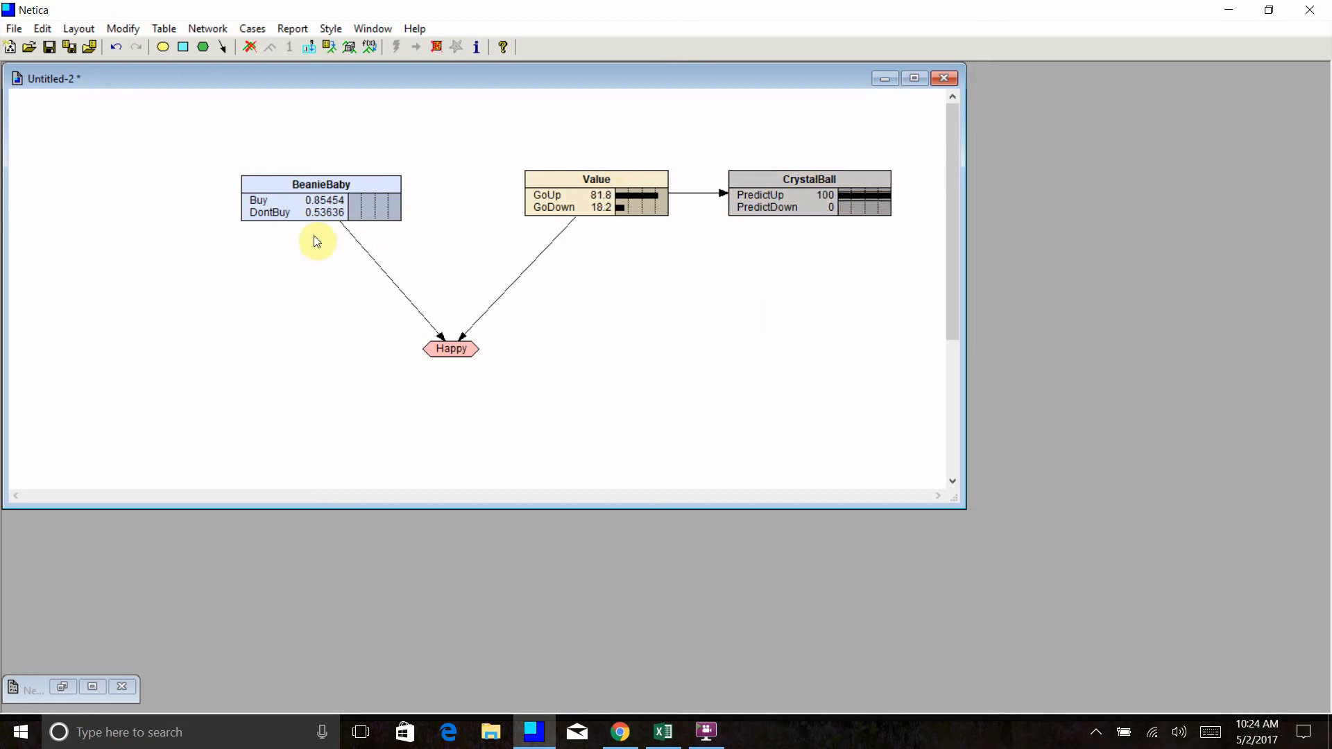
{"action": "mouse_move", "coordinate": [325, 244]}
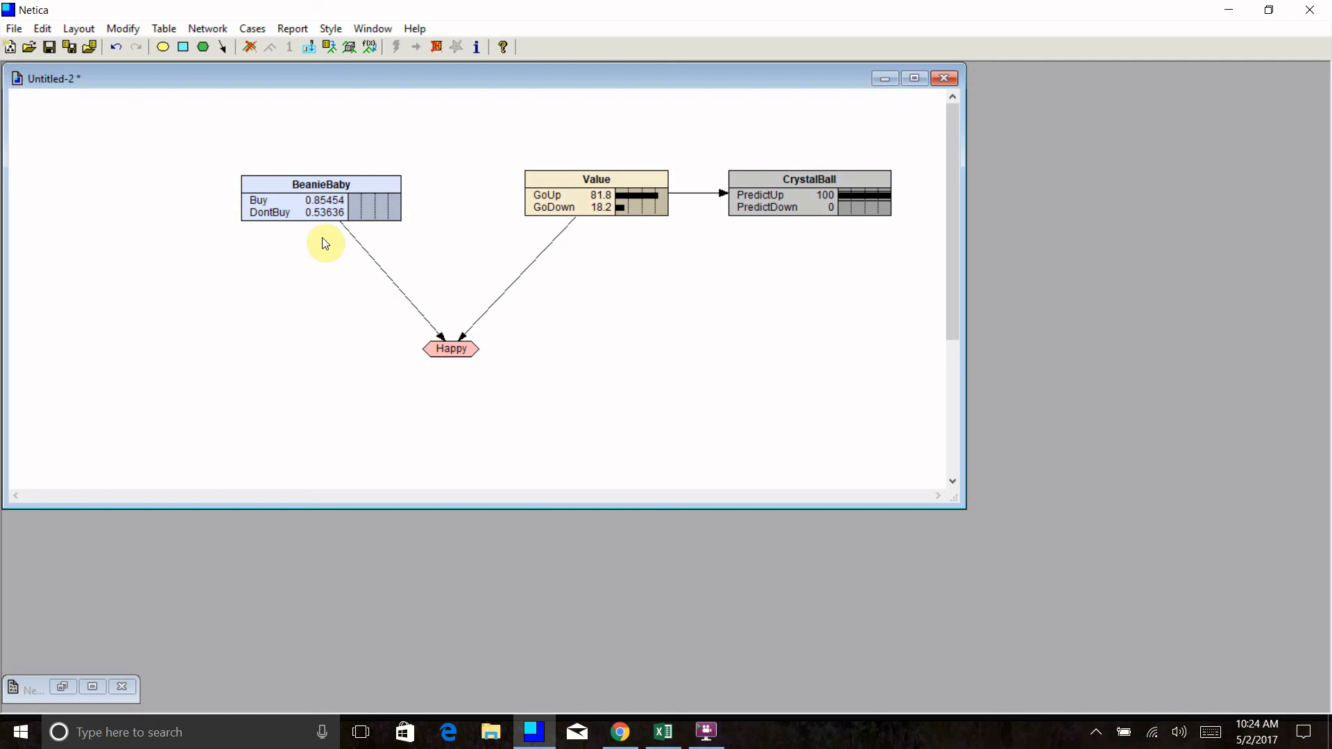
{"action": "mouse_move", "coordinate": [389, 246]}
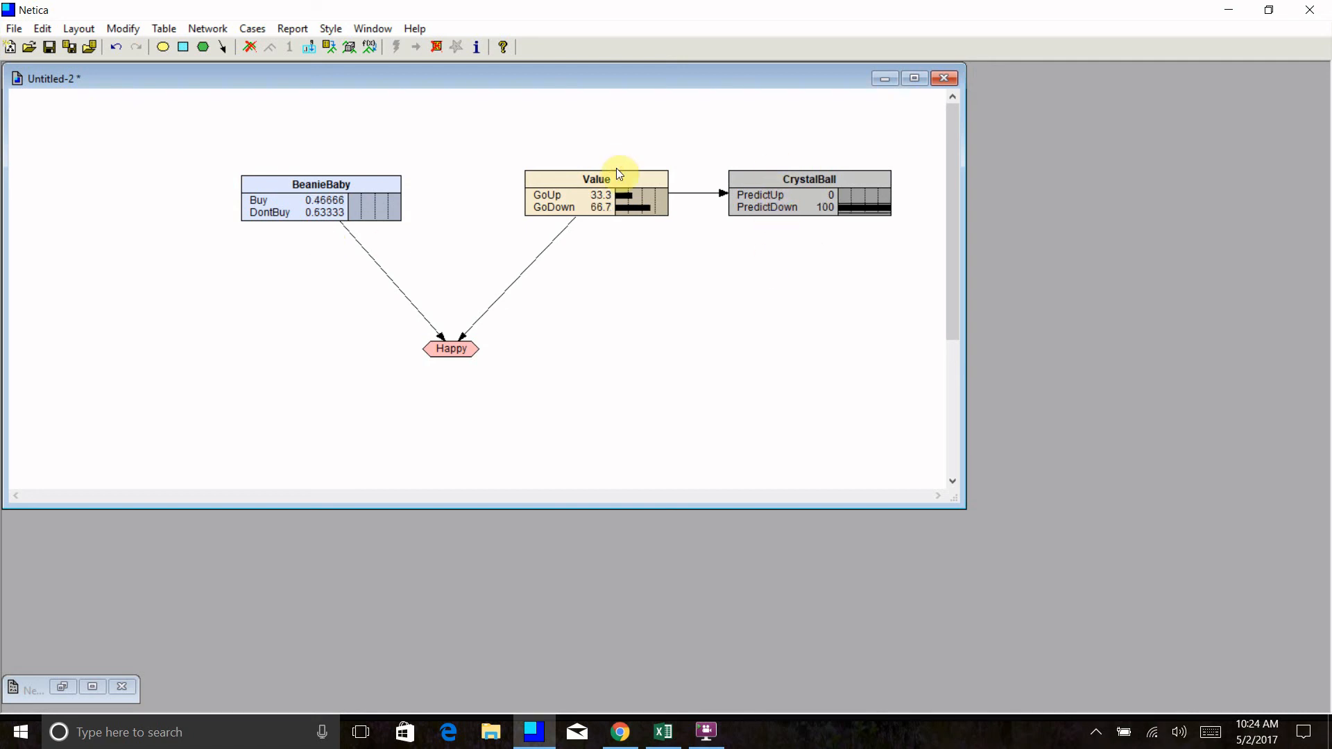
{"action": "mouse_move", "coordinate": [705, 265]}
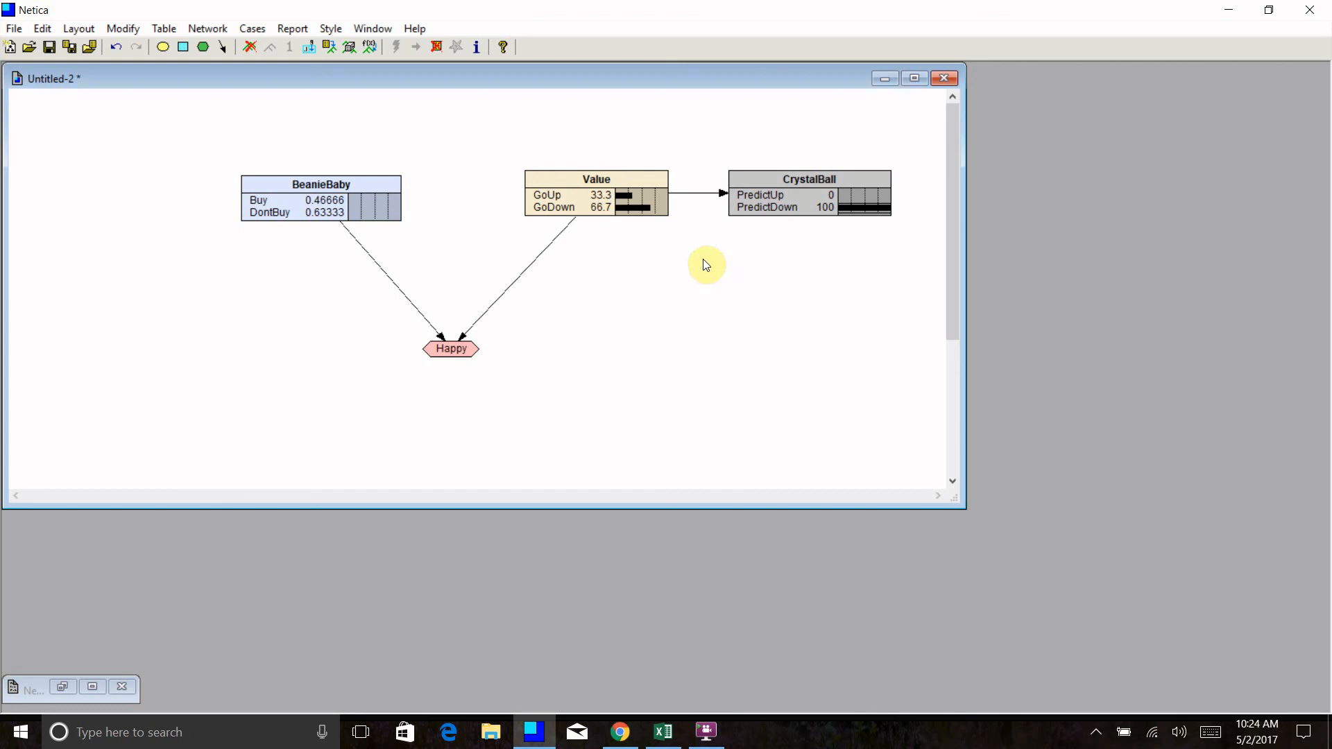
{"action": "mouse_move", "coordinate": [412, 252]}
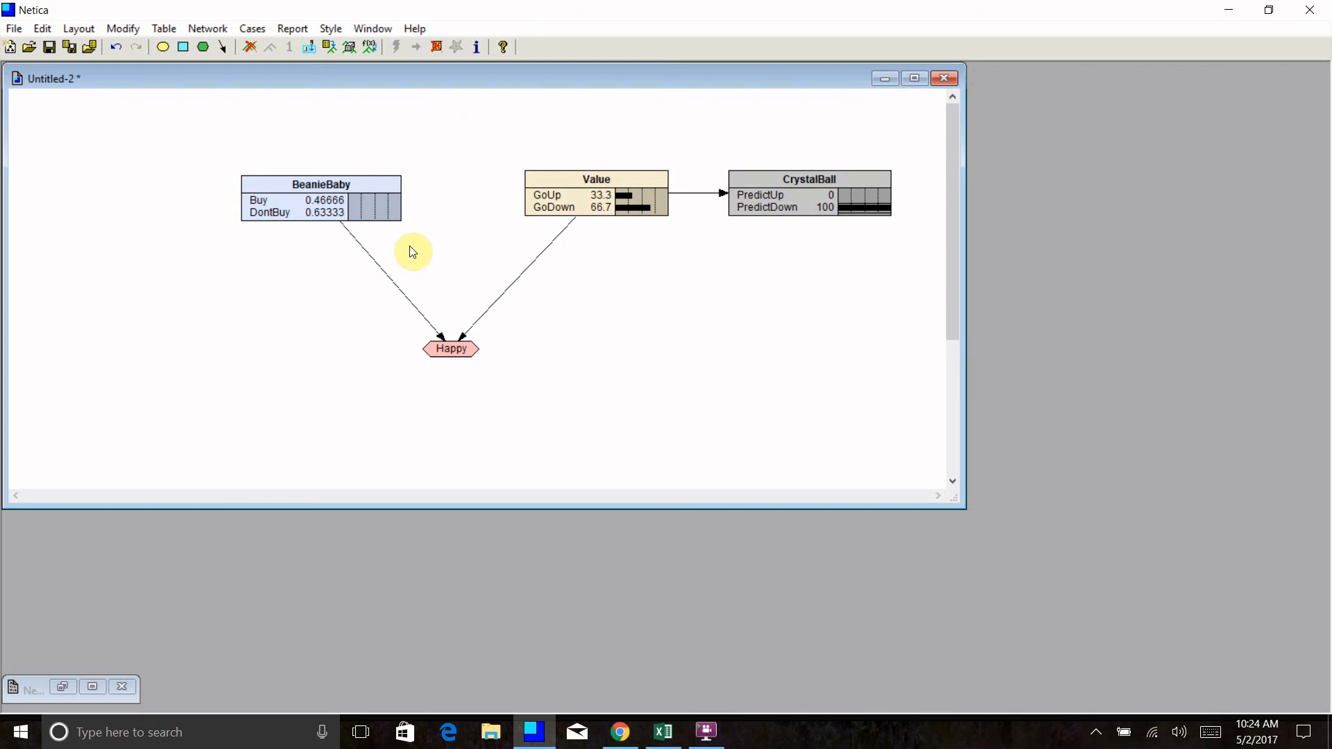
{"action": "mouse_move", "coordinate": [317, 237]}
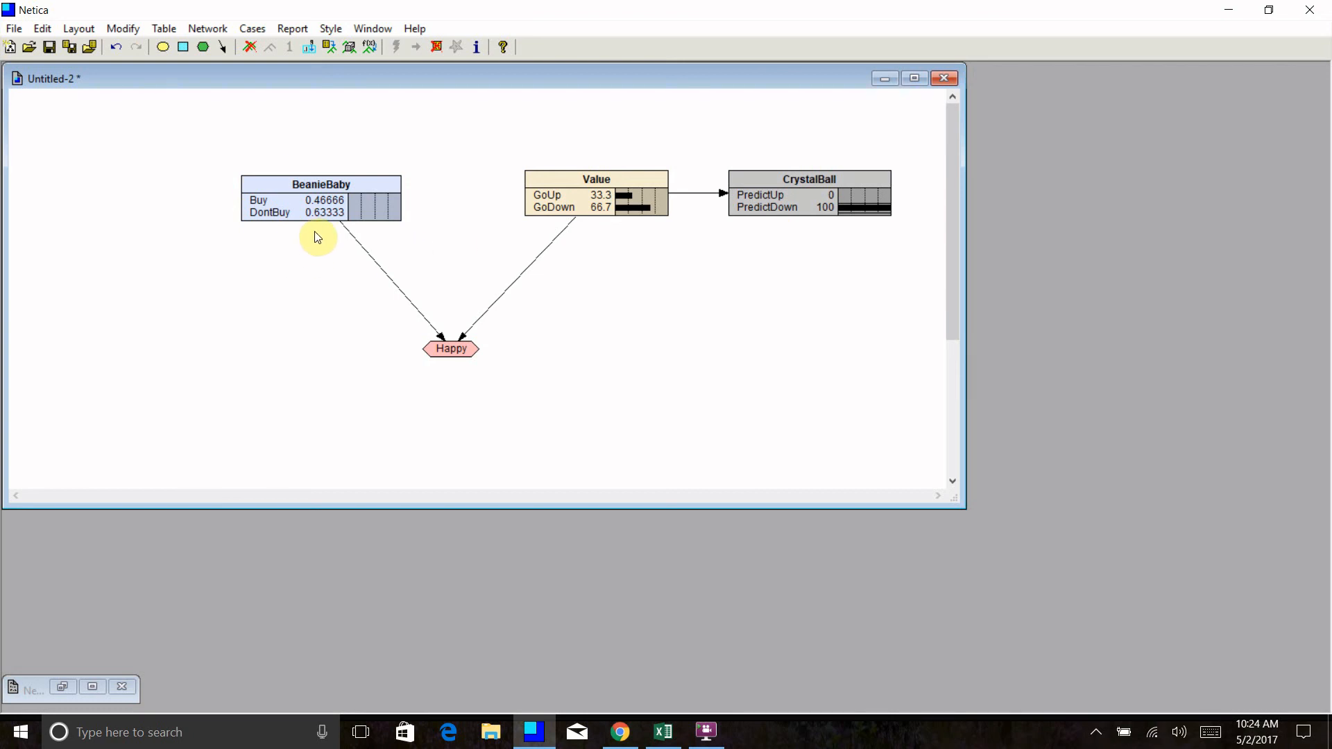
{"action": "mouse_move", "coordinate": [728, 284]}
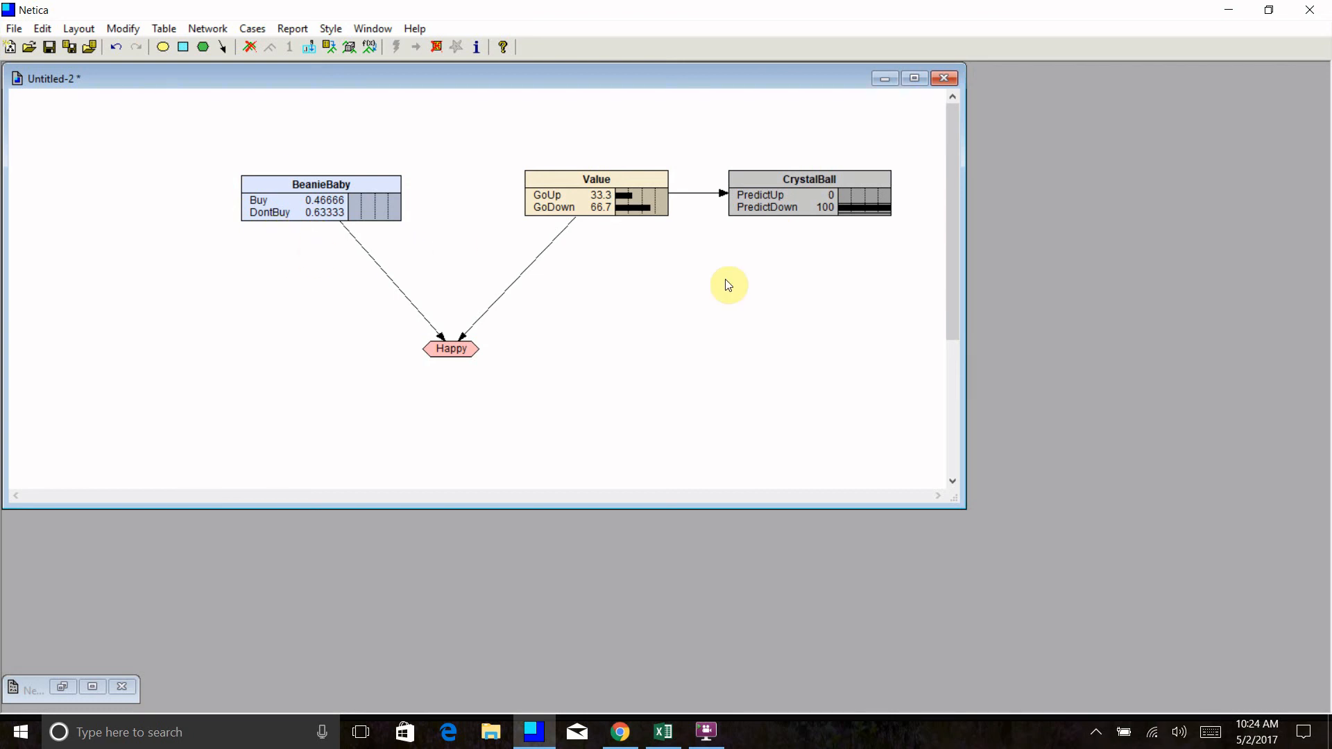
{"action": "mouse_move", "coordinate": [824, 281]}
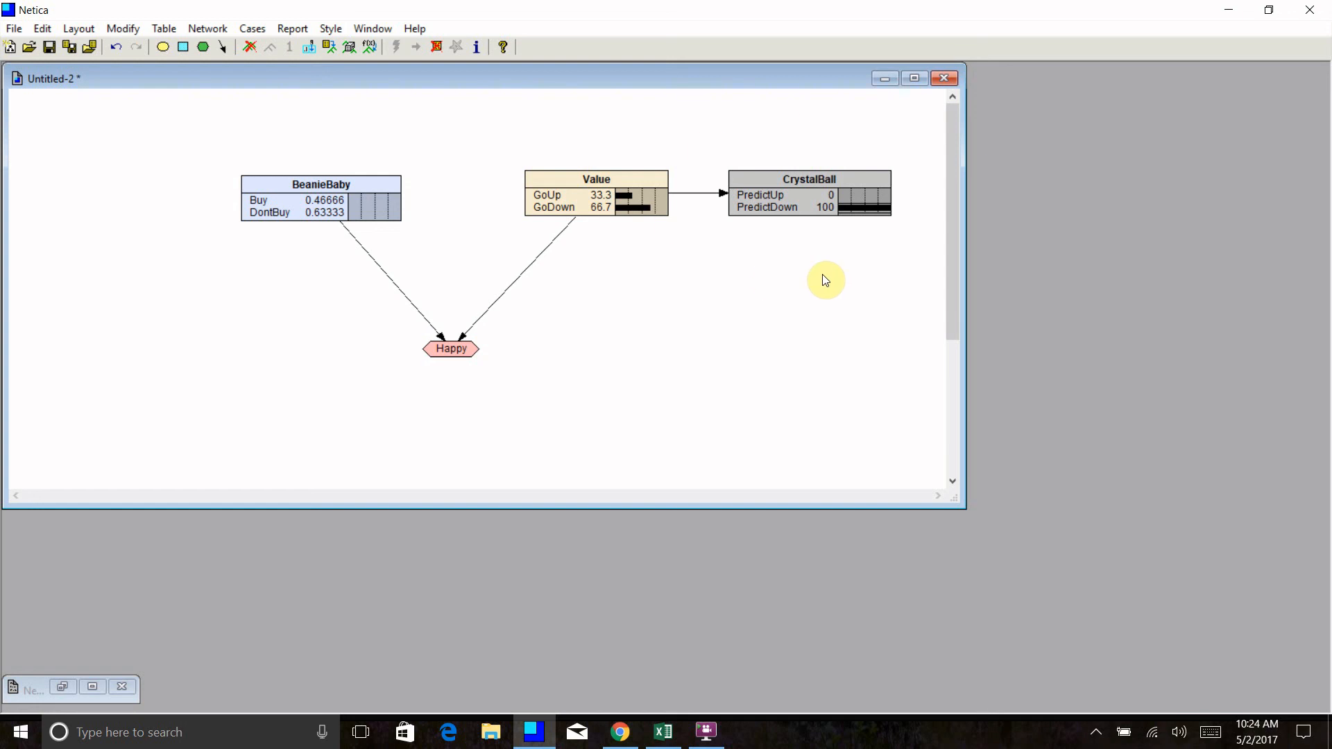
{"action": "mouse_move", "coordinate": [821, 263]}
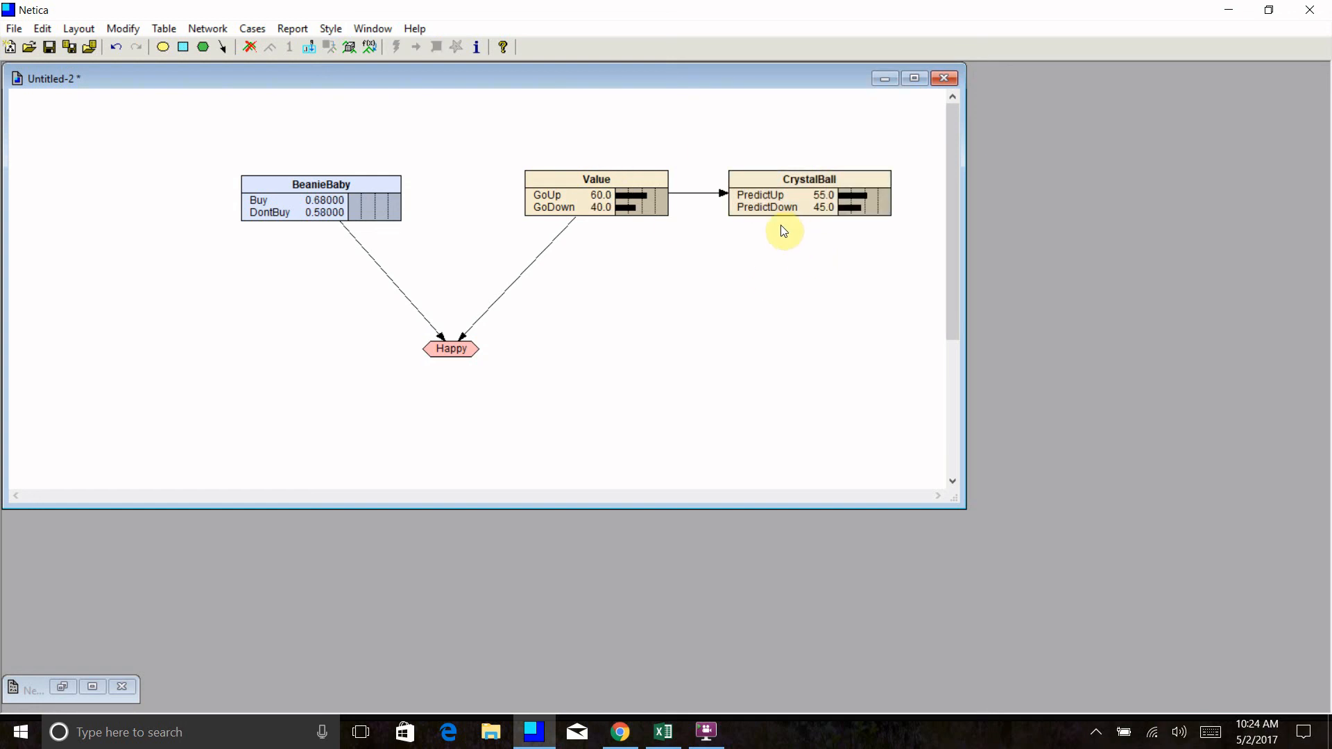
{"action": "mouse_move", "coordinate": [852, 241]}
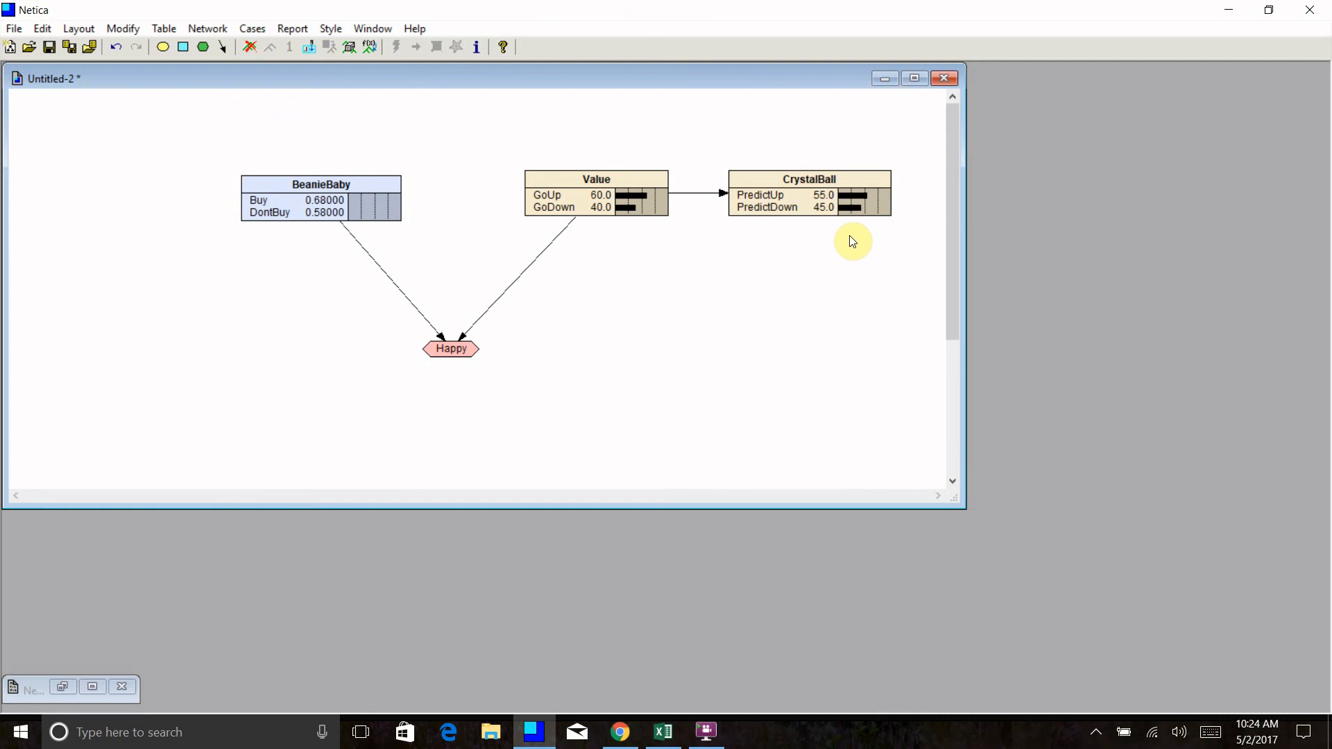
{"action": "mouse_move", "coordinate": [853, 236]}
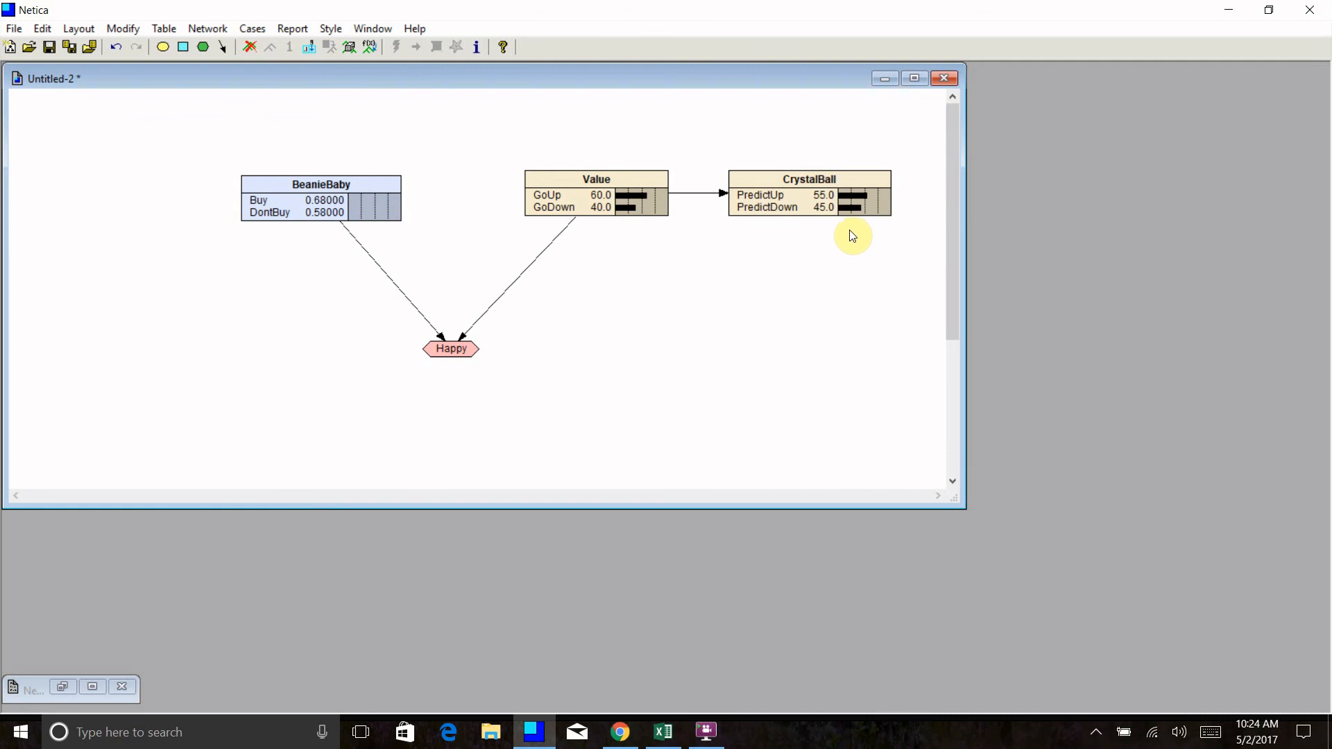
{"action": "mouse_move", "coordinate": [817, 239]}
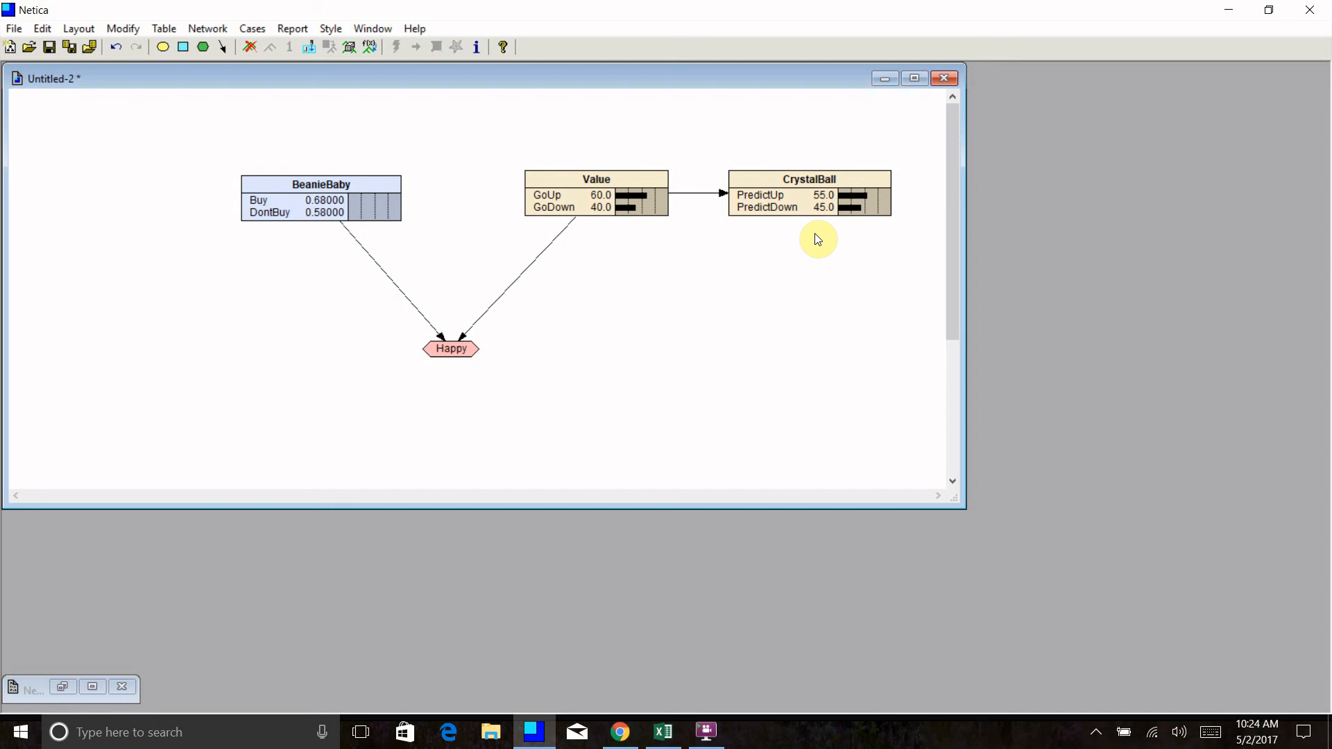
{"action": "mouse_move", "coordinate": [741, 294]}
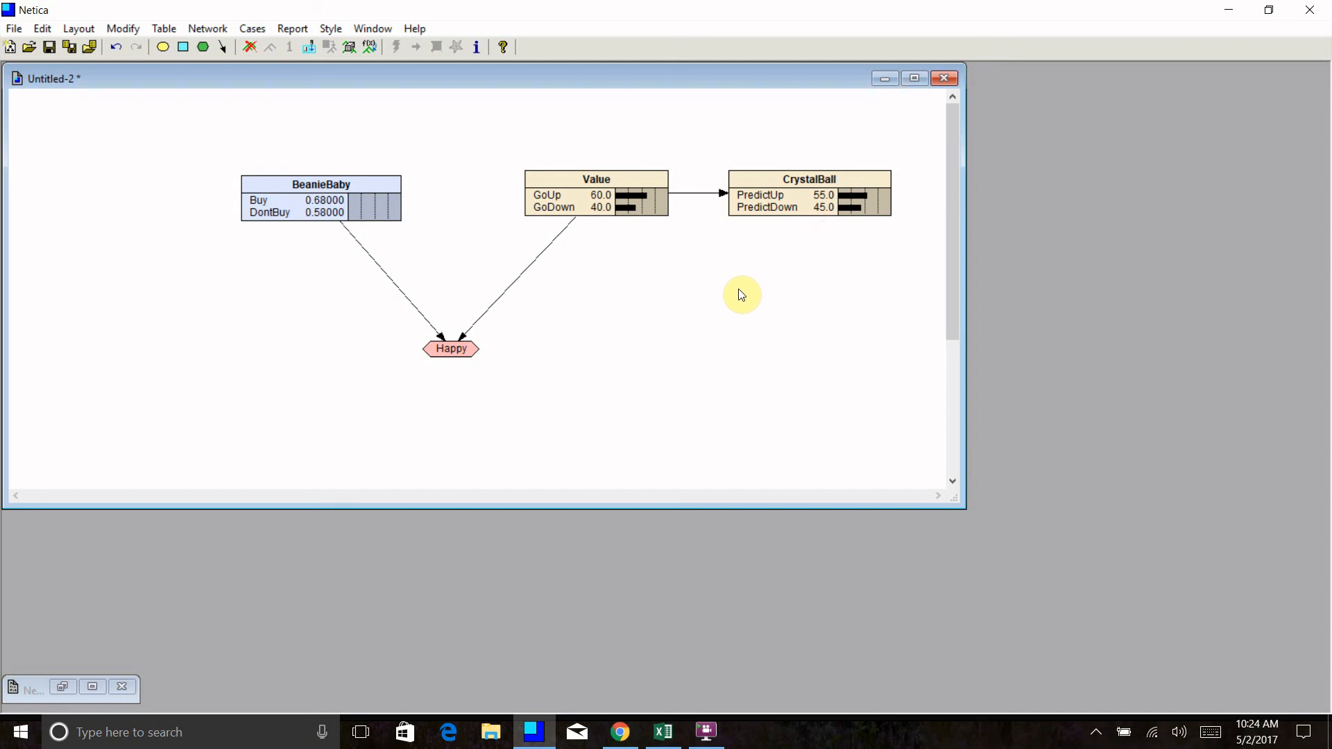
{"action": "mouse_move", "coordinate": [768, 325]}
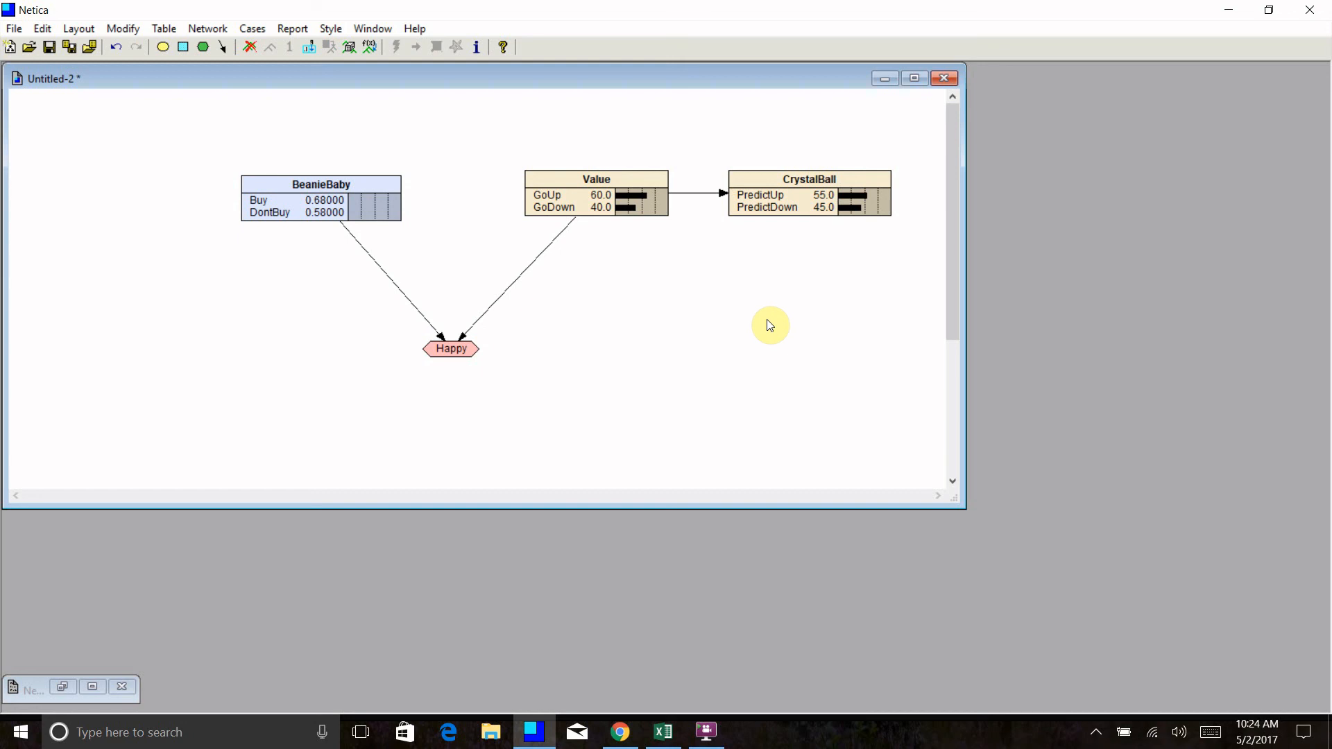
{"action": "mouse_move", "coordinate": [1093, 735]}
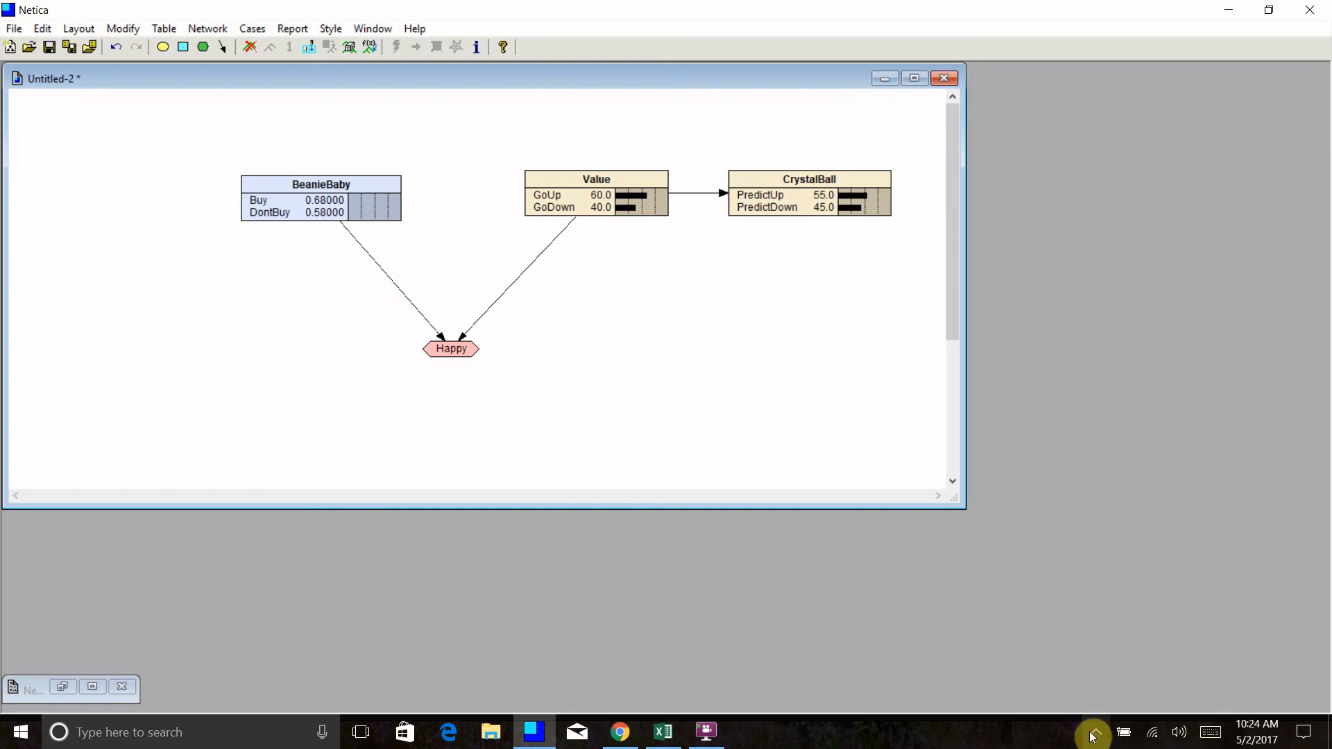